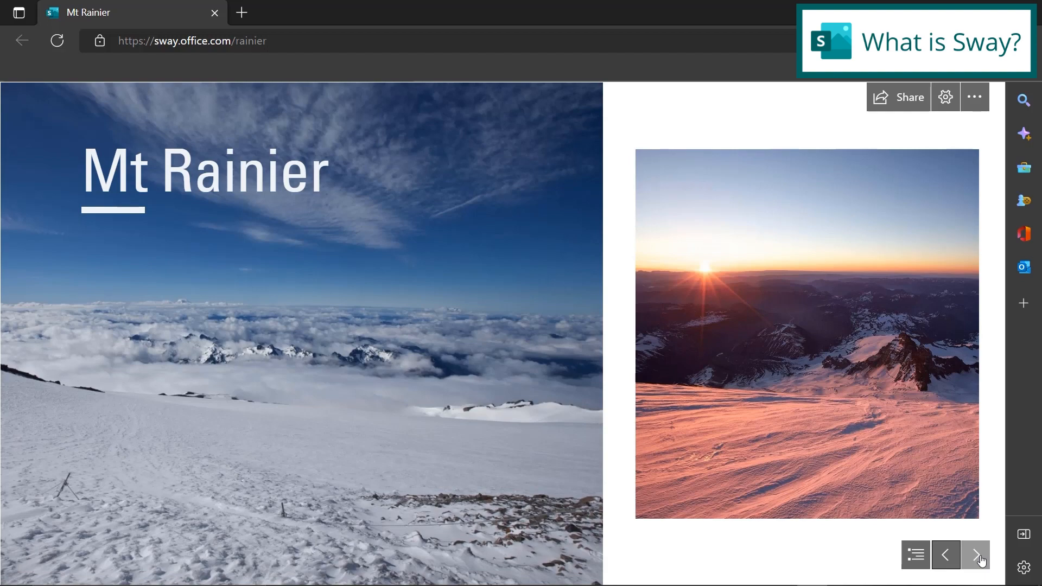
Step: Page forward through the Mt Rainier story to the approach day and snow camp photos
{"action": "left_click", "coordinate": [974, 554]}
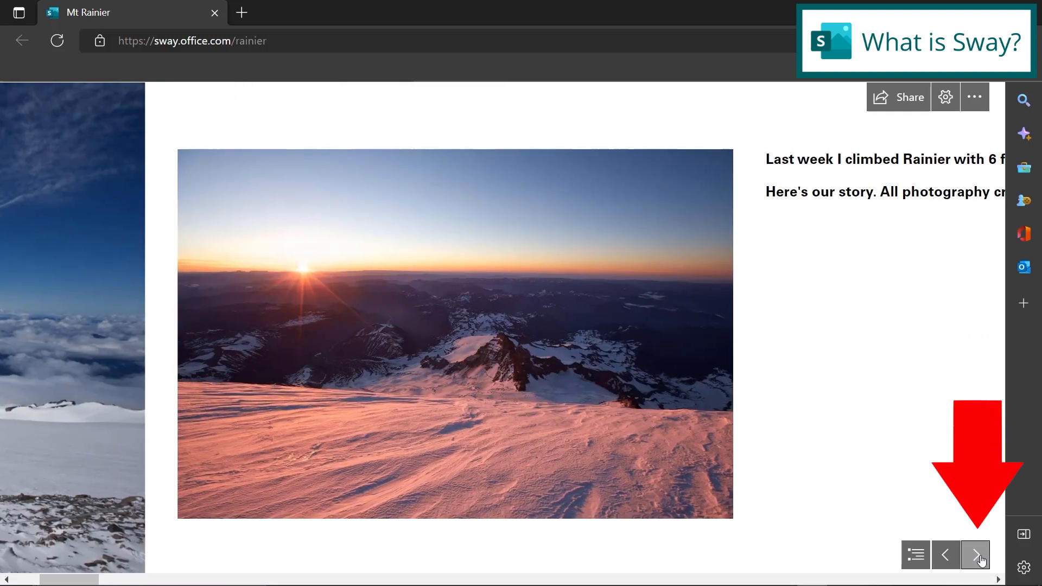
{"action": "left_click", "coordinate": [975, 554]}
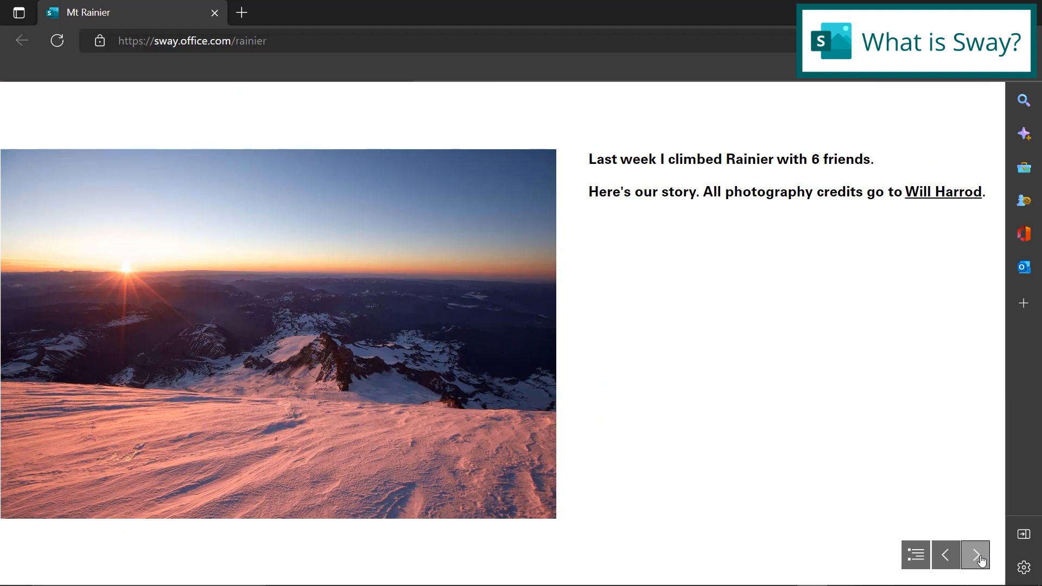
{"action": "left_click", "coordinate": [975, 555]}
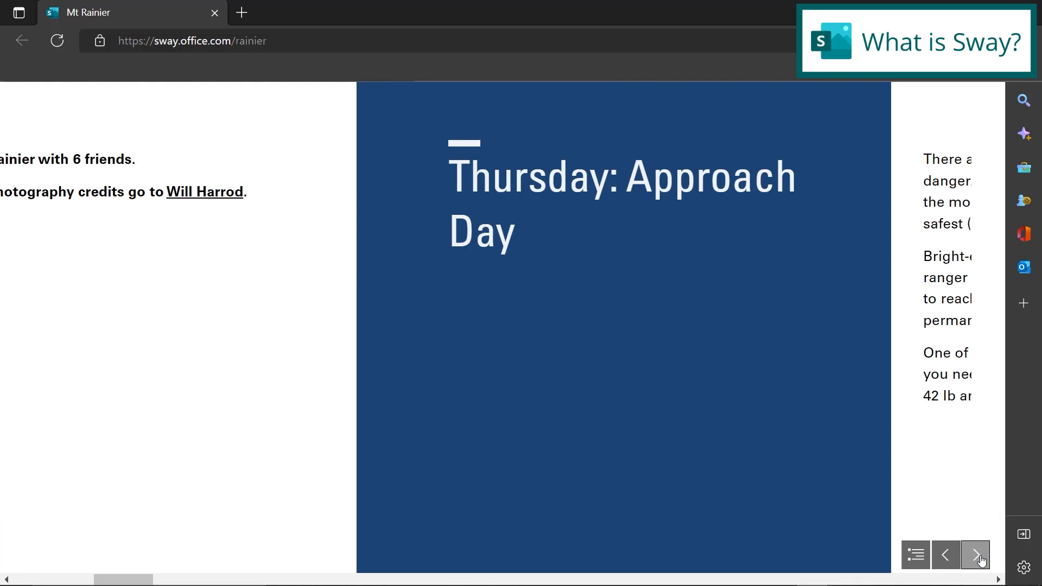
{"action": "left_click", "coordinate": [975, 555]}
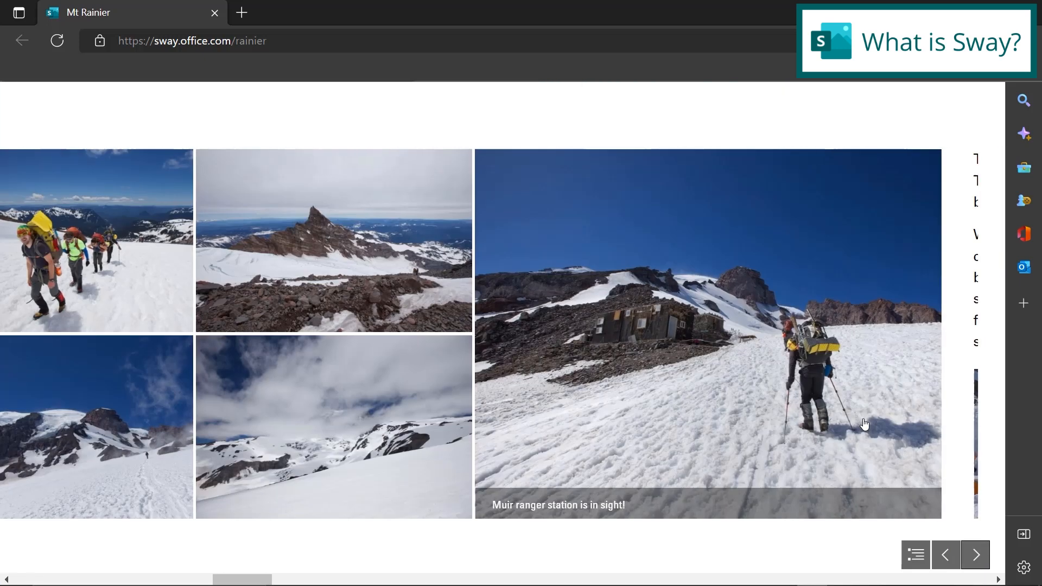
{"action": "left_click", "coordinate": [975, 555]}
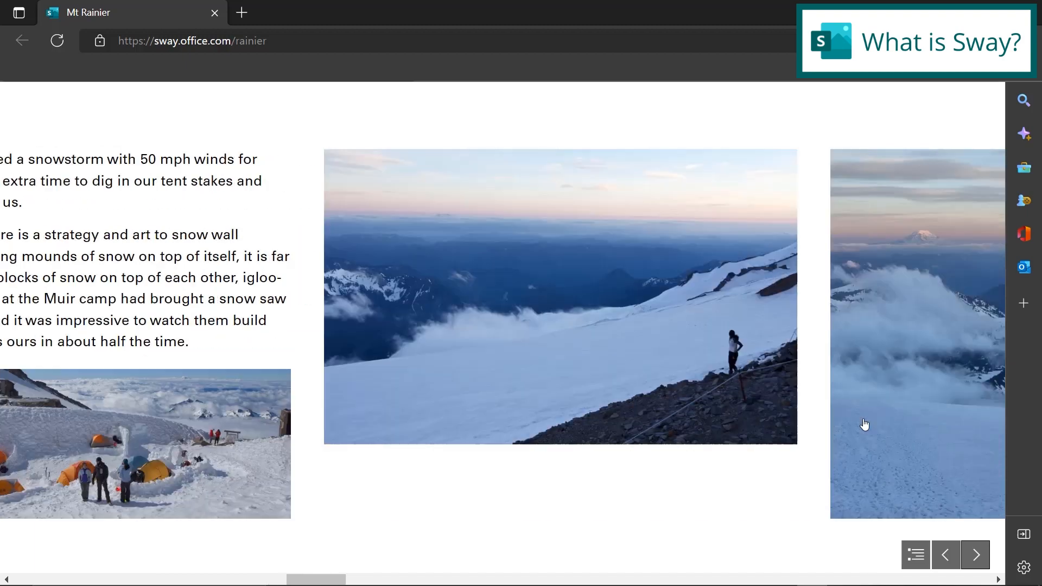
{"action": "left_click", "coordinate": [976, 555]}
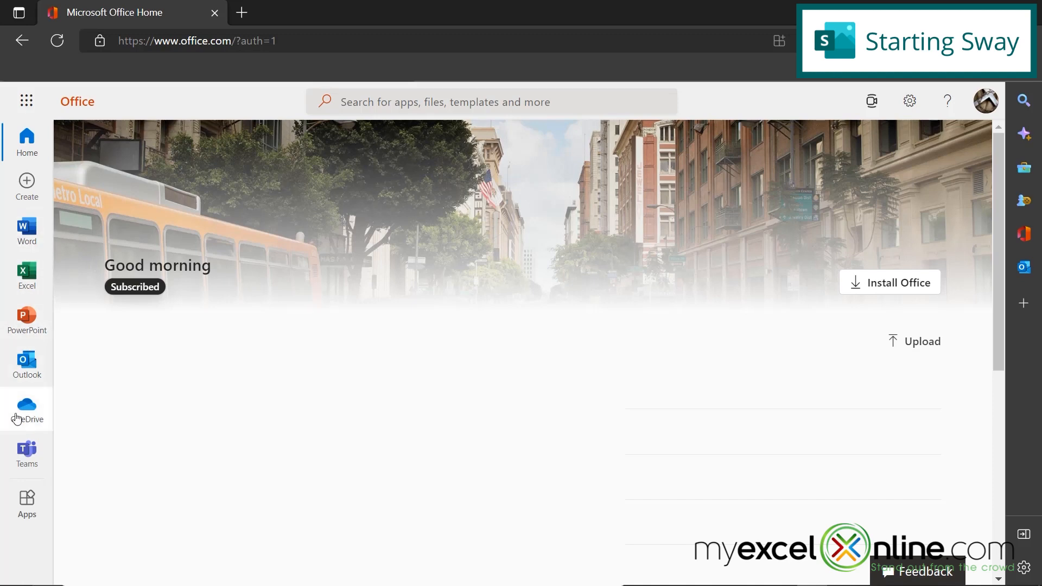
{"action": "mouse_move", "coordinate": [19, 547]}
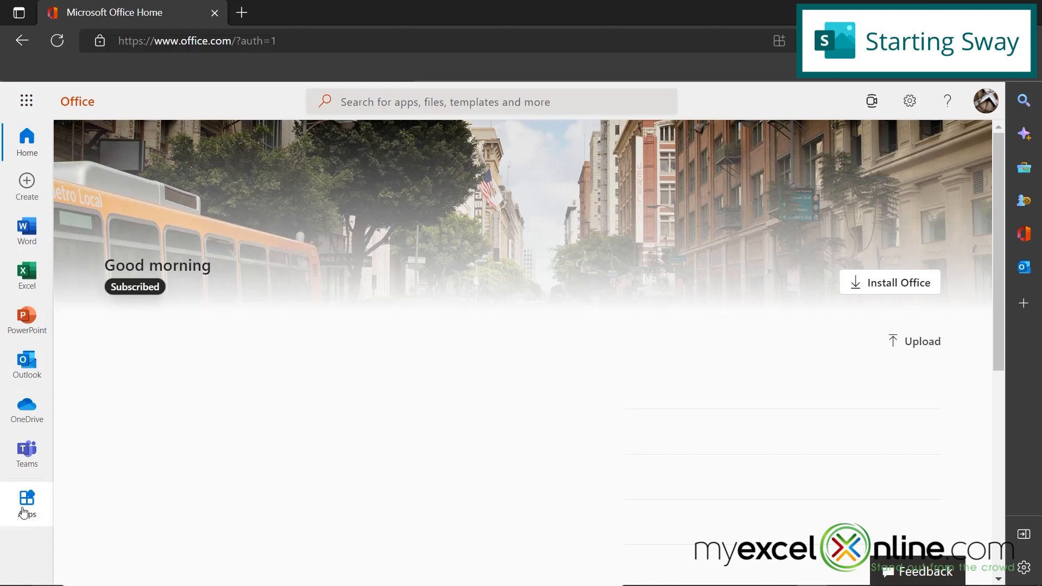
Step: Launch Sway from the full Microsoft 365 app launcher list
{"action": "left_click", "coordinate": [26, 498]}
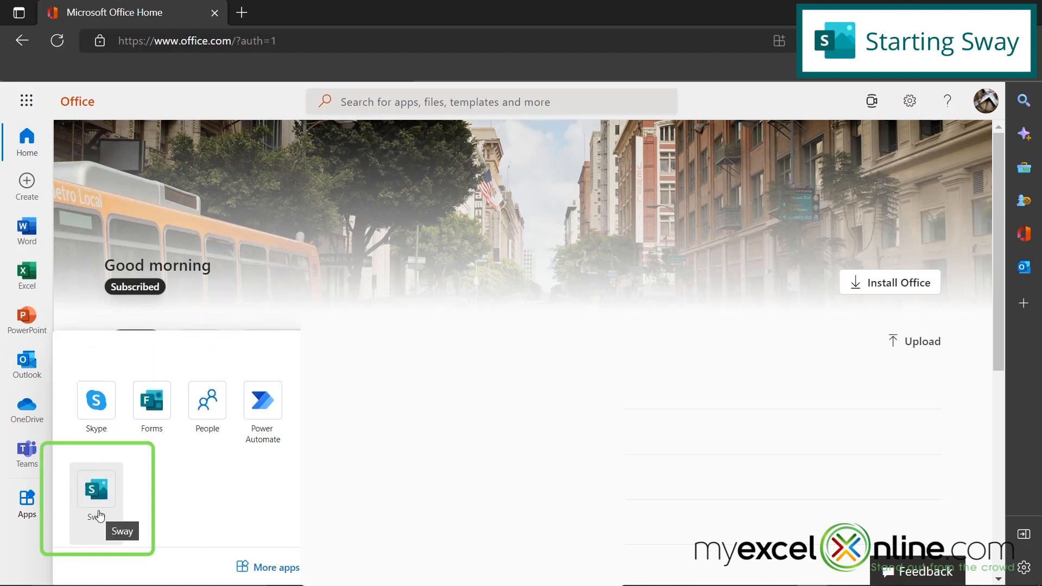
{"action": "left_click", "coordinate": [95, 488]}
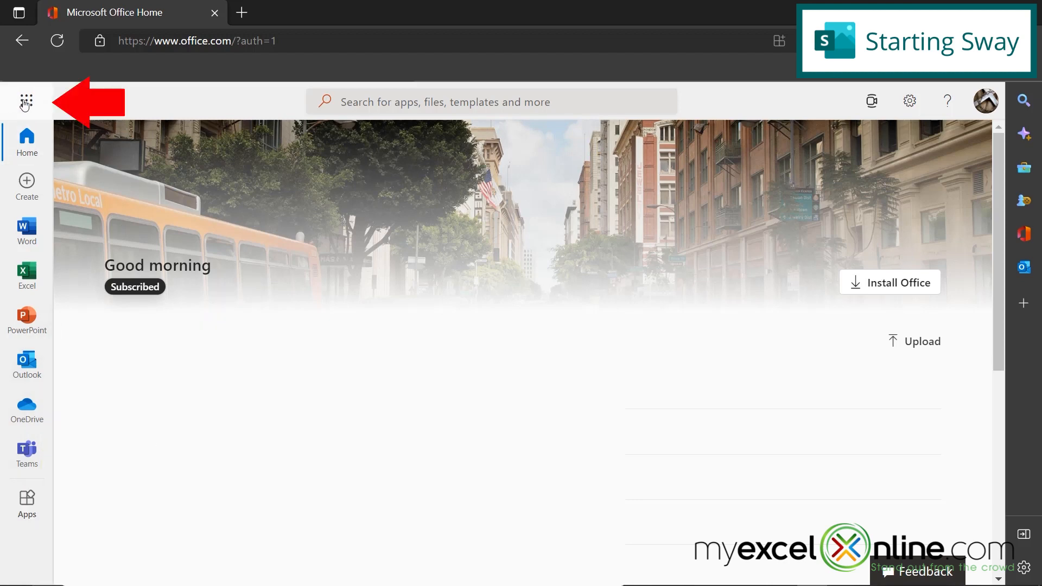
{"action": "left_click", "coordinate": [25, 102]}
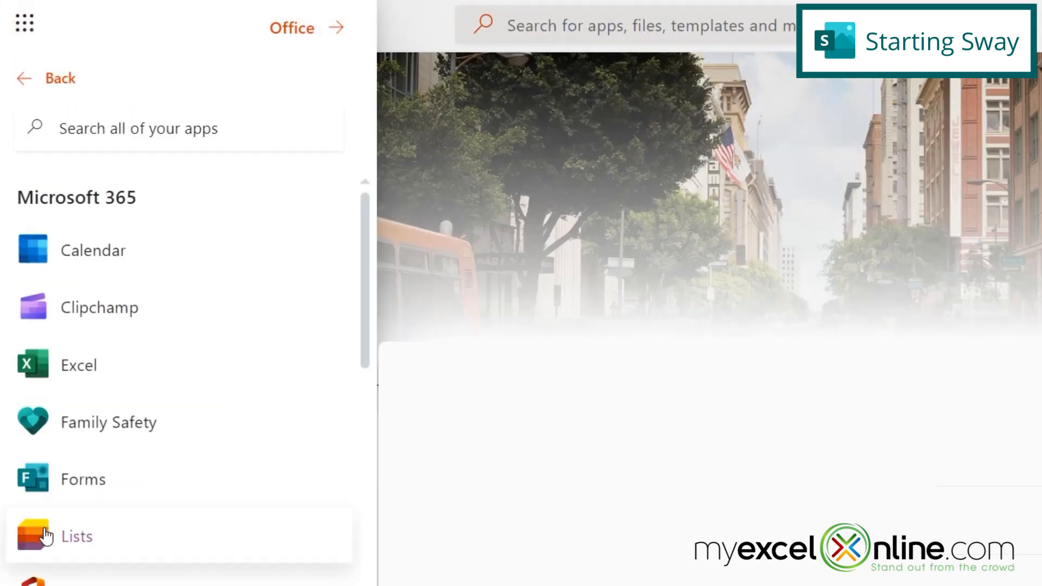
{"action": "scroll", "scroll_direction": "down", "scroll_amount": 3}
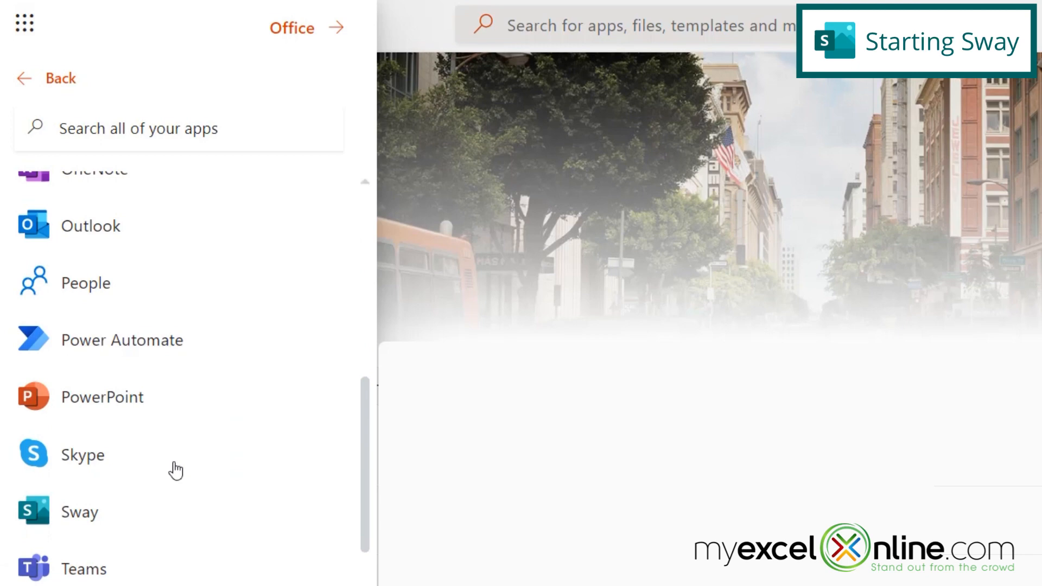
{"action": "scroll", "scroll_direction": "down", "scroll_amount": 3}
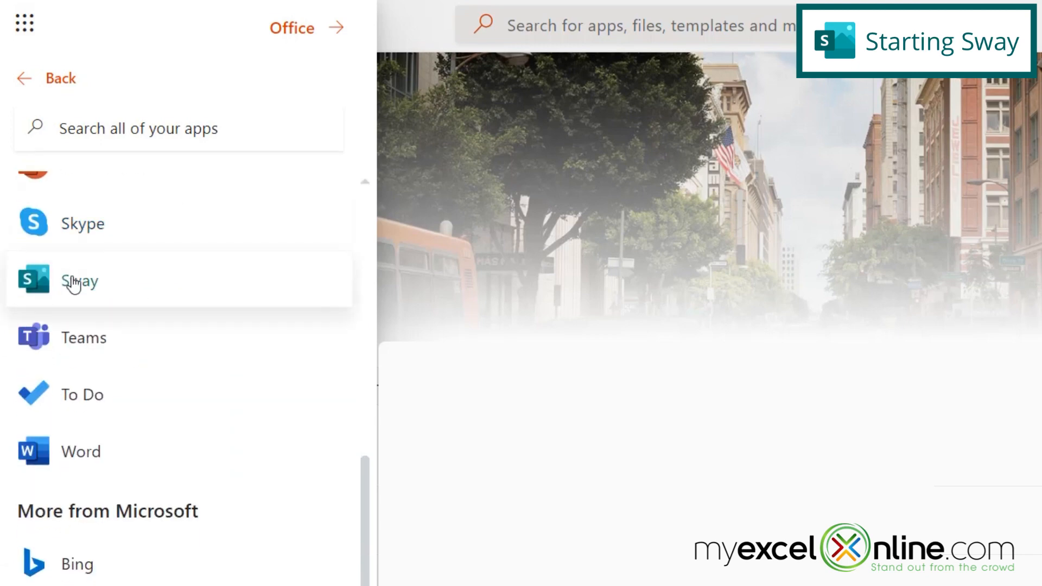
{"action": "left_click", "coordinate": [78, 280]}
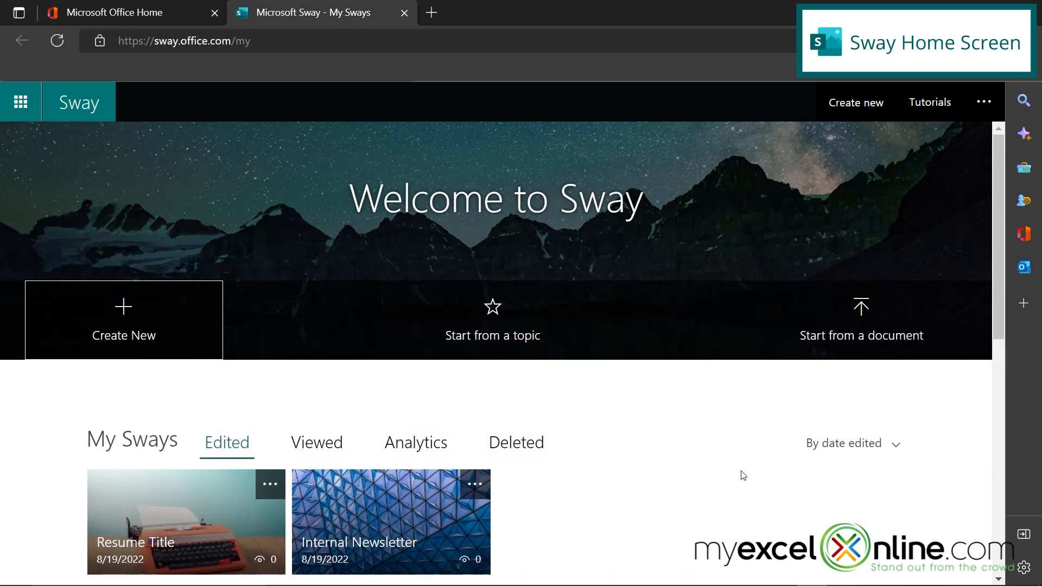
{"action": "mouse_move", "coordinate": [740, 473]}
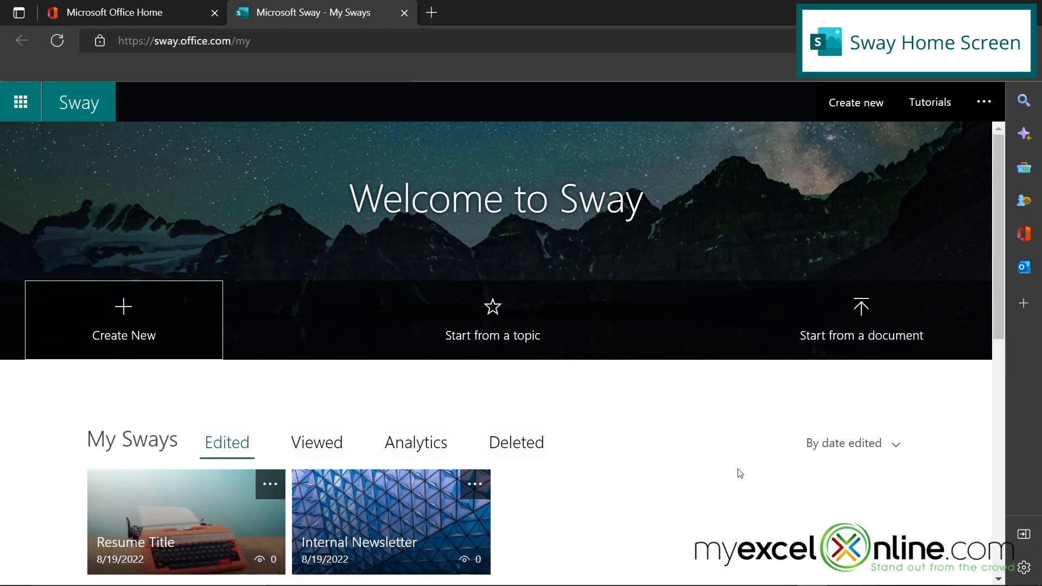
{"action": "mouse_move", "coordinate": [584, 398]}
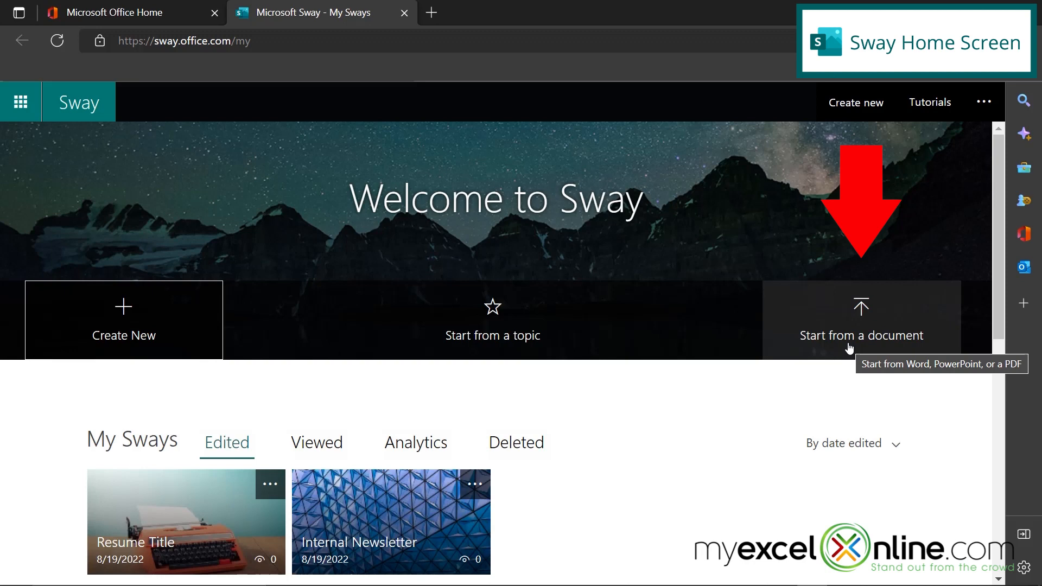
{"action": "mouse_move", "coordinate": [803, 365]}
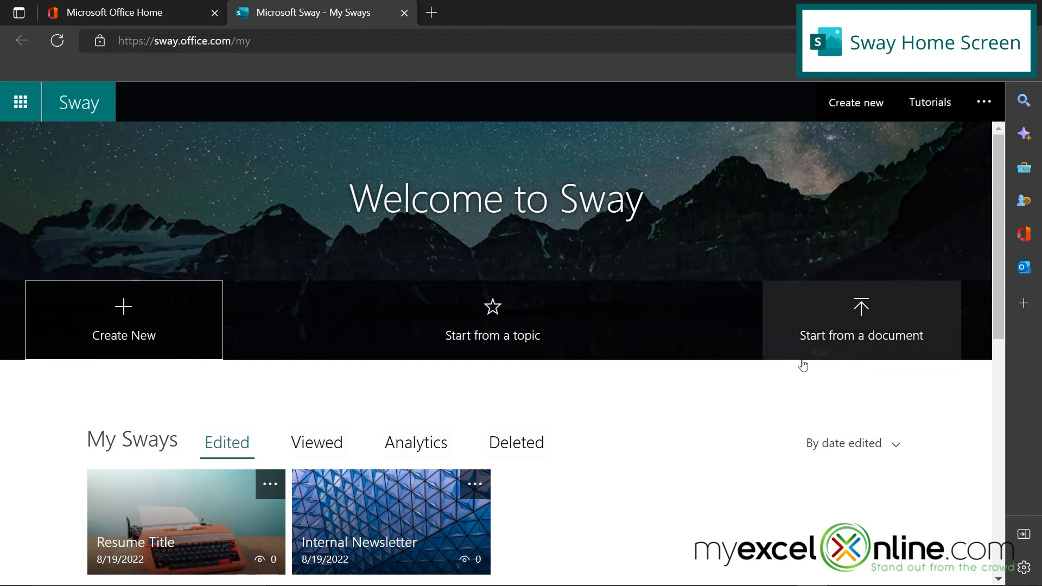
{"action": "scroll", "scroll_direction": "down", "scroll_amount": 3}
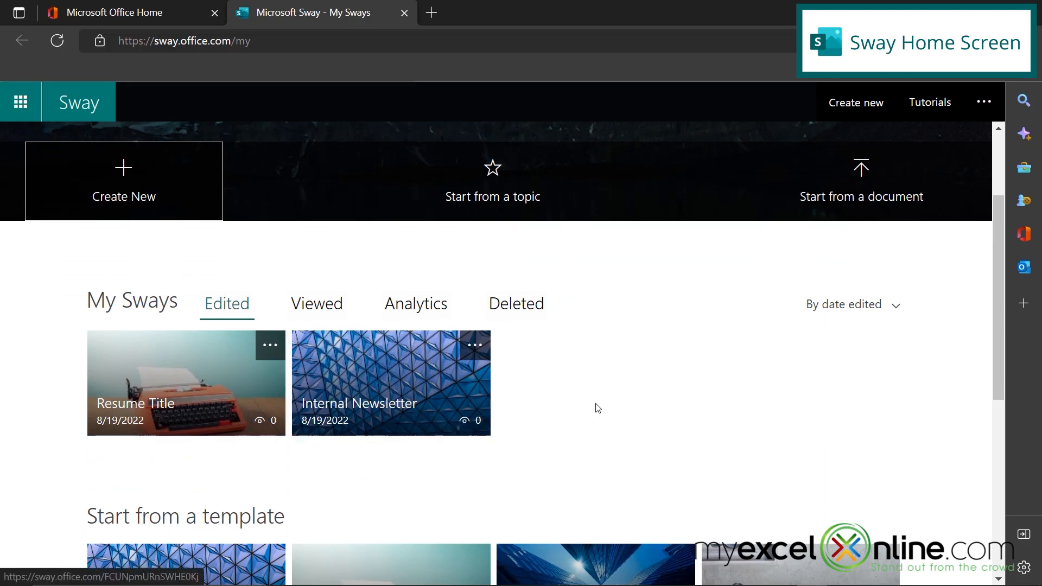
{"action": "mouse_move", "coordinate": [361, 316]}
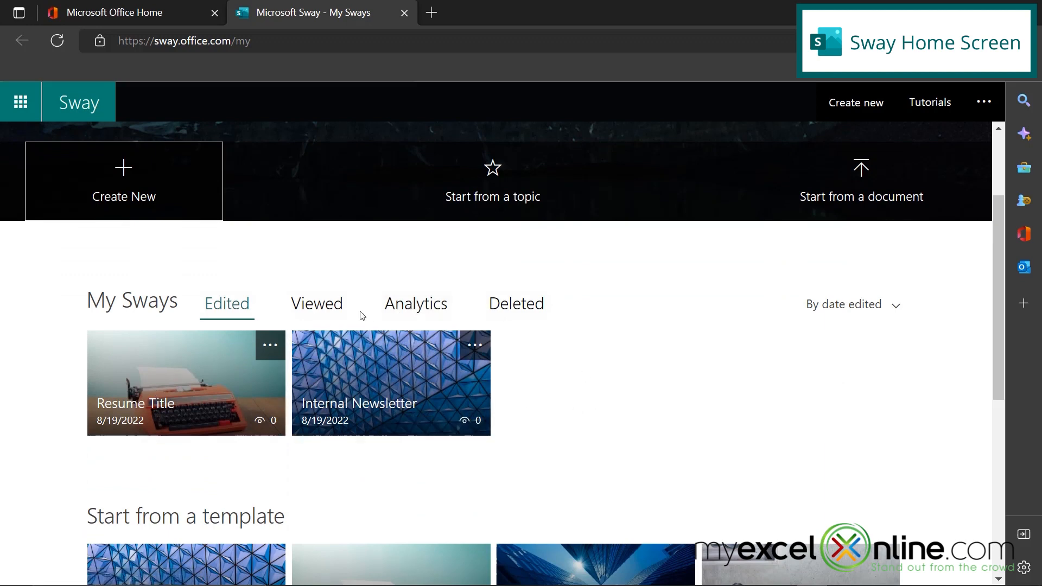
Step: View the Viewed, Analytics and Deleted lists, then bring templates and featured Sways into view
{"action": "left_click", "coordinate": [315, 304]}
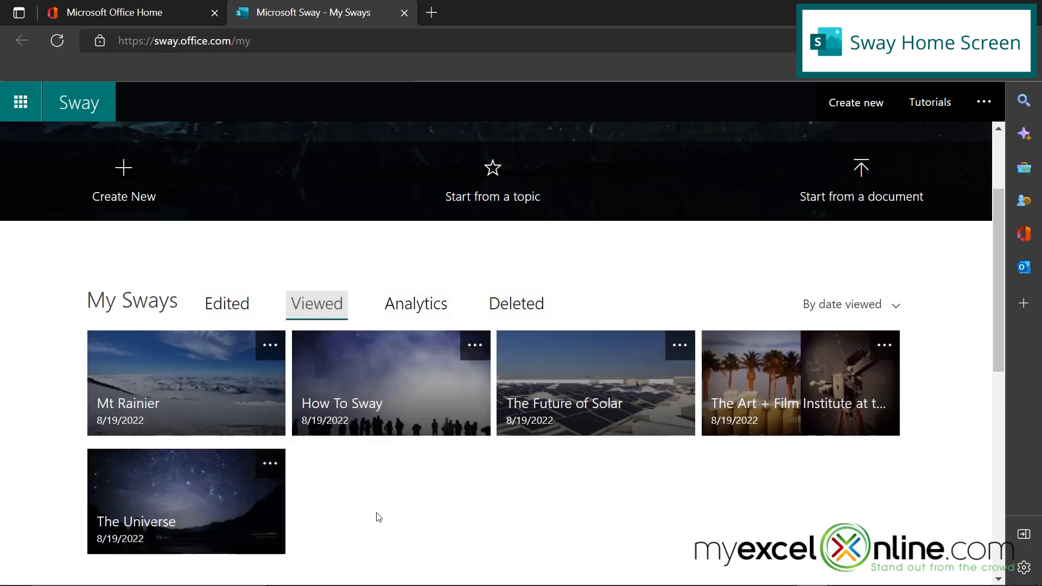
{"action": "left_click", "coordinate": [414, 304]}
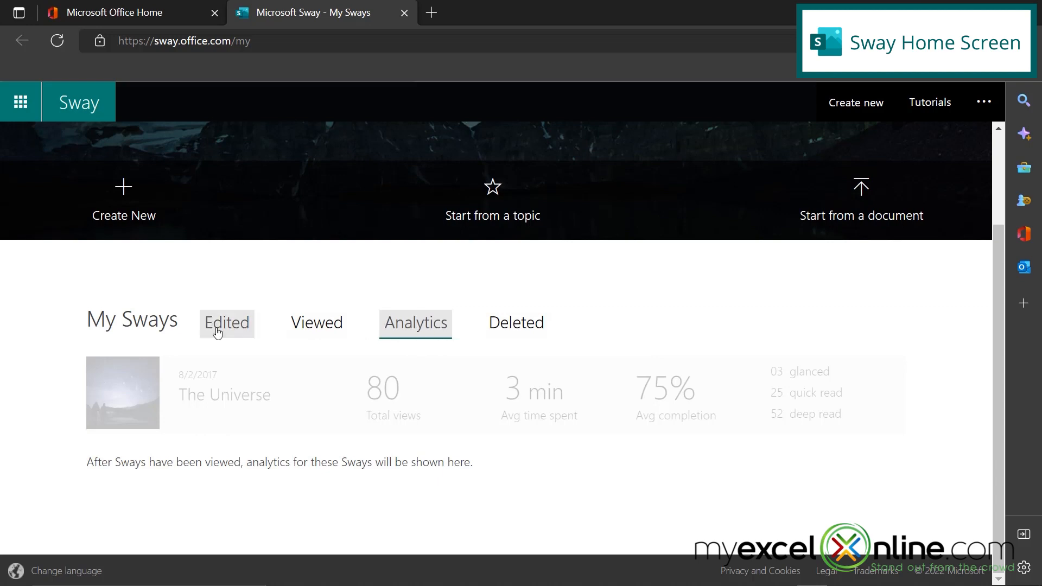
{"action": "mouse_move", "coordinate": [463, 327]}
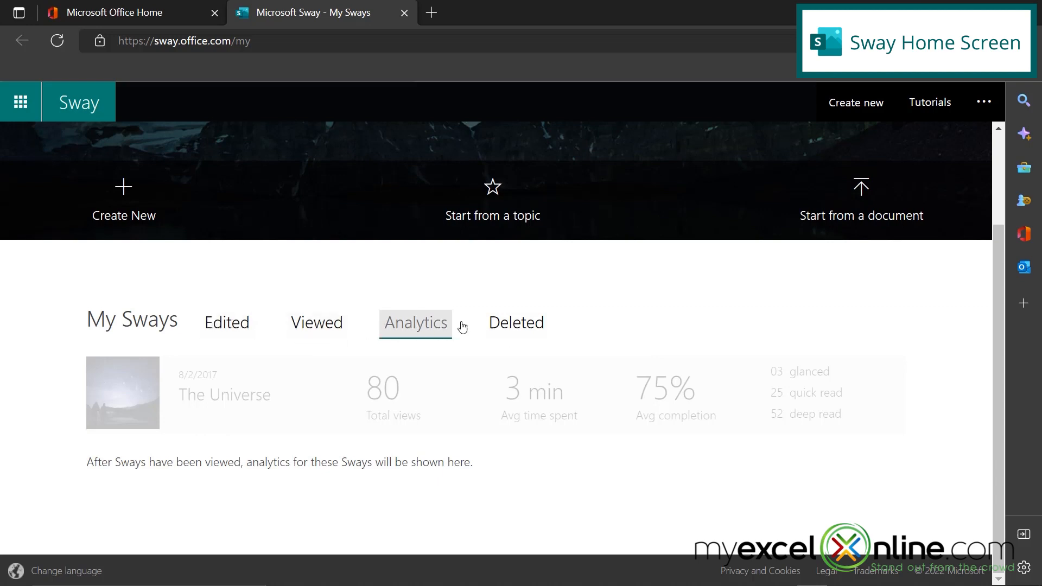
{"action": "left_click", "coordinate": [516, 324]}
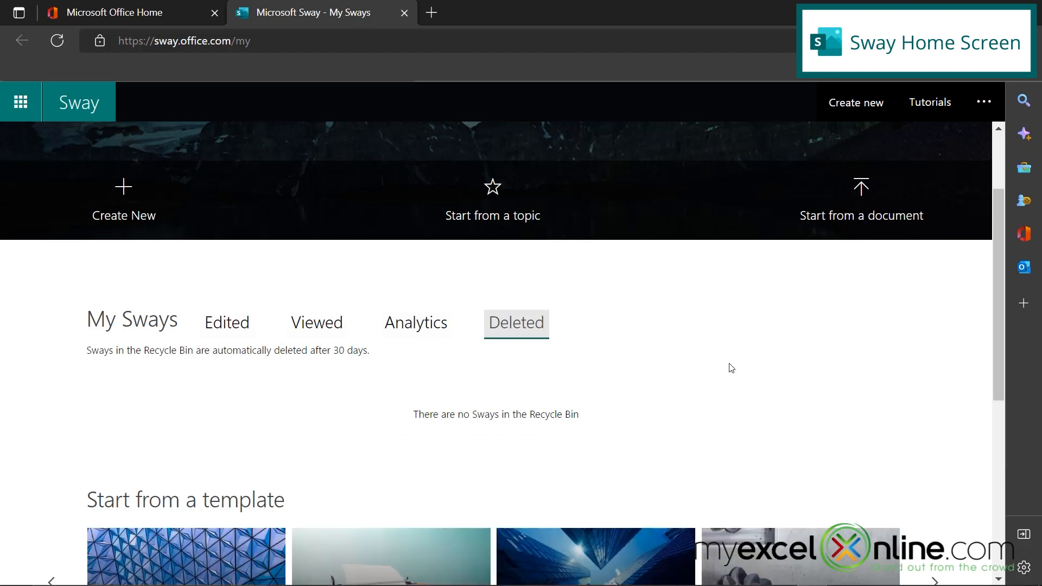
{"action": "scroll", "scroll_direction": "down", "scroll_amount": 3}
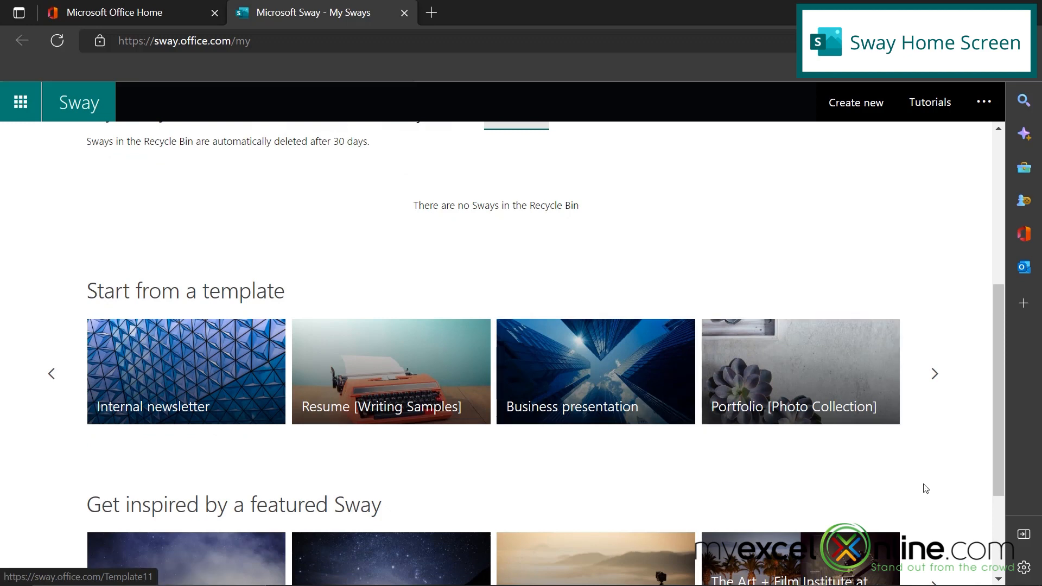
{"action": "mouse_move", "coordinate": [927, 470]}
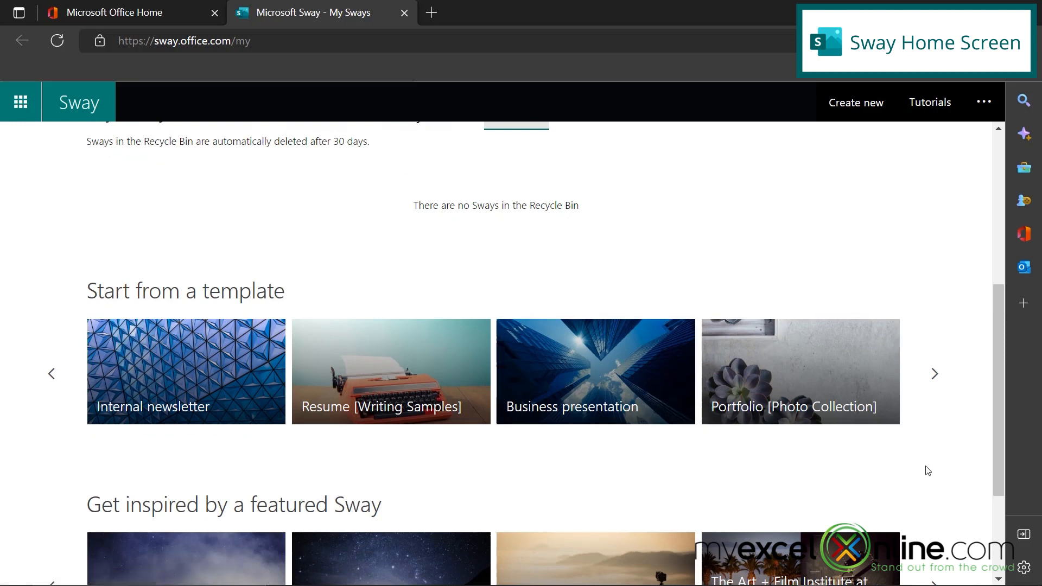
{"action": "mouse_move", "coordinate": [201, 378]}
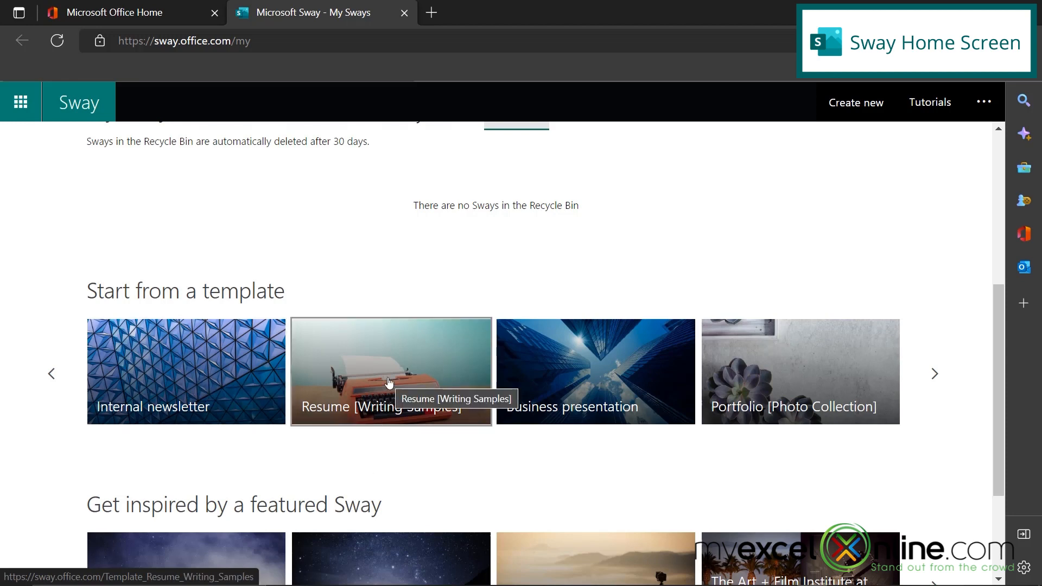
{"action": "mouse_move", "coordinate": [925, 430]}
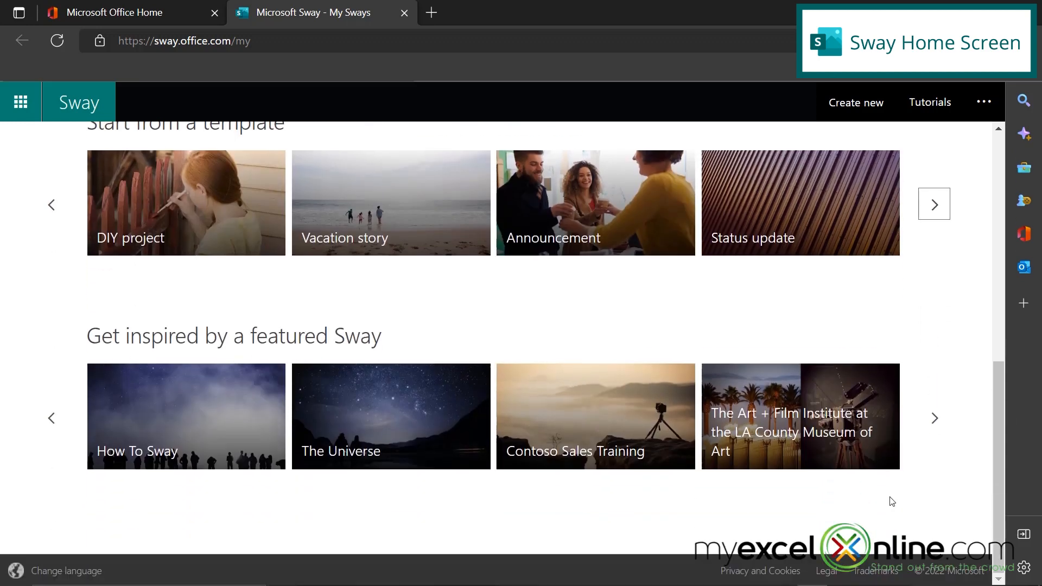
{"action": "mouse_move", "coordinate": [934, 418]}
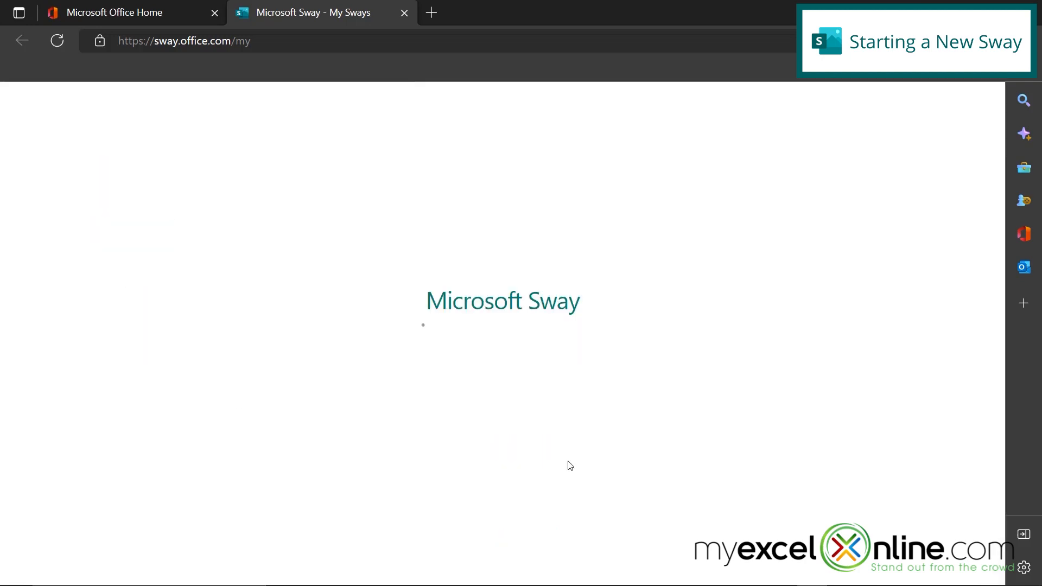
Step: Create a blank Sway titled 'How to Make a Chocolate Raspberry Torte'
{"action": "left_click", "coordinate": [570, 466]}
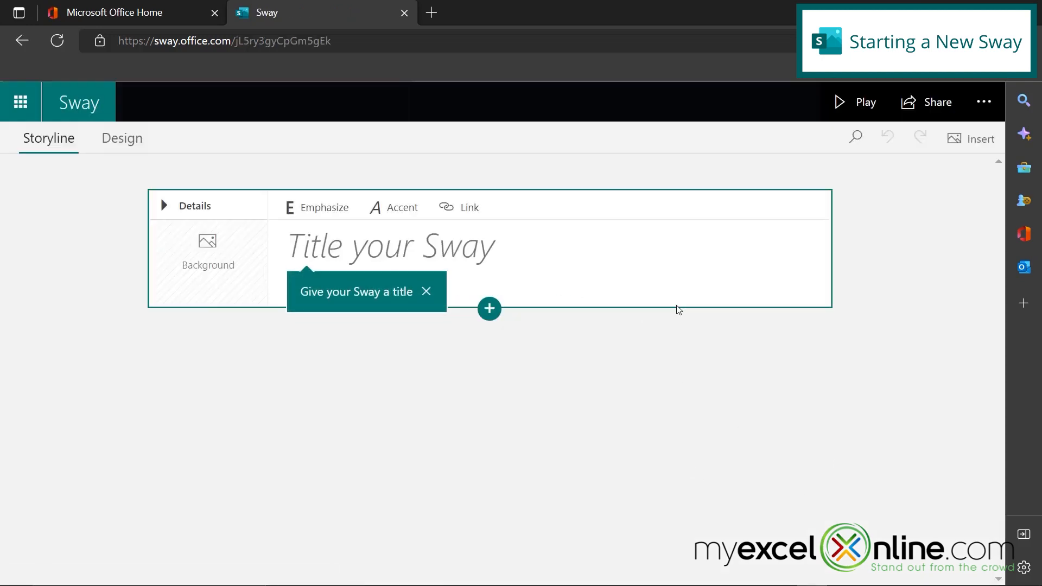
{"action": "mouse_move", "coordinate": [651, 424]}
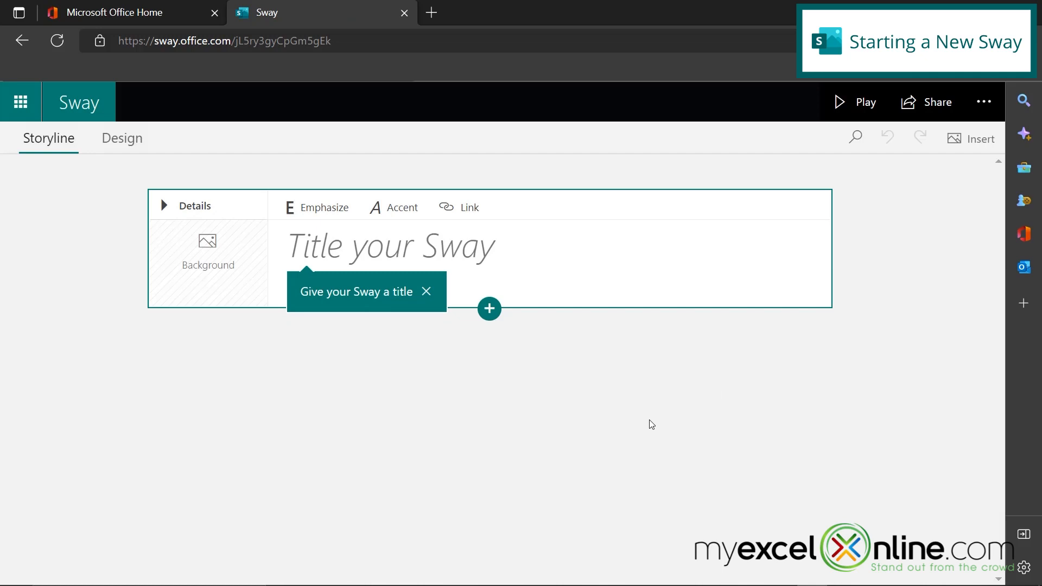
{"action": "mouse_move", "coordinate": [588, 333]}
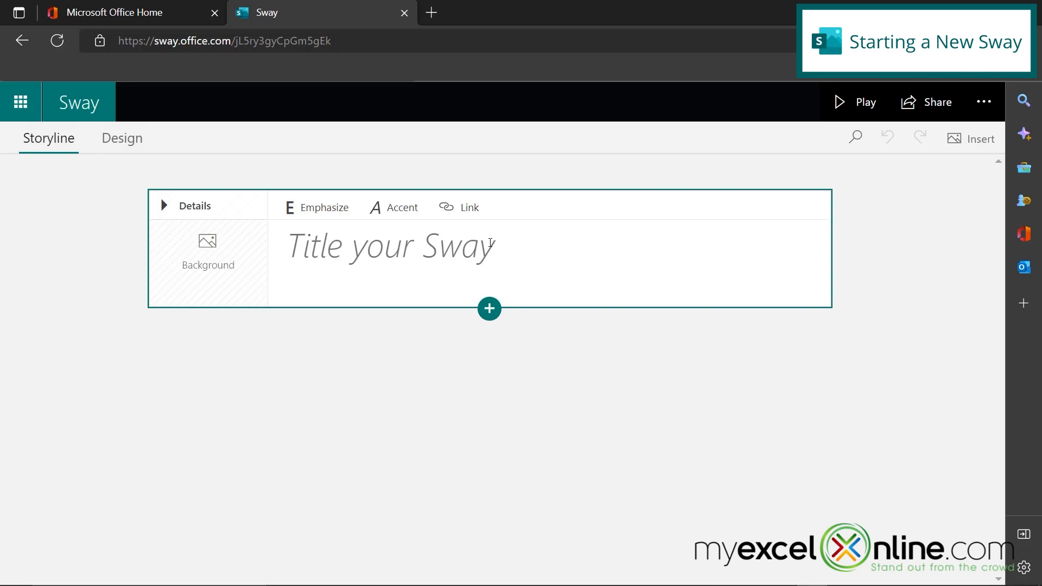
{"action": "left_click", "coordinate": [392, 247]}
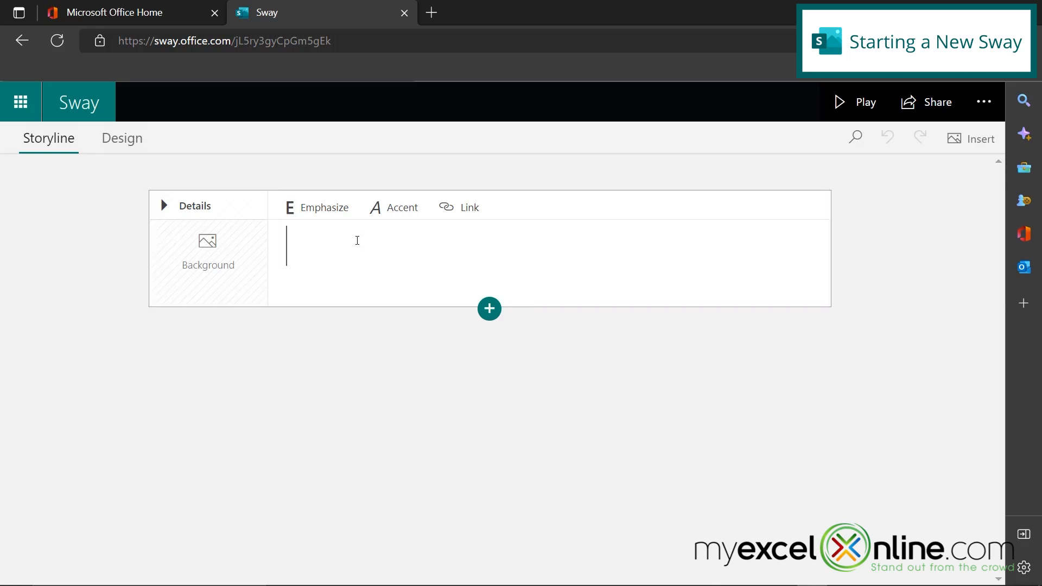
{"action": "type", "text": "How to Make a"}
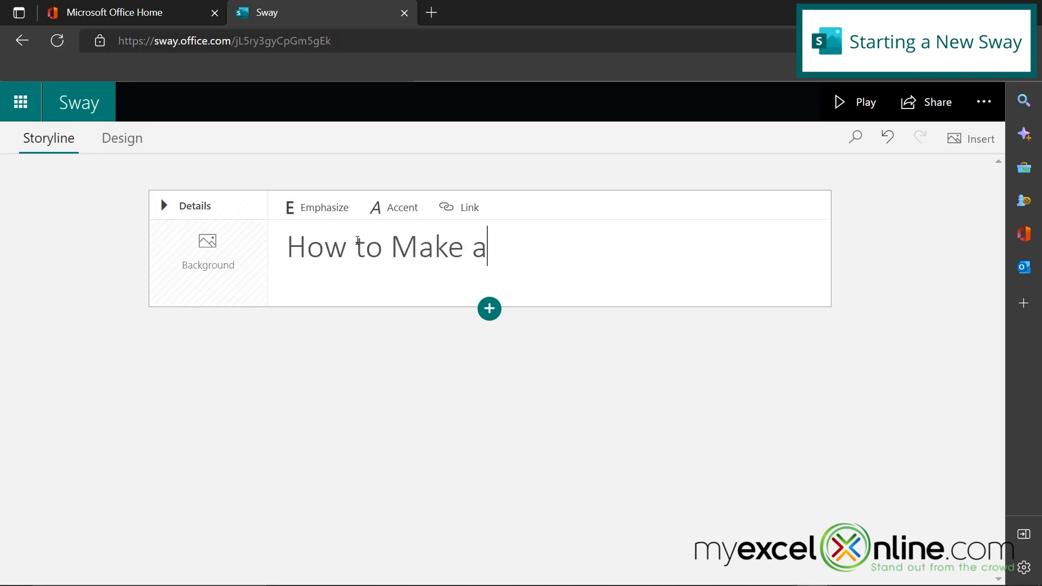
{"action": "type", "text": "Chocolate Raspberry"}
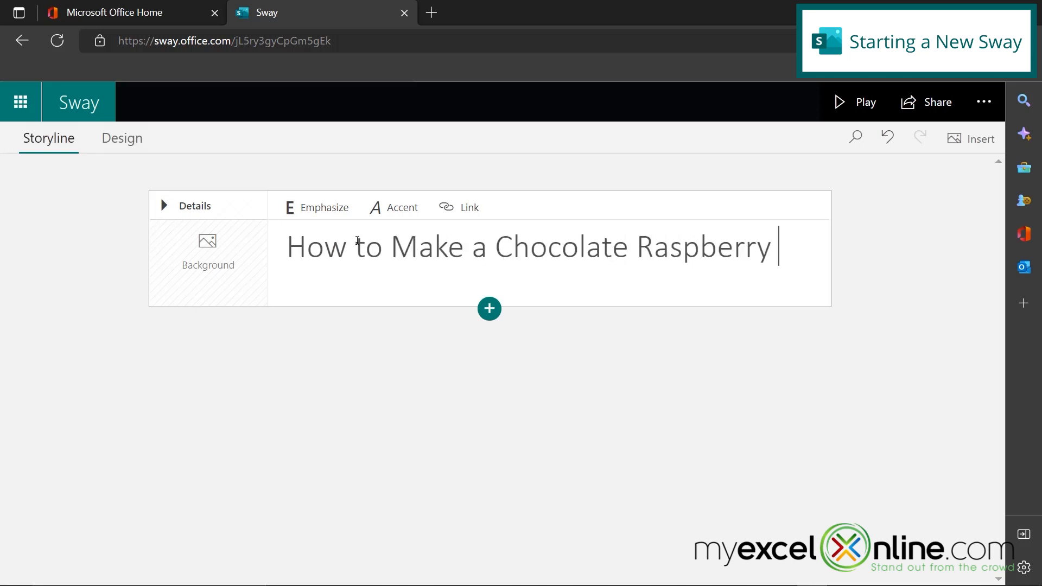
{"action": "type", "text": "Torte"}
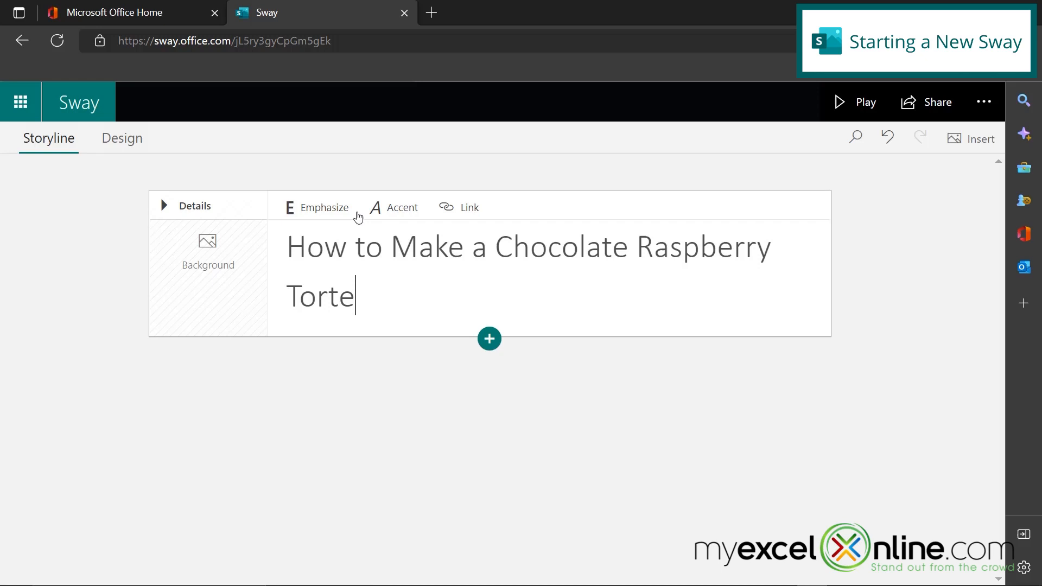
{"action": "mouse_move", "coordinate": [410, 404]}
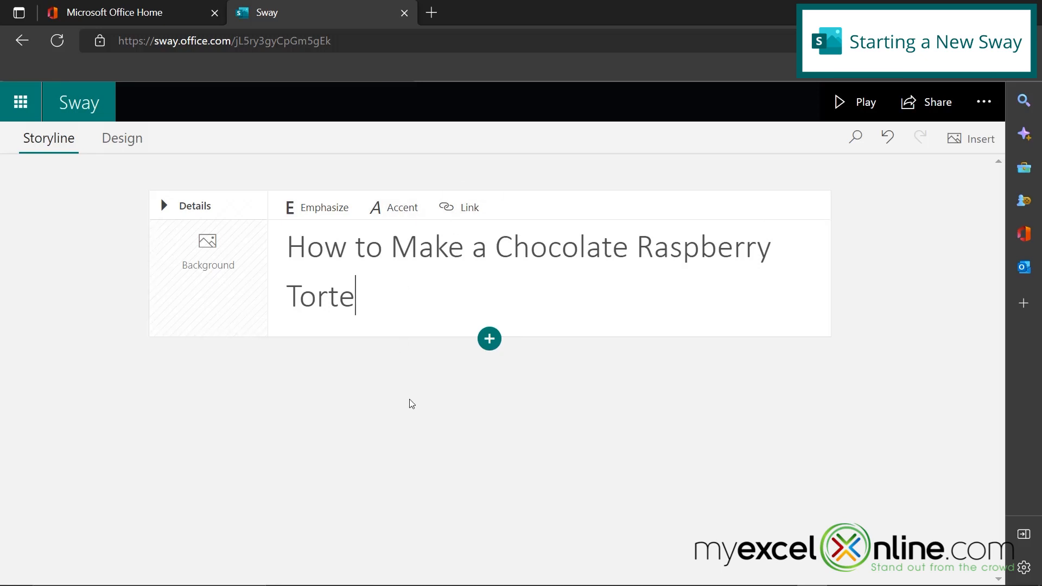
{"action": "mouse_move", "coordinate": [46, 147]}
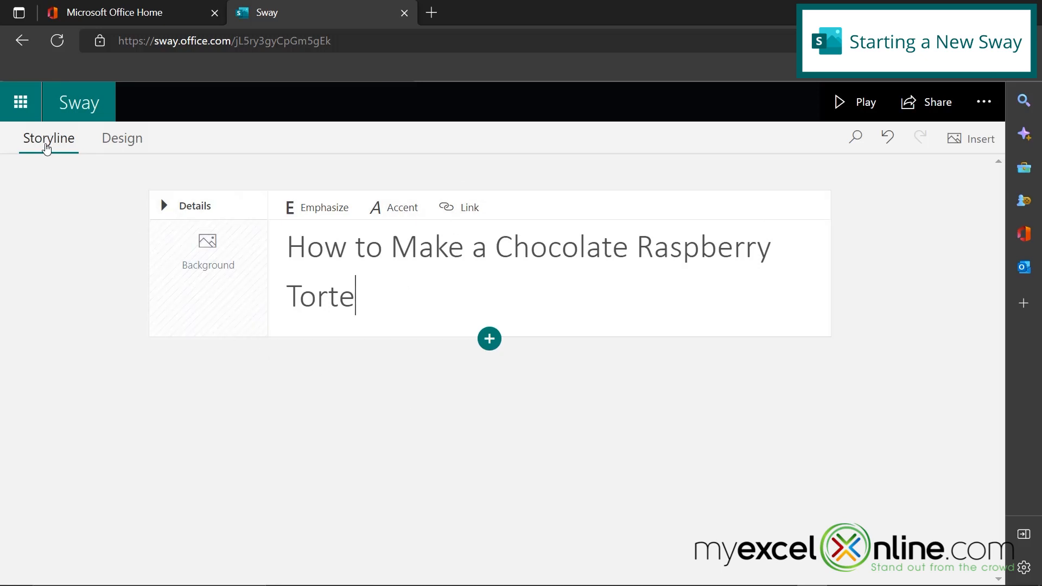
{"action": "mouse_move", "coordinate": [48, 194]}
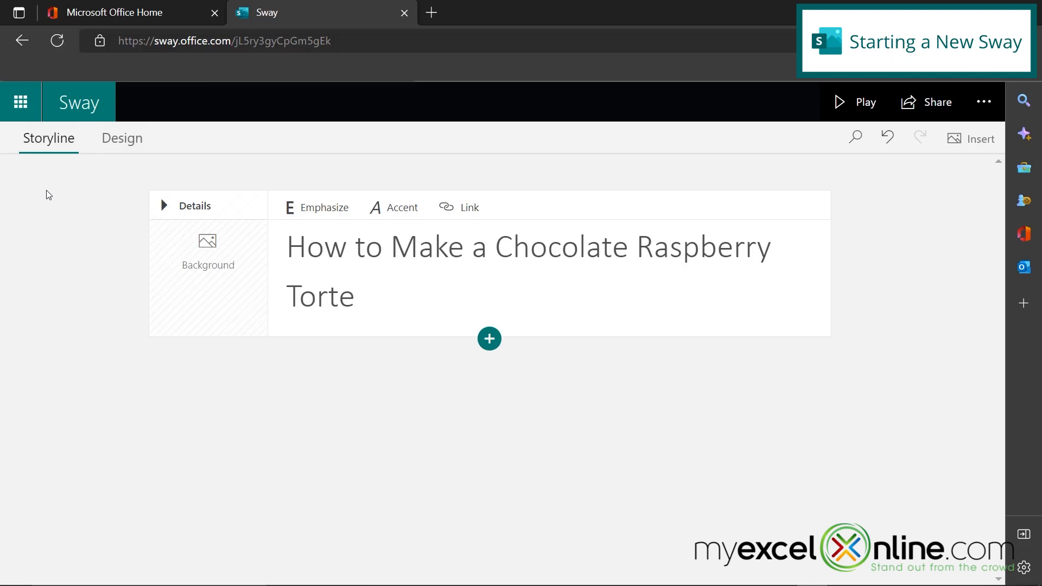
{"action": "left_click", "coordinate": [355, 296]}
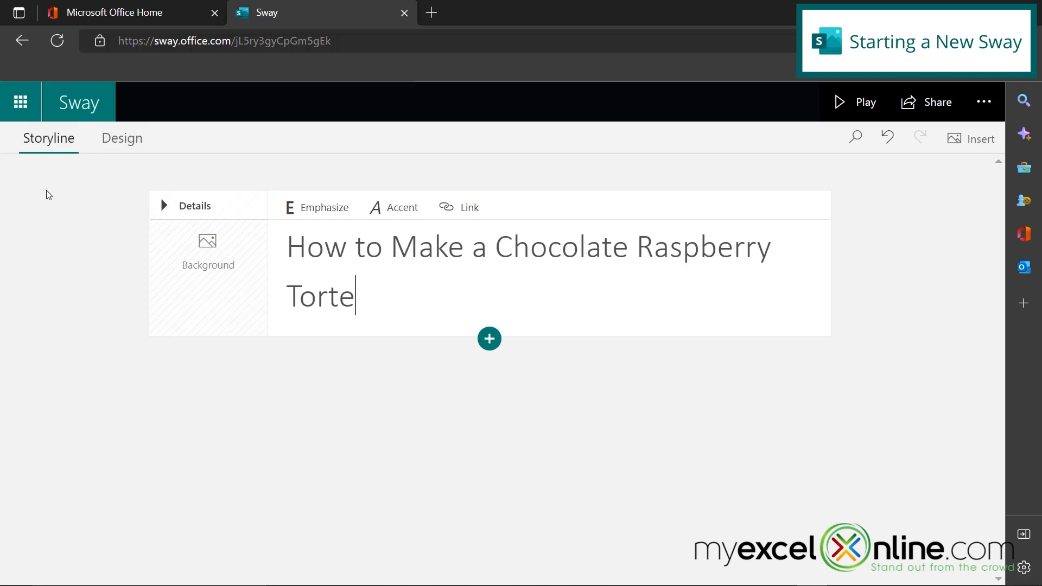
{"action": "mouse_move", "coordinate": [103, 184]}
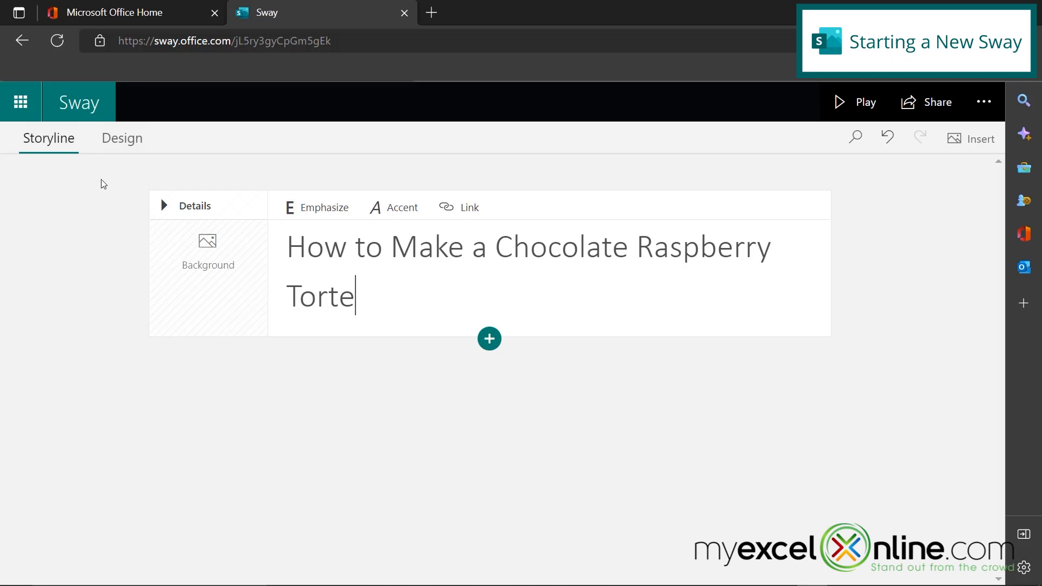
{"action": "mouse_move", "coordinate": [72, 189]}
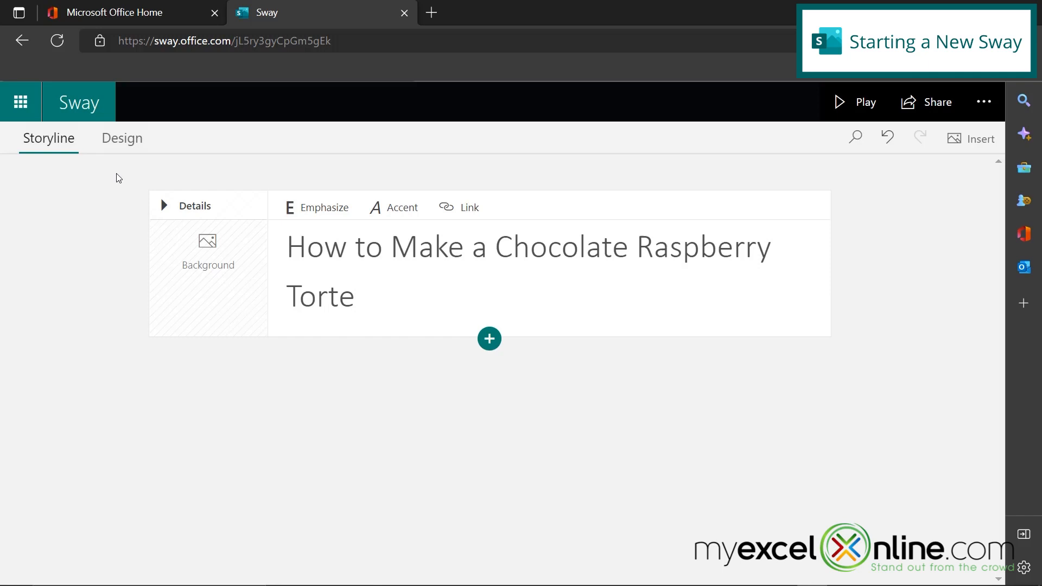
{"action": "left_click", "coordinate": [356, 295]}
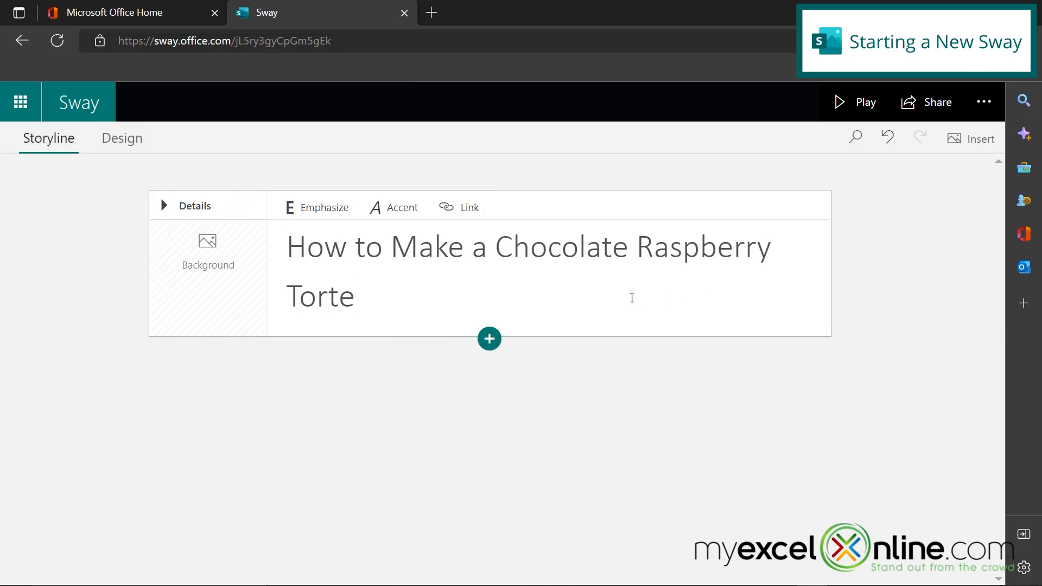
{"action": "mouse_move", "coordinate": [345, 238]}
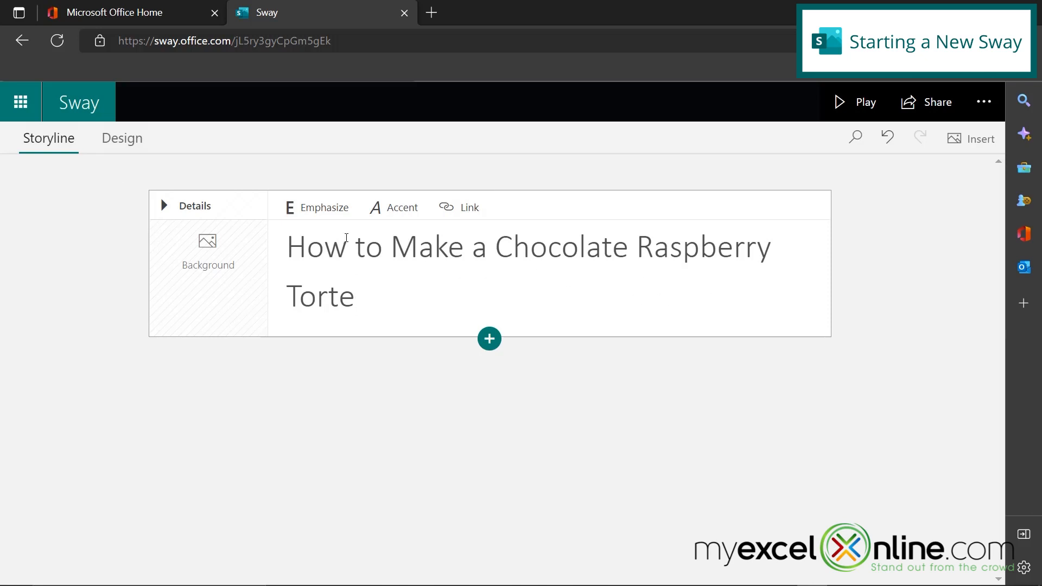
{"action": "mouse_move", "coordinate": [326, 206]}
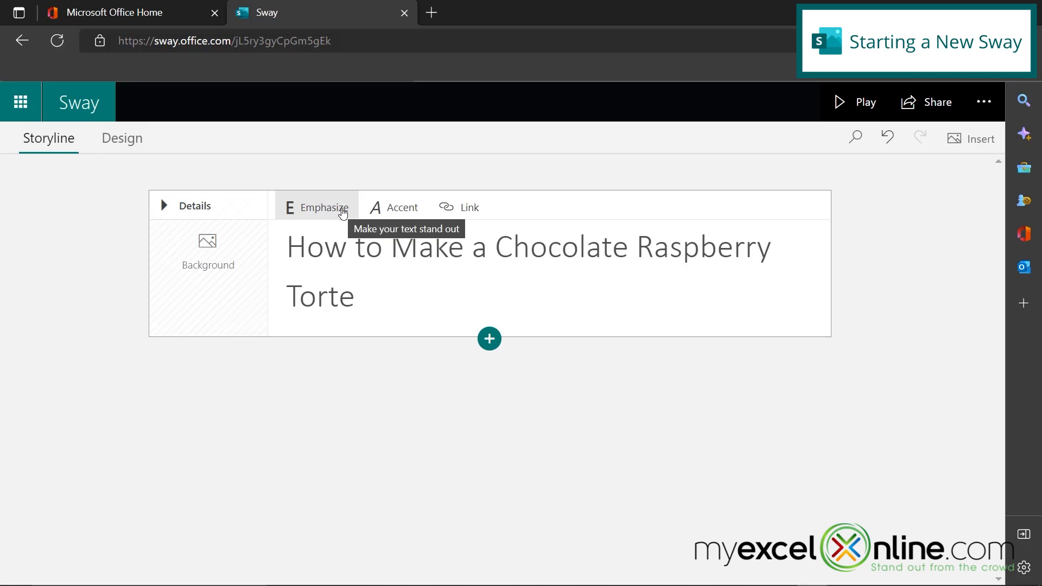
{"action": "mouse_move", "coordinate": [344, 215]}
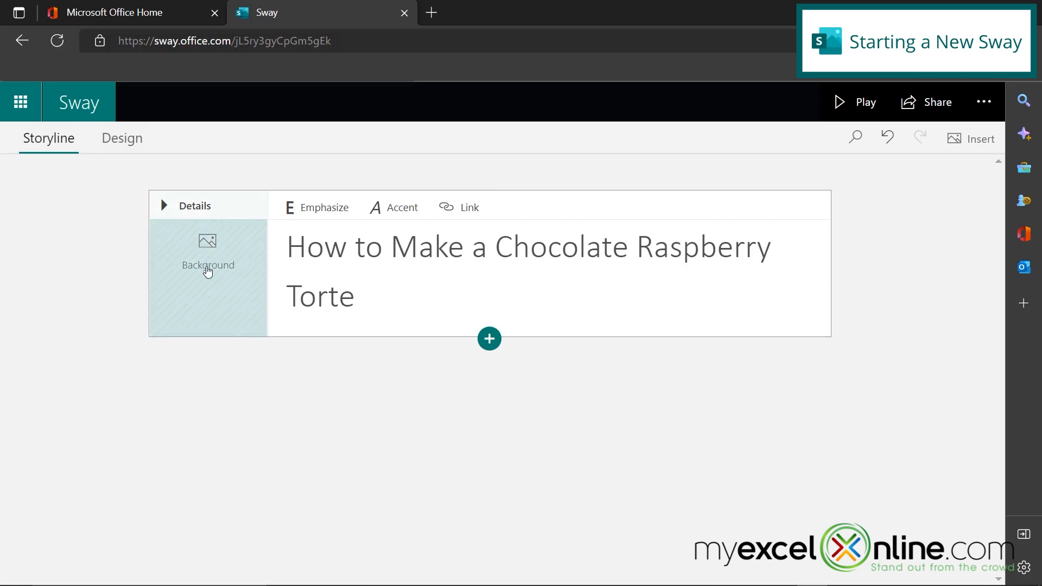
{"action": "mouse_move", "coordinate": [209, 260]}
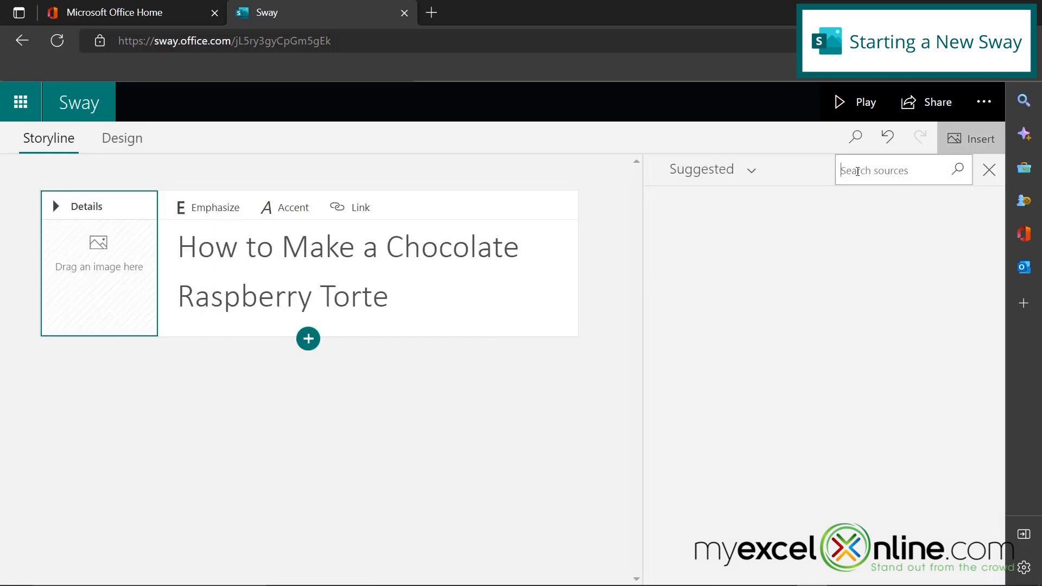
Step: Search Chocolate Raspberry Torte images for the title card background
{"action": "type", "text": "chocolate torte"}
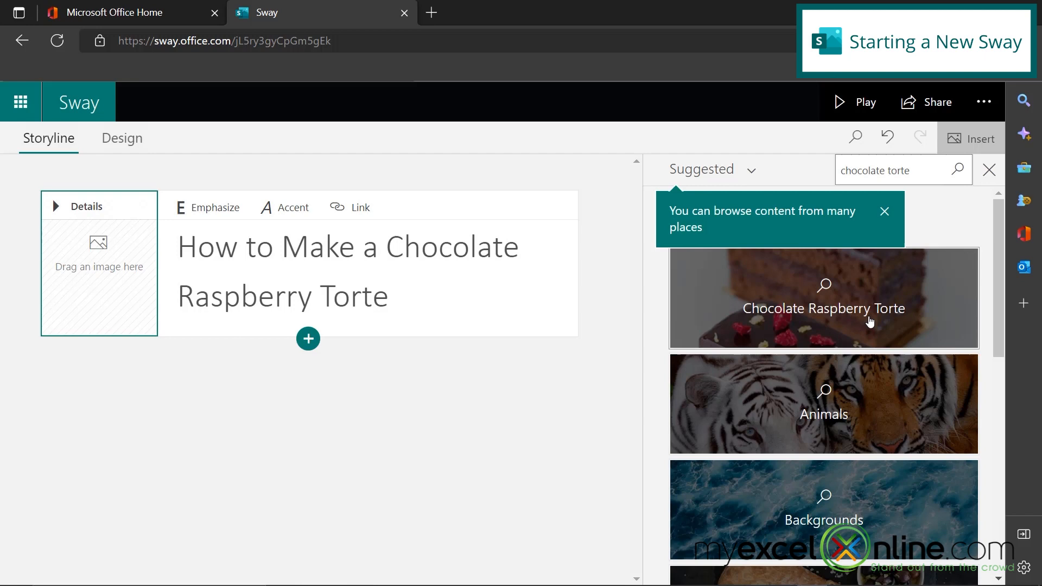
{"action": "left_click", "coordinate": [824, 309]}
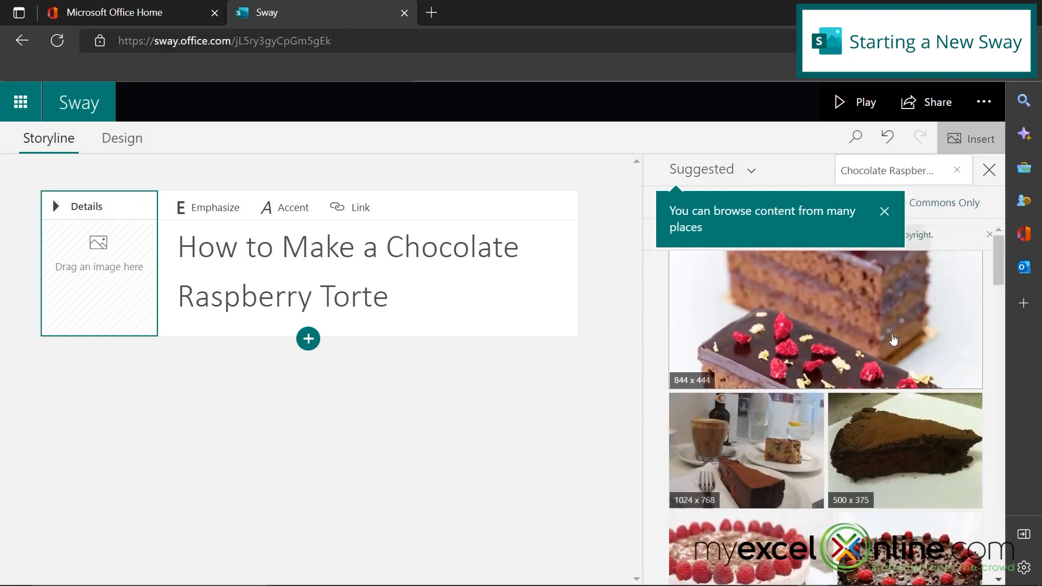
{"action": "scroll", "scroll_direction": "down", "scroll_amount": 3}
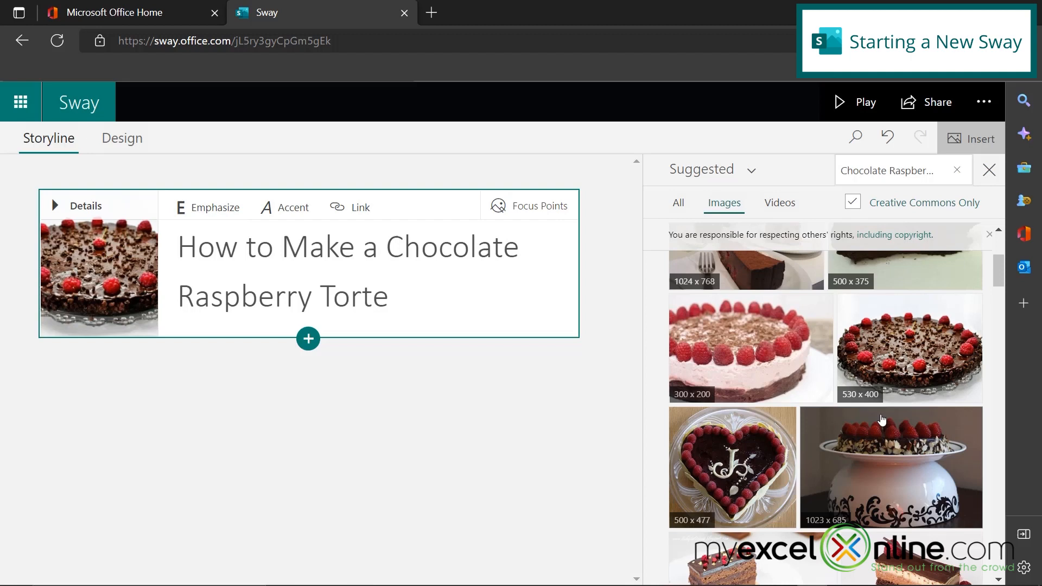
{"action": "mouse_move", "coordinate": [763, 279]}
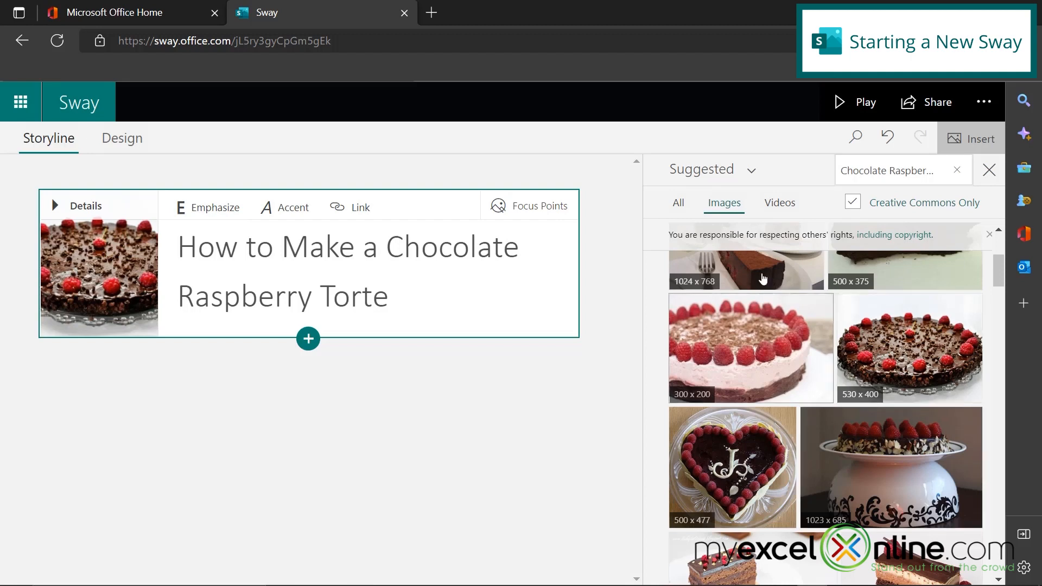
{"action": "left_click", "coordinate": [703, 169]}
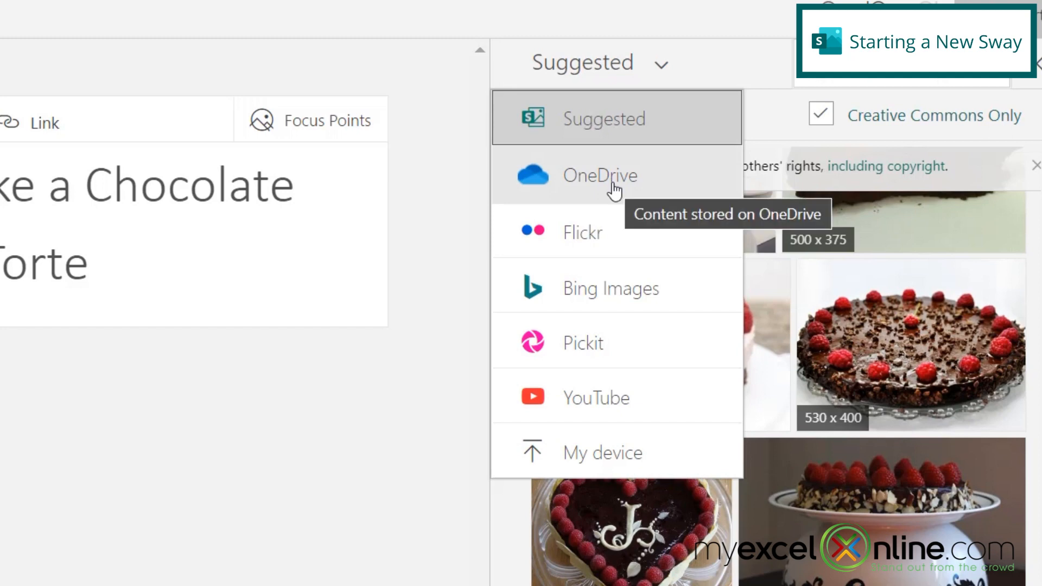
{"action": "mouse_move", "coordinate": [627, 411]}
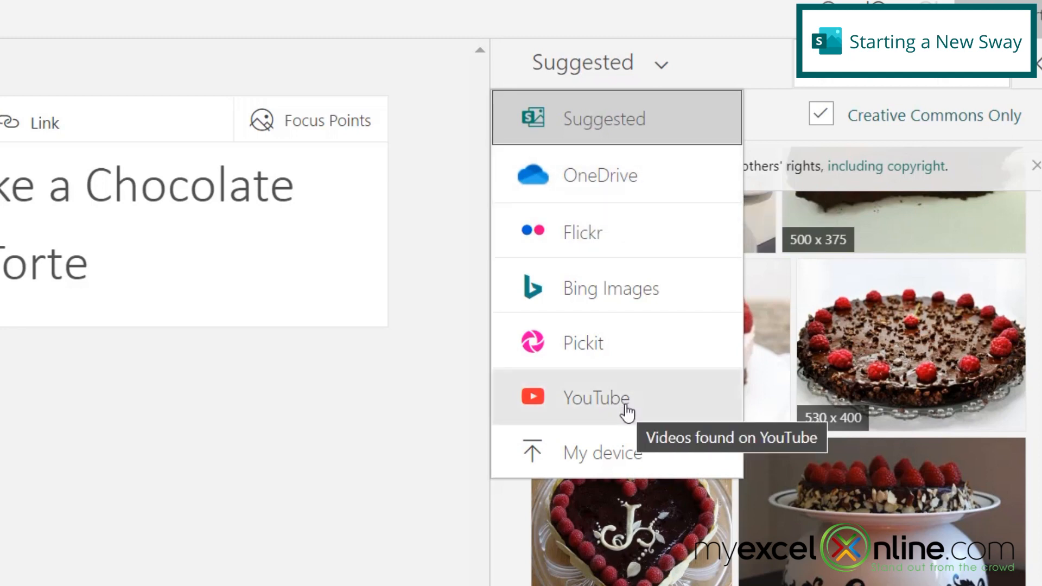
{"action": "mouse_move", "coordinate": [673, 390]}
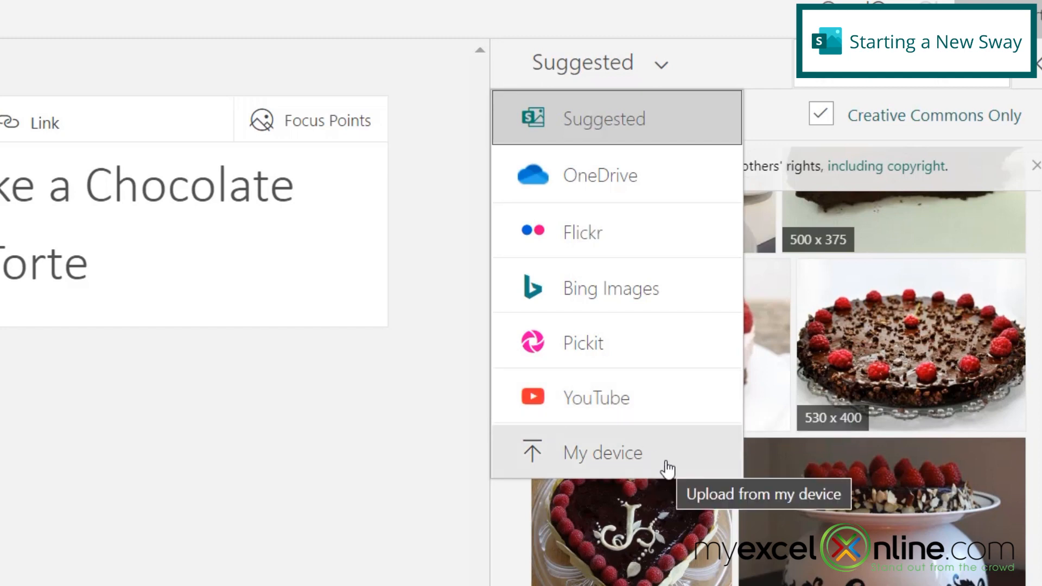
Step: Show video results for the chocolate raspberry torte search
{"action": "left_click", "coordinate": [779, 202]}
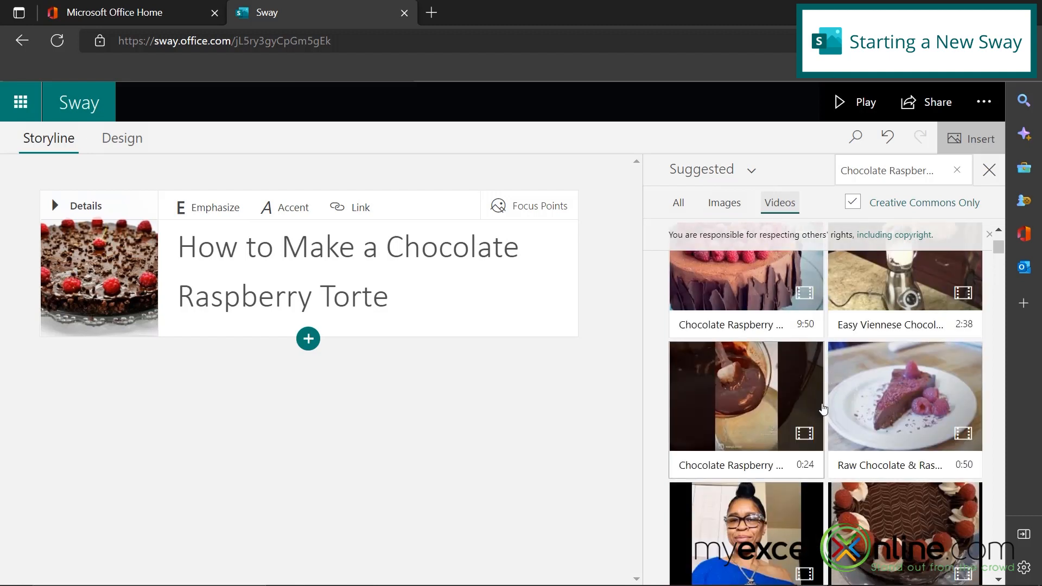
{"action": "mouse_move", "coordinate": [824, 409]}
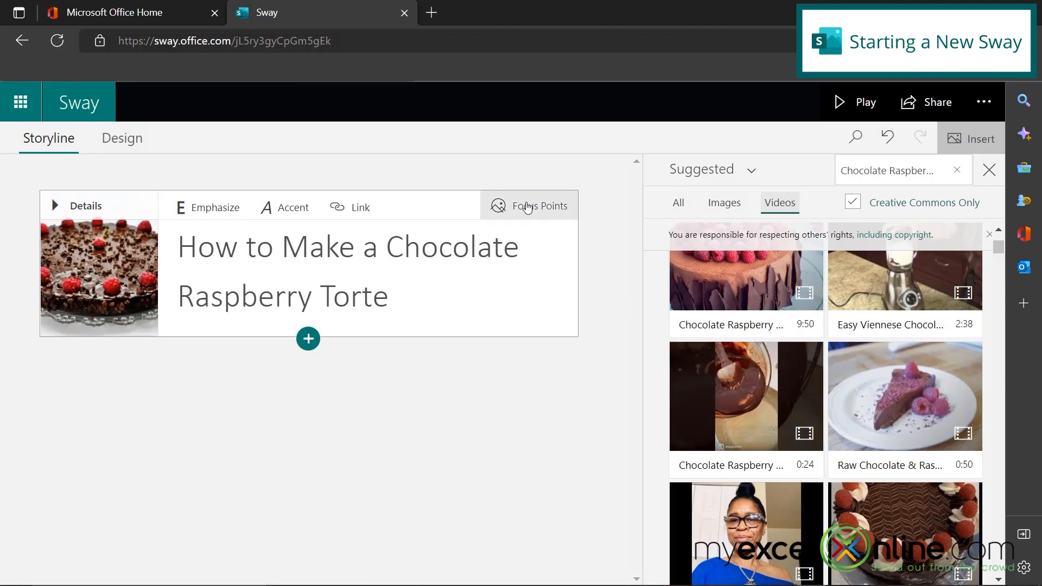
Step: Set focus points on the torte's top raspberries instead of the entire image
{"action": "left_click", "coordinate": [539, 206]}
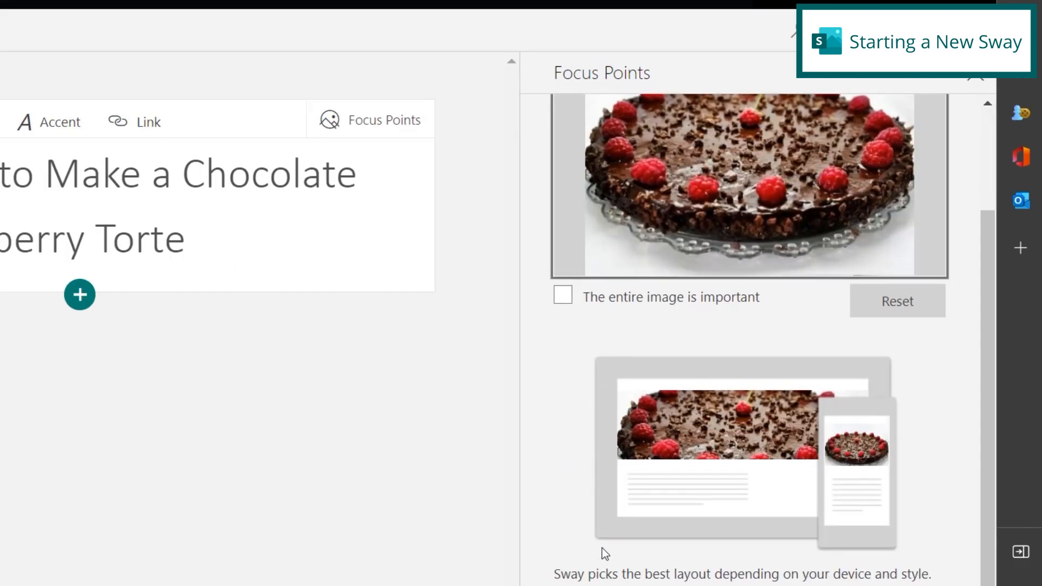
{"action": "mouse_move", "coordinate": [716, 457]}
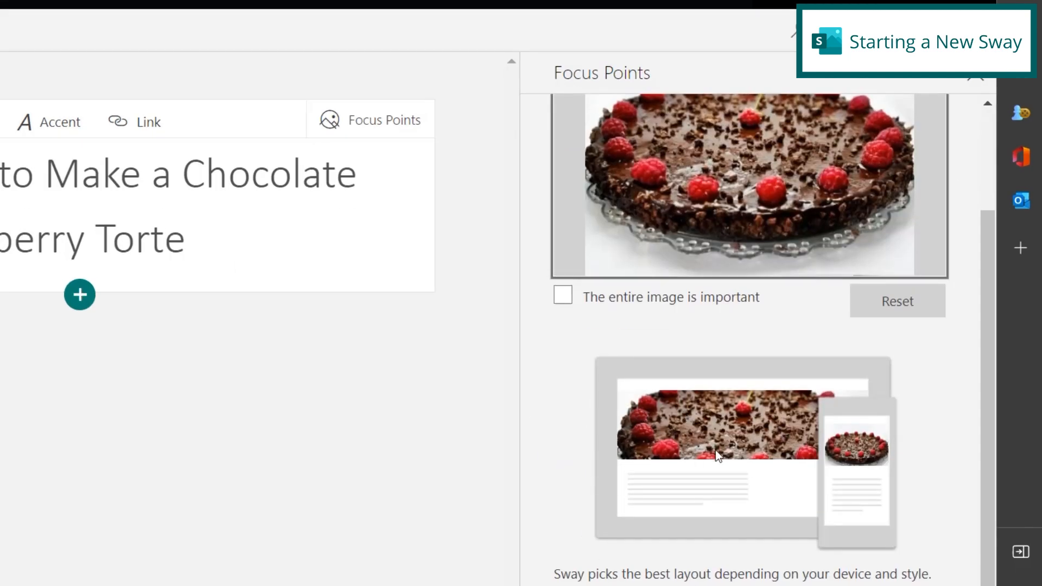
{"action": "mouse_move", "coordinate": [729, 444]}
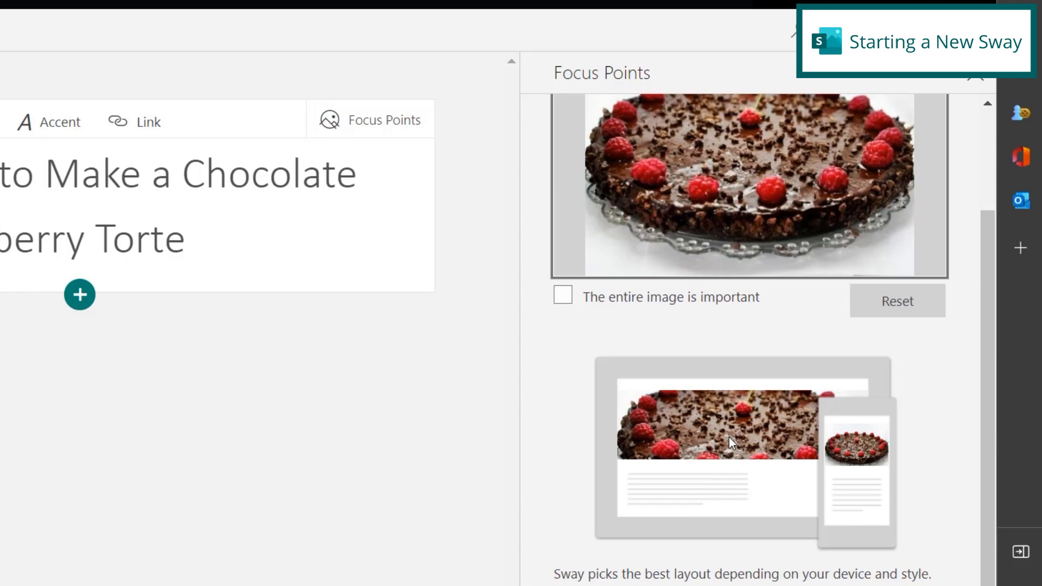
{"action": "mouse_move", "coordinate": [862, 479]}
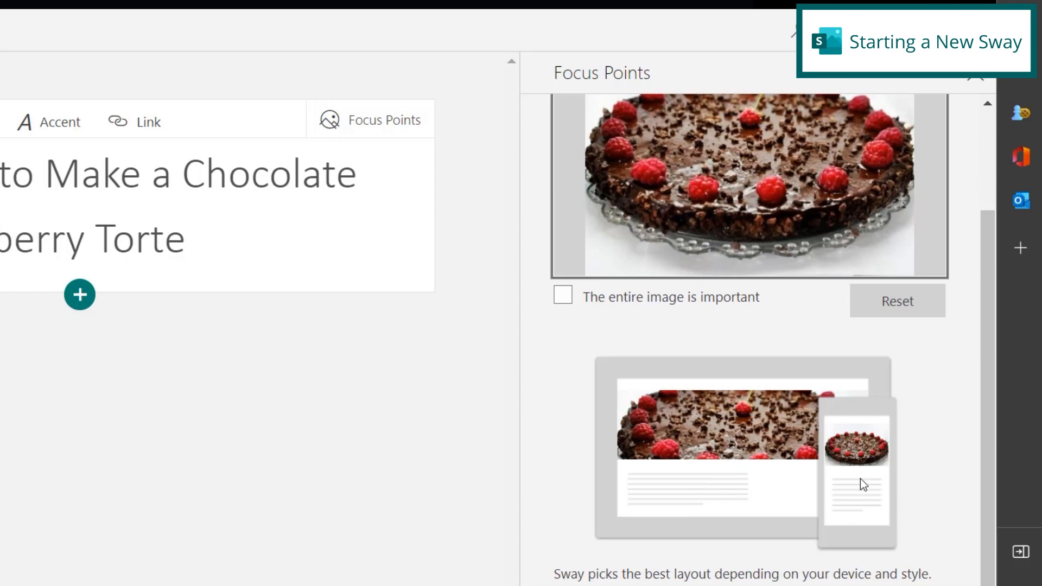
{"action": "mouse_move", "coordinate": [574, 306]}
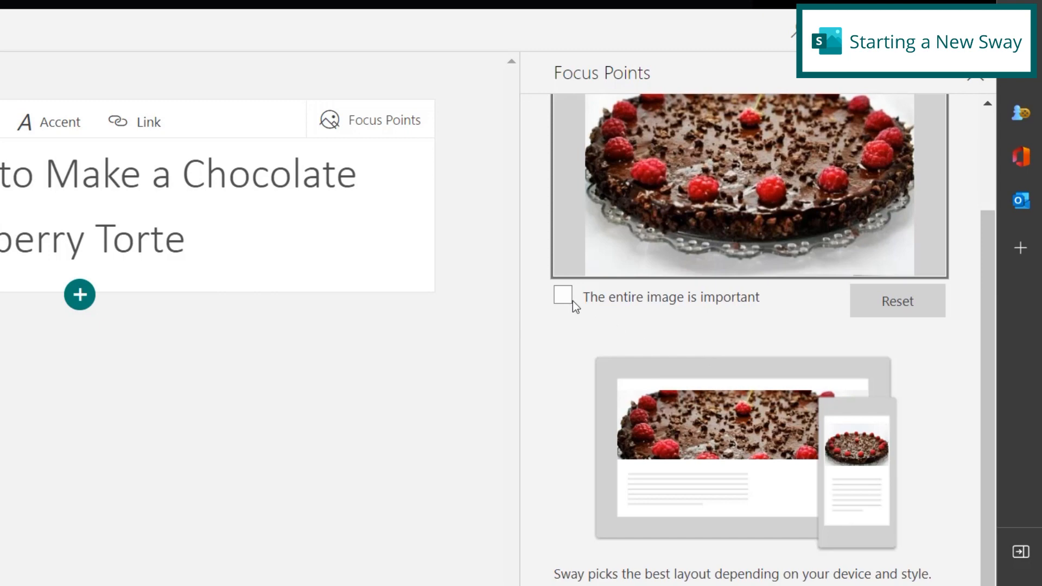
{"action": "left_click", "coordinate": [564, 296]}
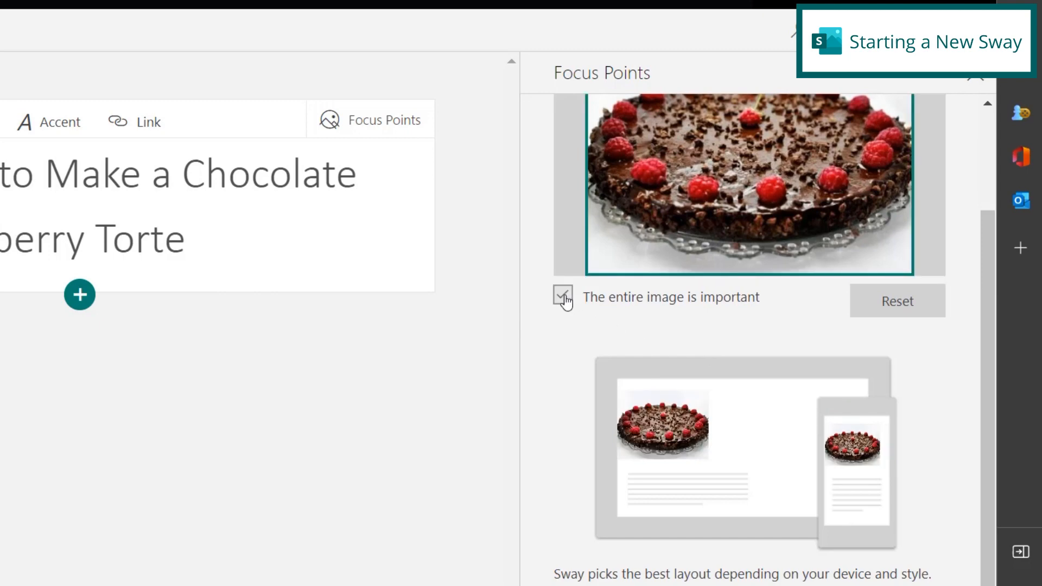
{"action": "left_click", "coordinate": [562, 294]}
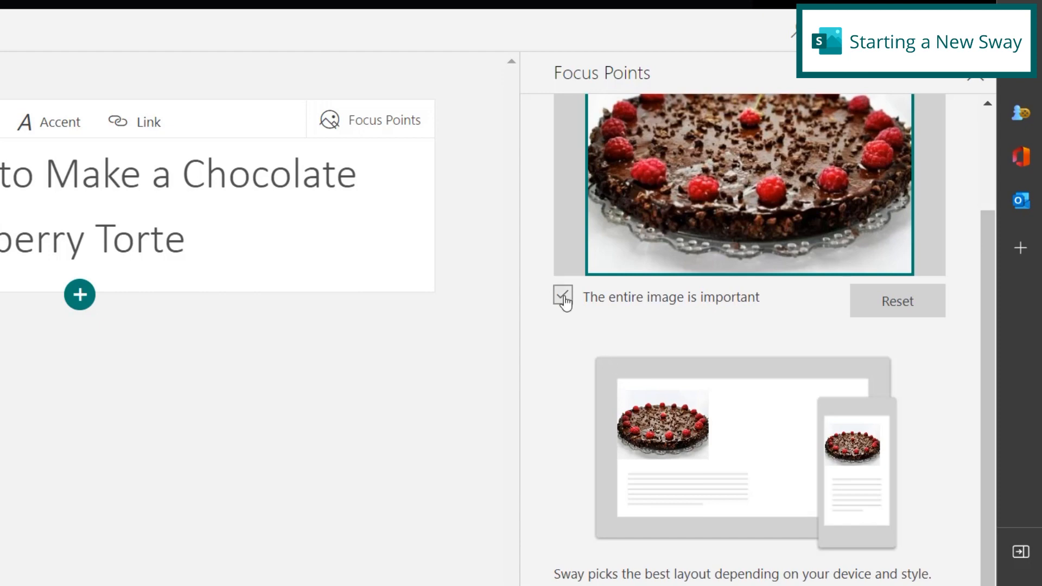
{"action": "left_click", "coordinate": [564, 296]}
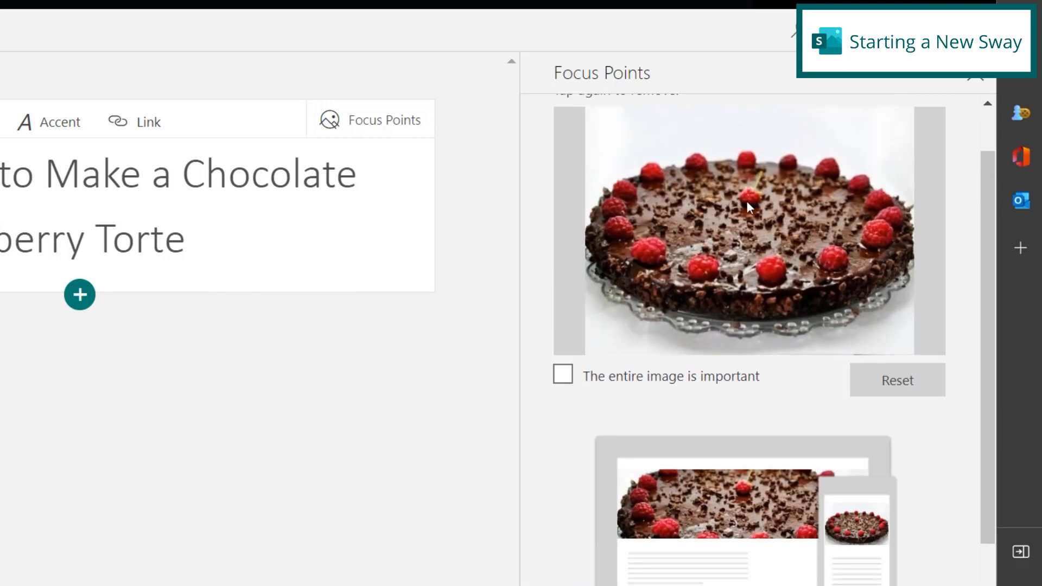
{"action": "mouse_move", "coordinate": [754, 203]}
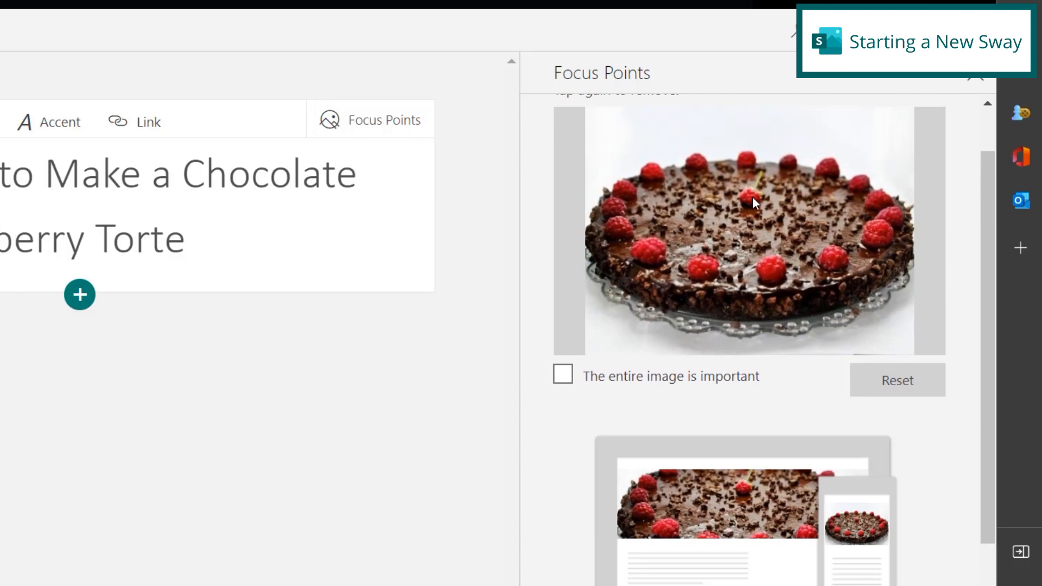
{"action": "mouse_move", "coordinate": [758, 213]}
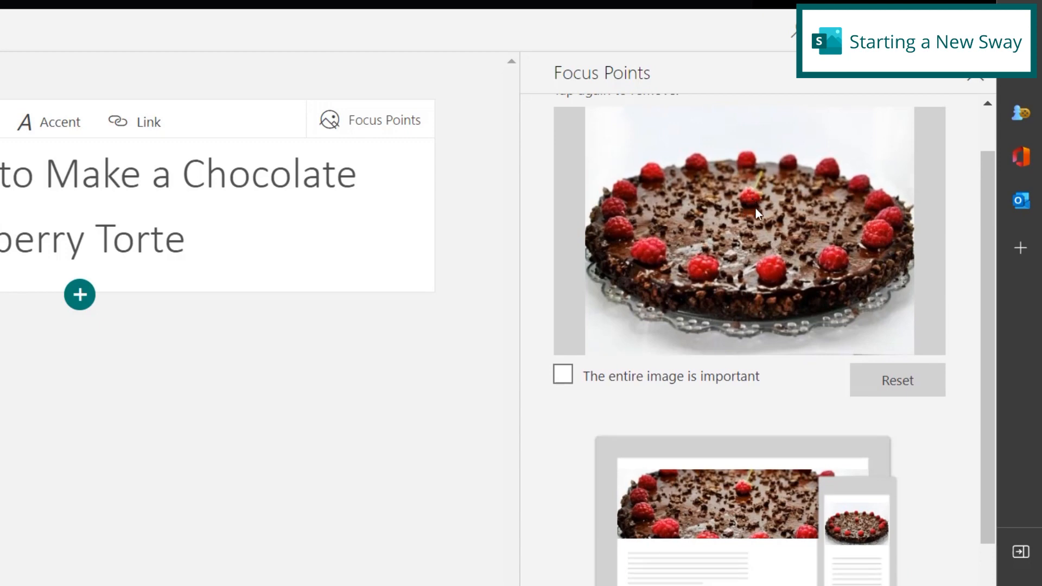
{"action": "mouse_move", "coordinate": [755, 211]}
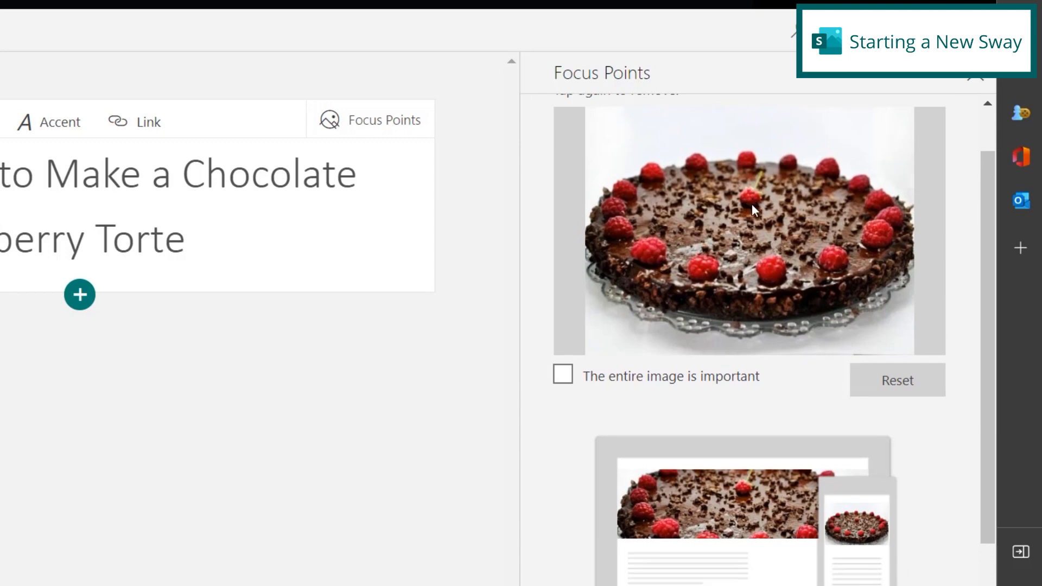
{"action": "left_click", "coordinate": [752, 202]}
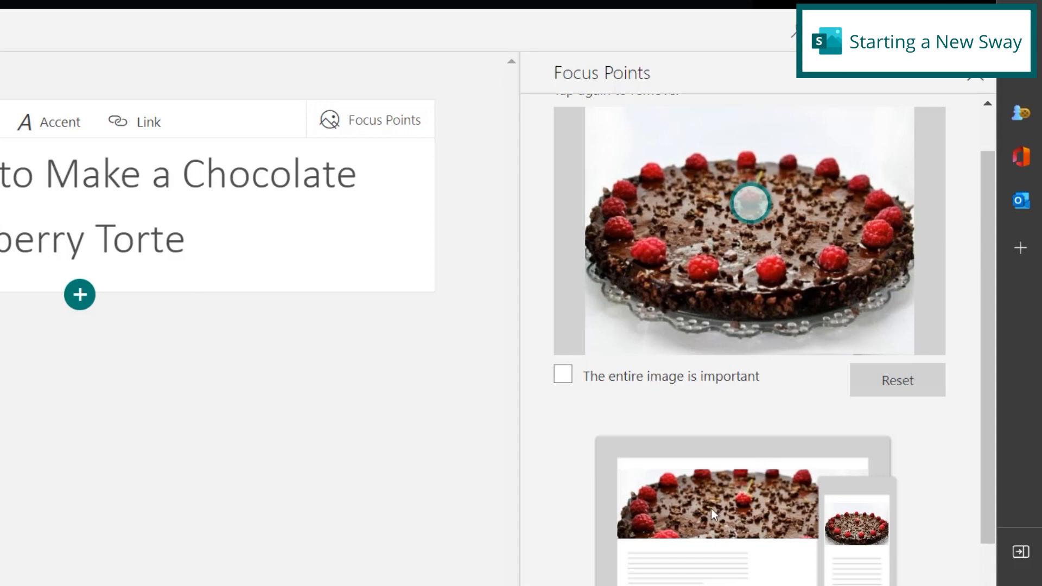
{"action": "mouse_move", "coordinate": [779, 231]}
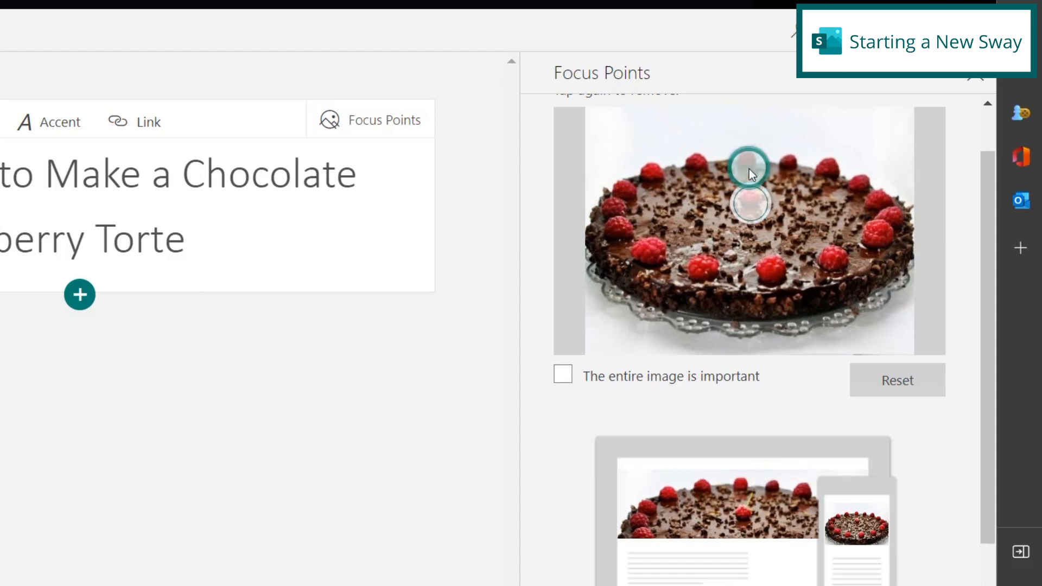
{"action": "mouse_move", "coordinate": [761, 532]}
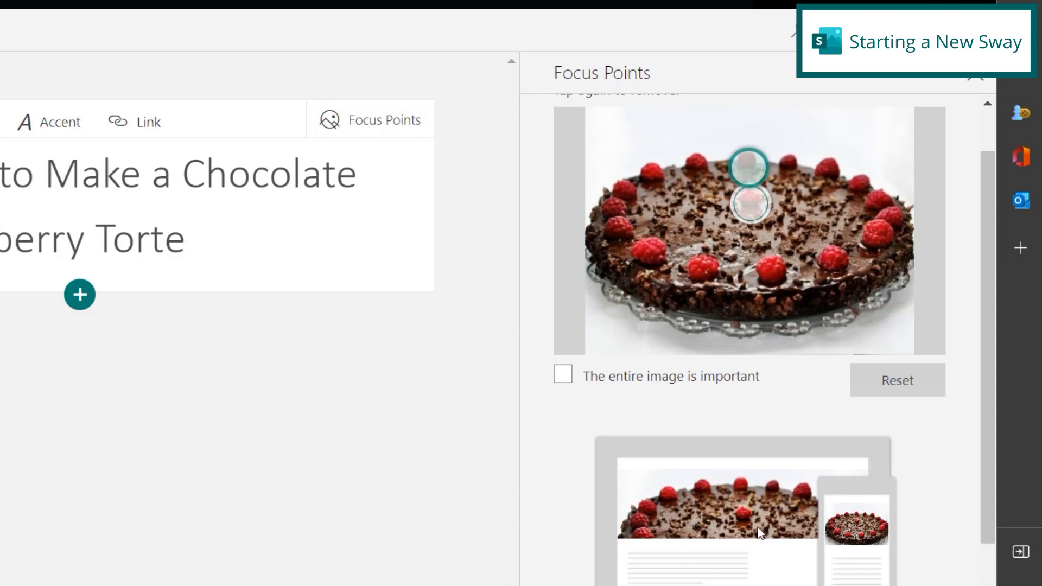
{"action": "mouse_move", "coordinate": [726, 406]}
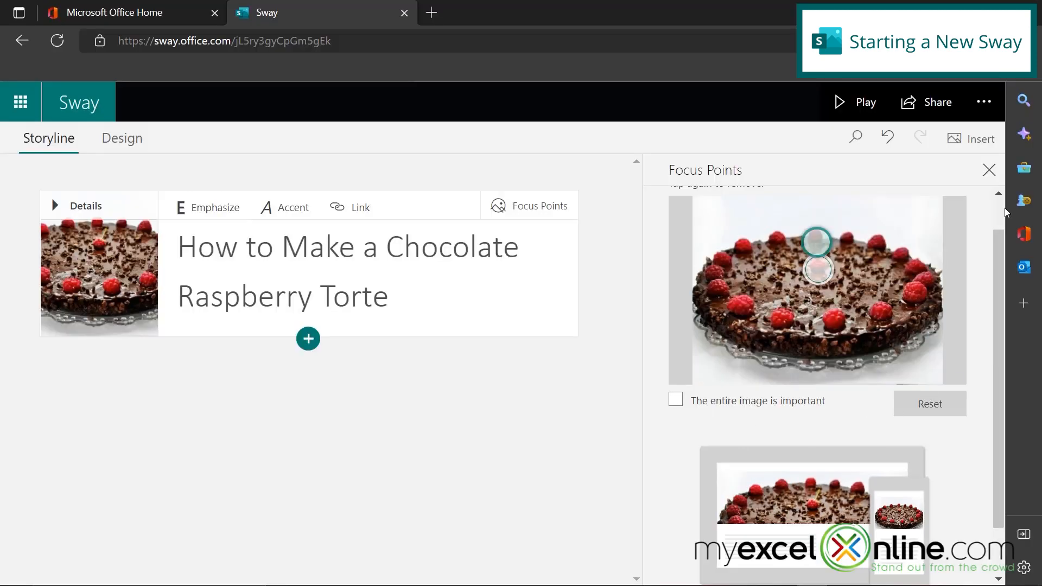
{"action": "left_click", "coordinate": [989, 171]}
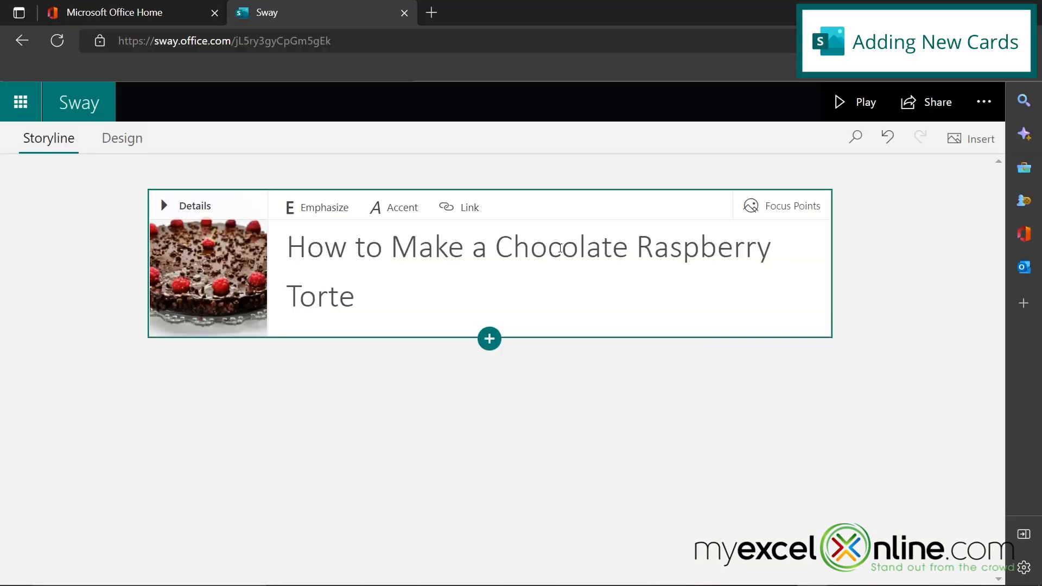
{"action": "mouse_move", "coordinate": [618, 291]}
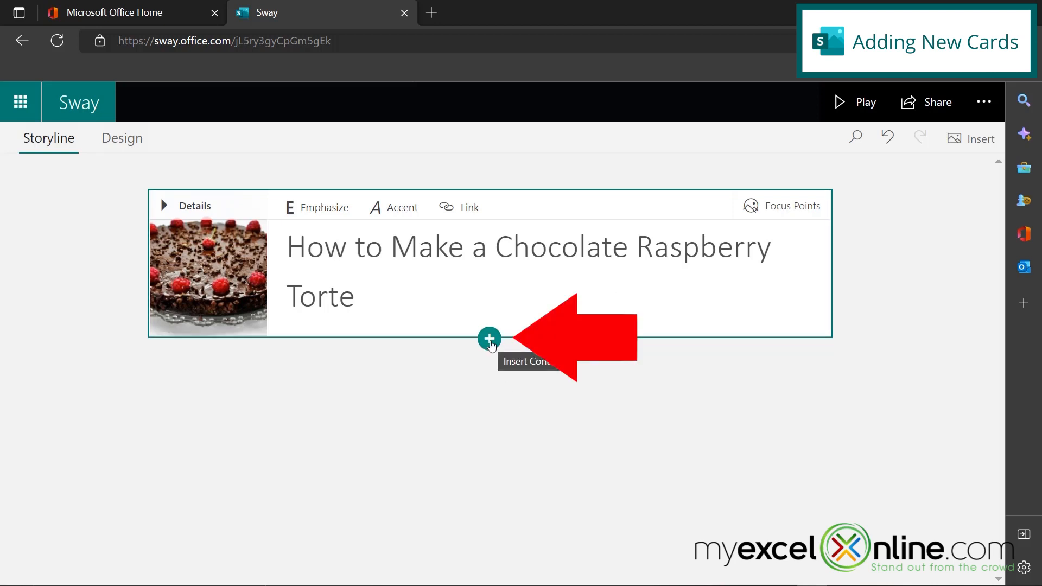
Step: Show the media card types that can be added below the title card
{"action": "left_click", "coordinate": [489, 338]}
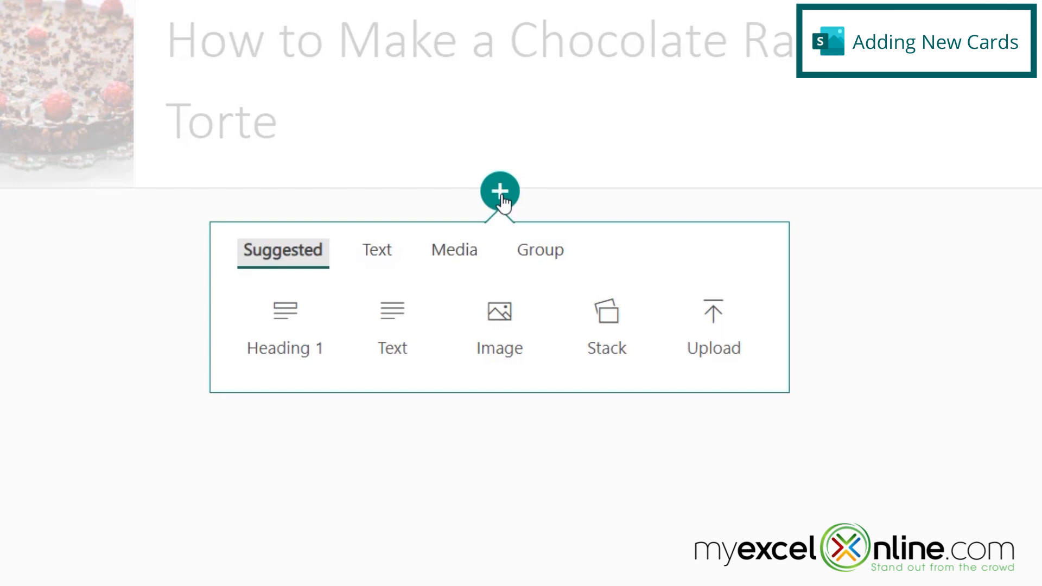
{"action": "mouse_move", "coordinate": [500, 225]}
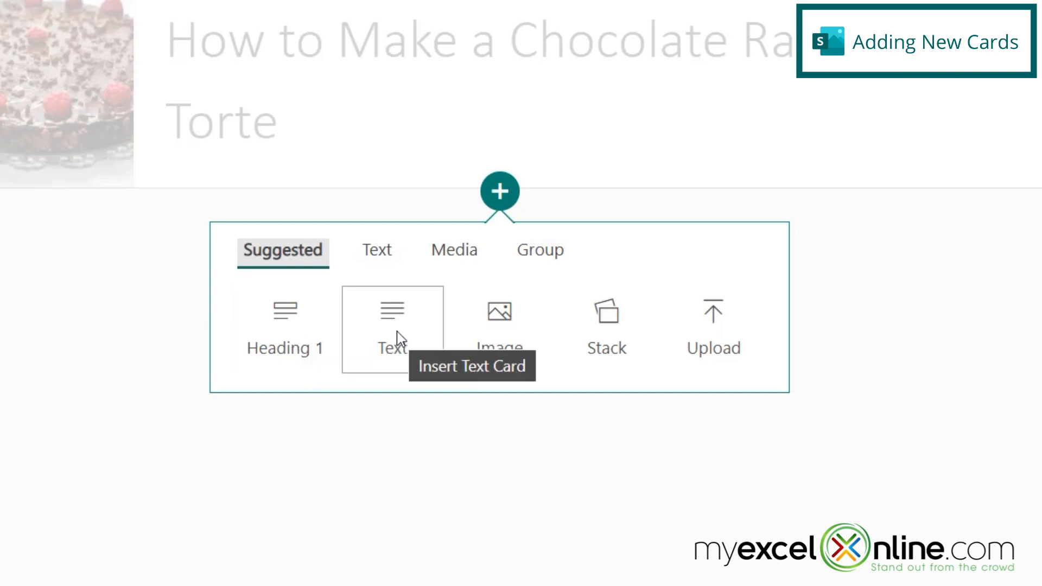
{"action": "mouse_move", "coordinate": [652, 379]}
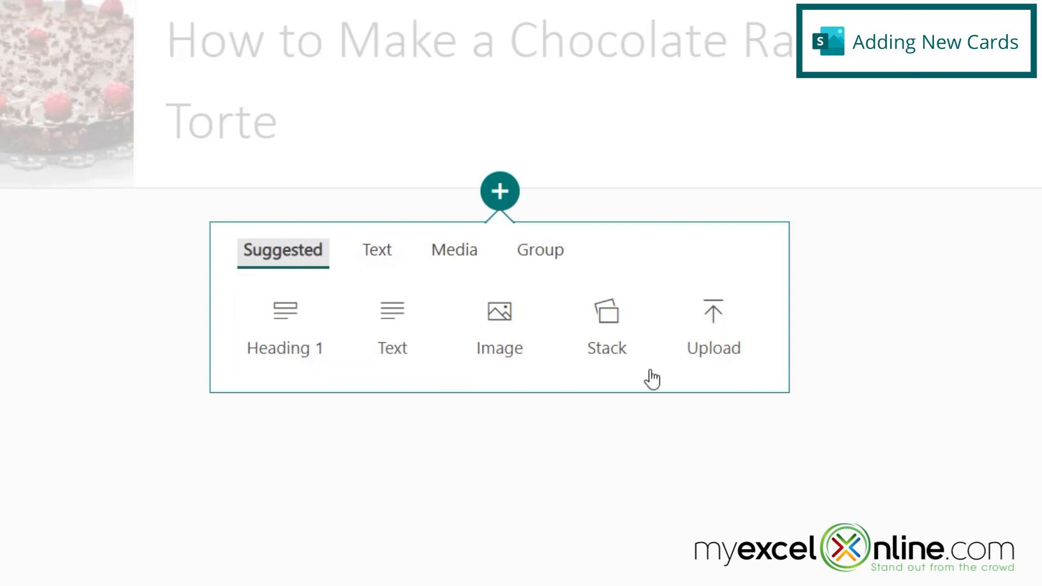
{"action": "left_click", "coordinate": [454, 250]}
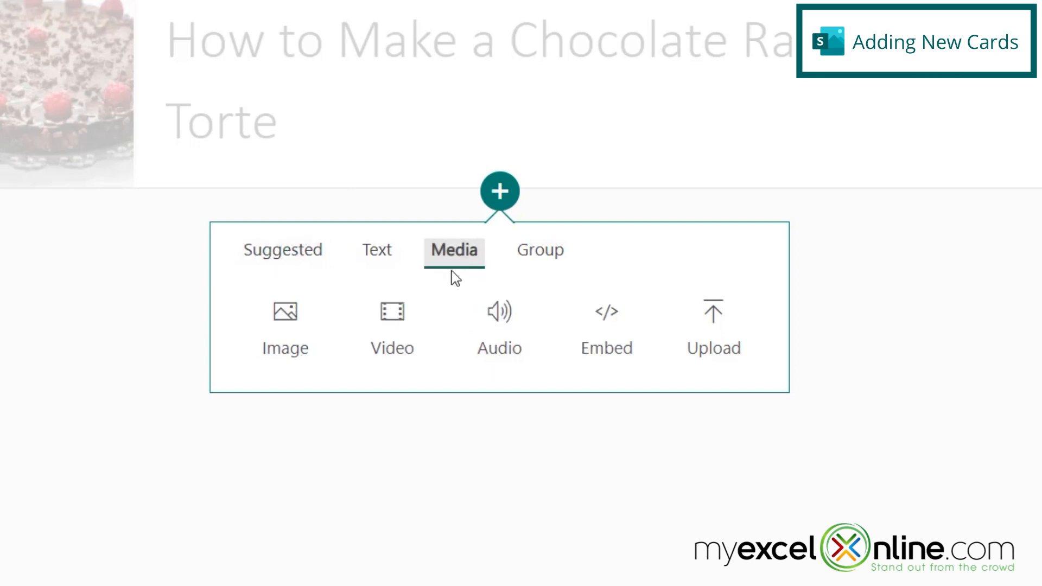
{"action": "mouse_move", "coordinate": [454, 266]}
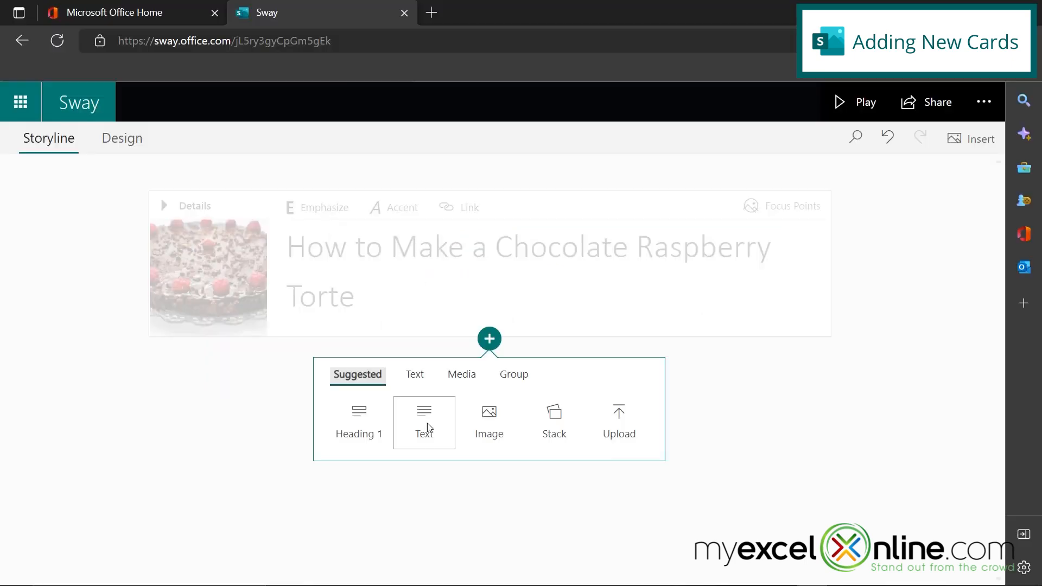
Step: Add a text card reading 'I am going to make a delicious torte tonight!'
{"action": "left_click", "coordinate": [424, 422]}
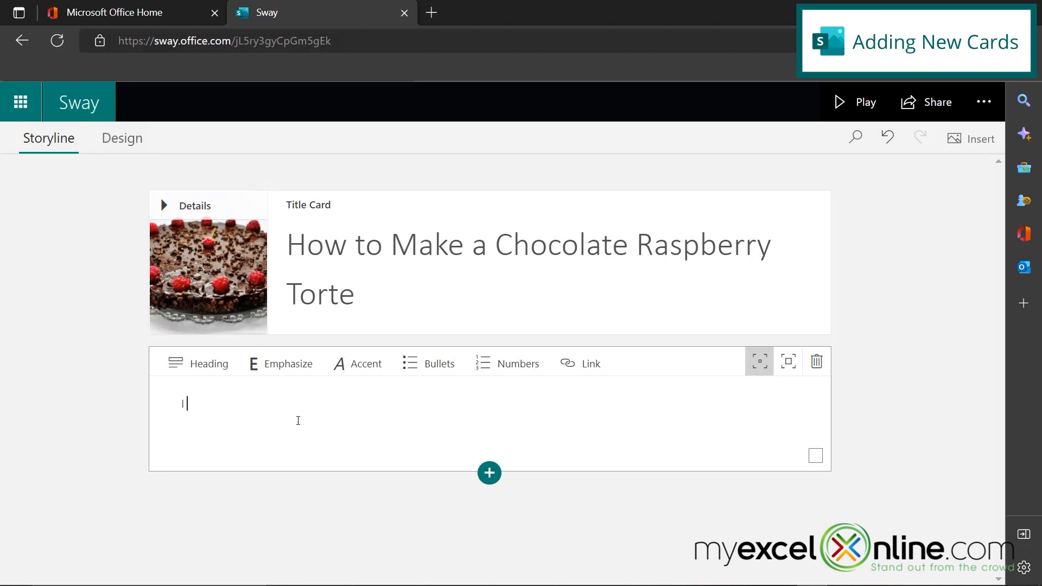
{"action": "type", "text": "I am going to make a"}
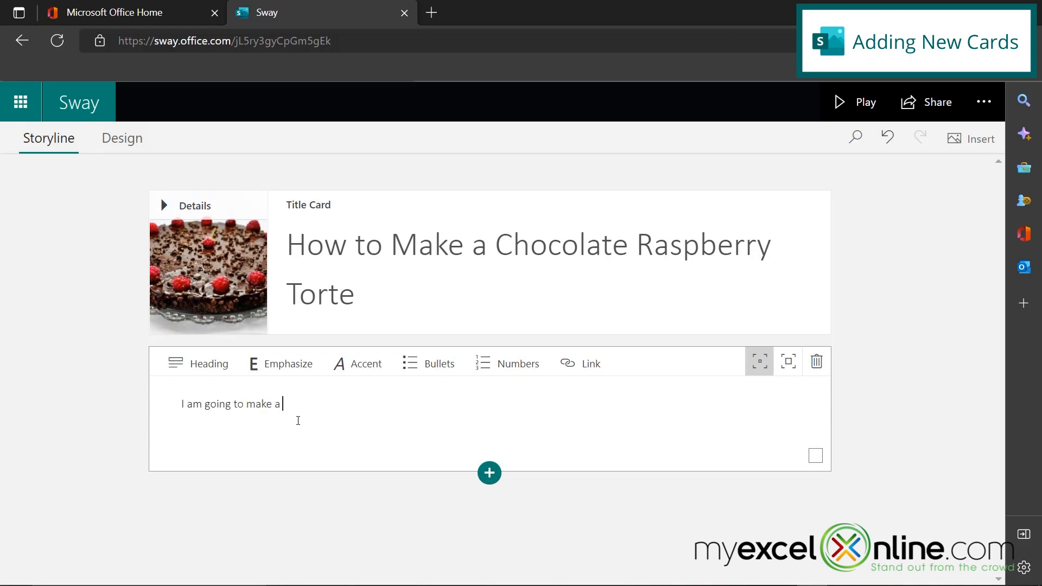
{"action": "type", "text": "delicious torte to"}
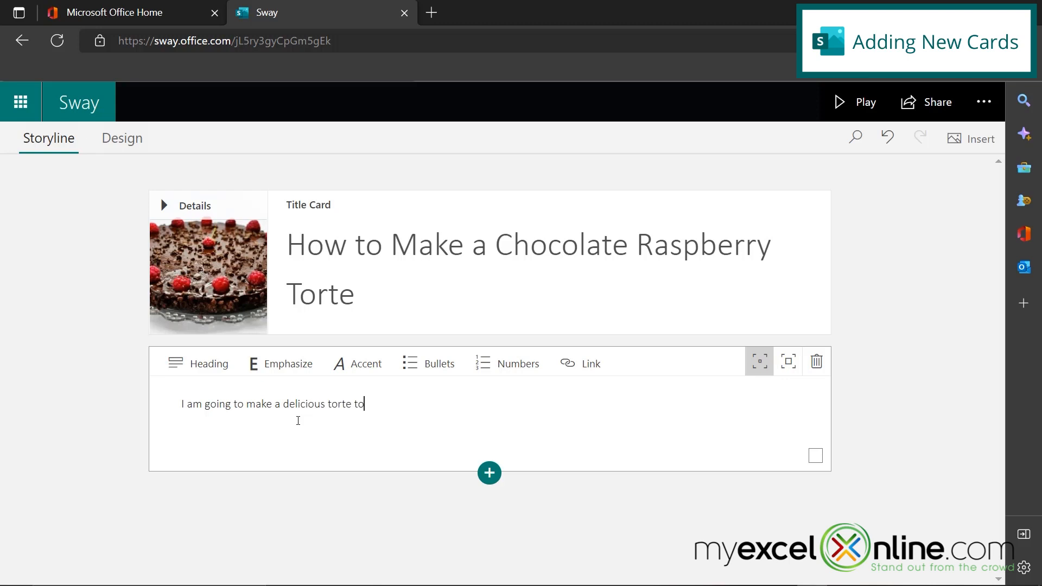
{"action": "left_click", "coordinate": [489, 472]}
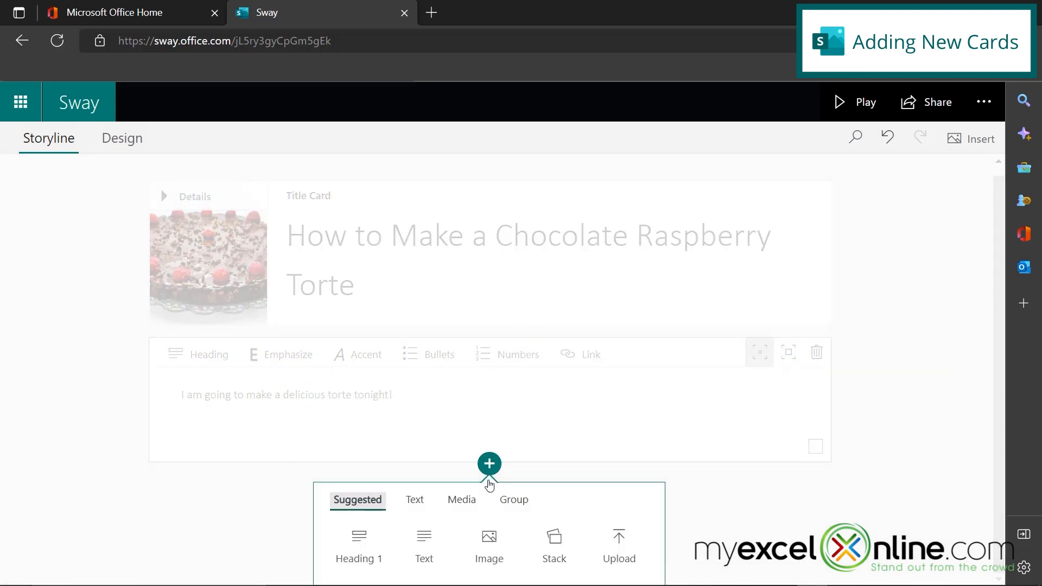
{"action": "mouse_move", "coordinate": [489, 464]}
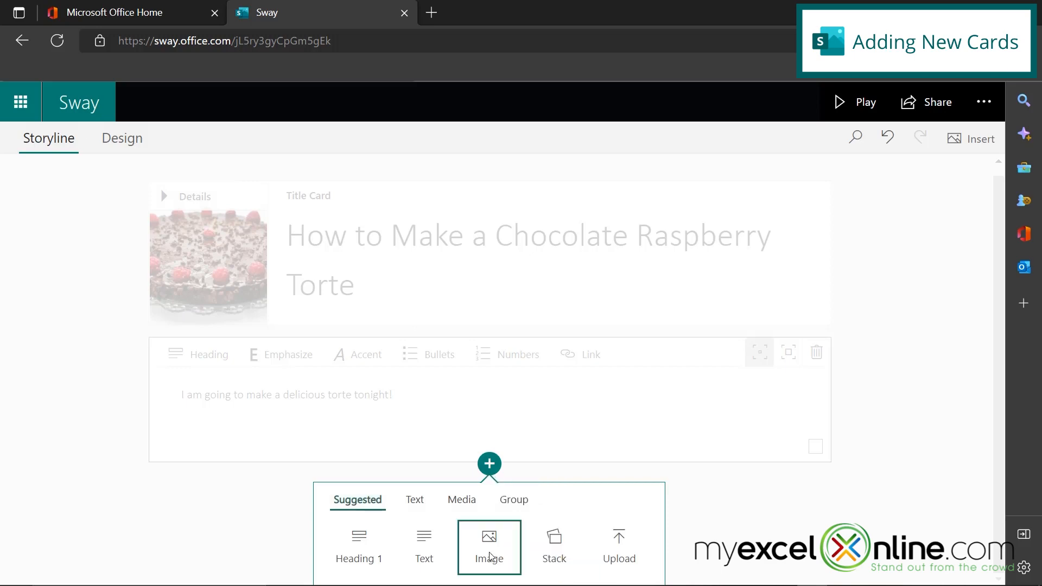
Step: Add an image card captioned 'Gather Ingredients' and search 'chocolate' for its photo
{"action": "left_click", "coordinate": [489, 535]}
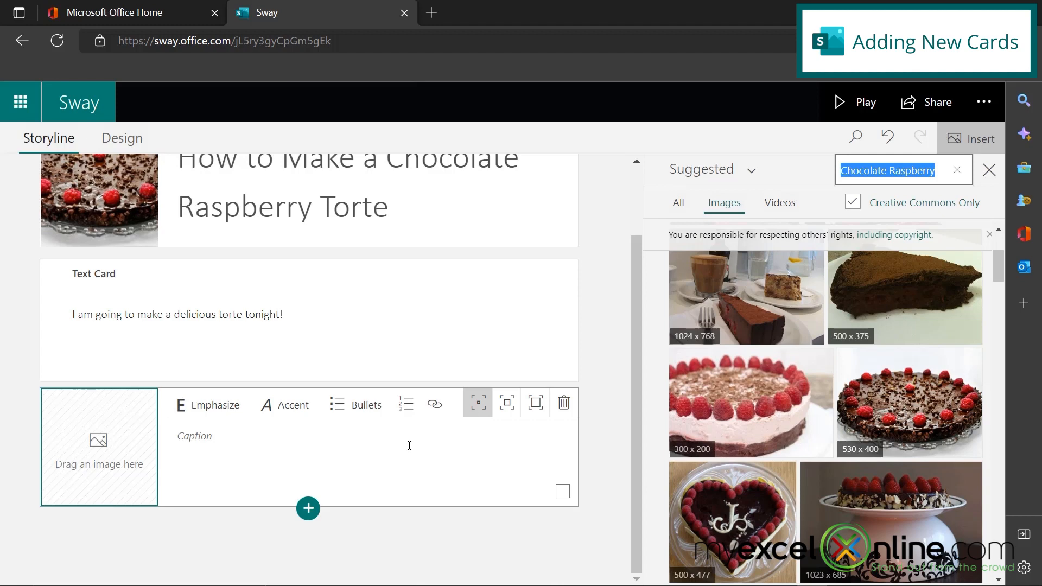
{"action": "type", "text": "G"}
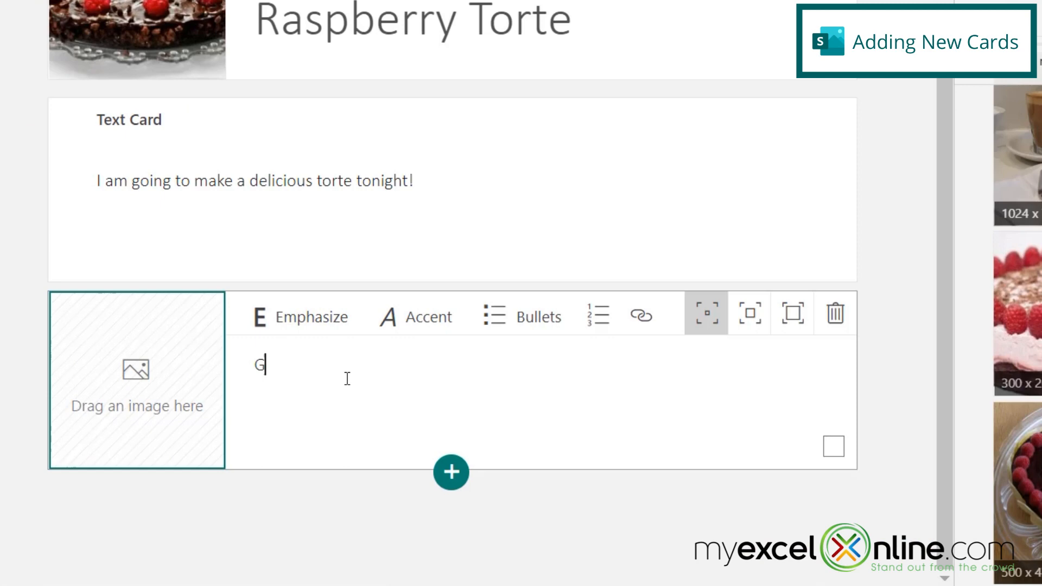
{"action": "type", "text": "ather Ingredients."}
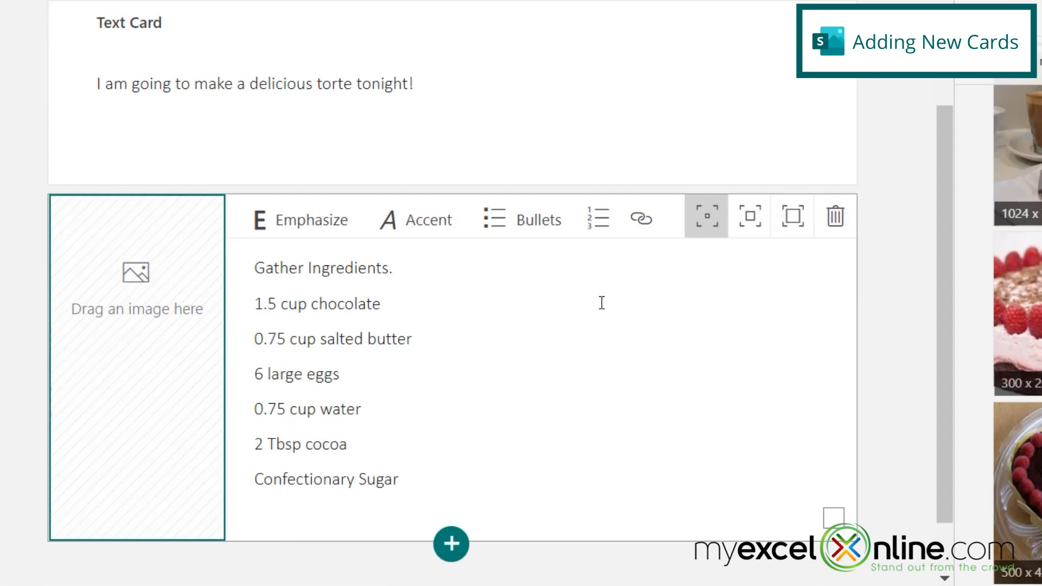
{"action": "left_click", "coordinate": [392, 268]}
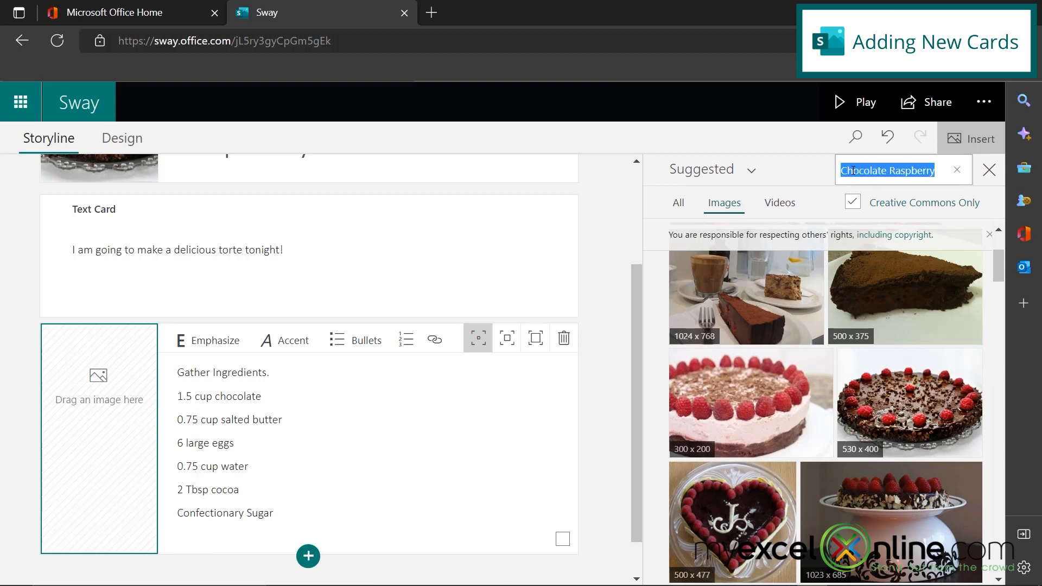
{"action": "type", "text": "chocolate"}
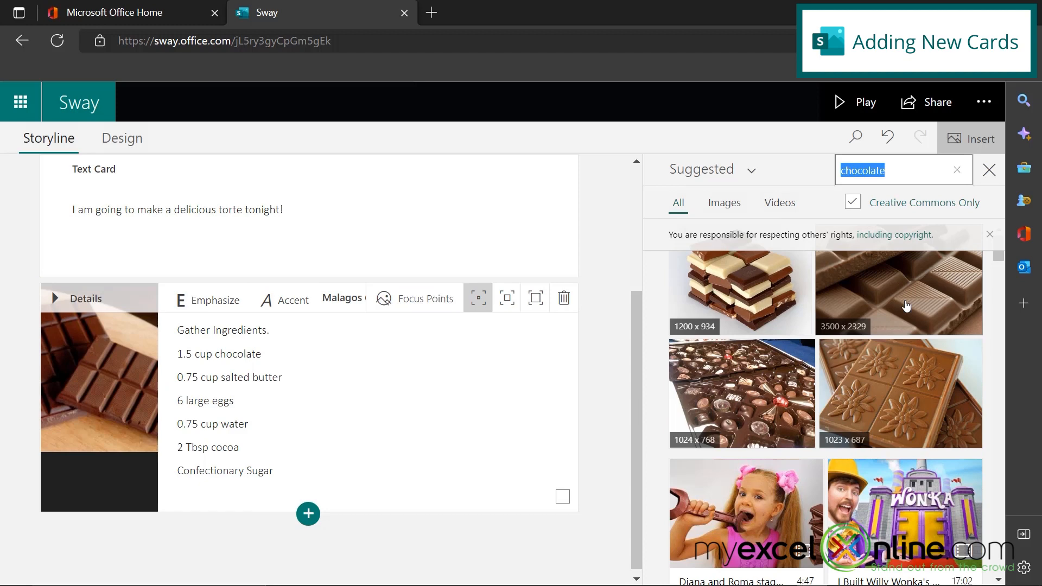
{"action": "mouse_move", "coordinate": [307, 514]}
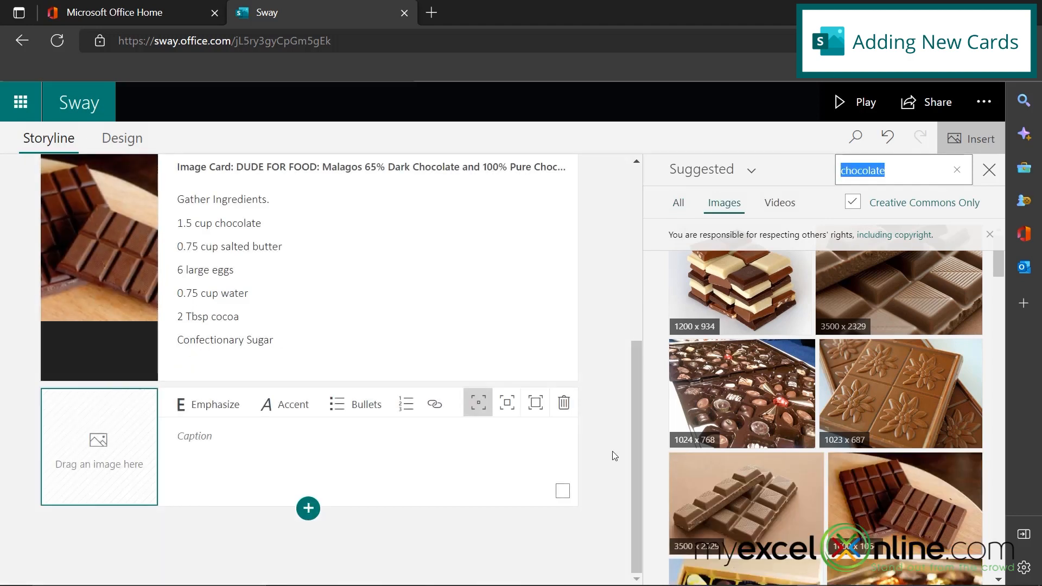
Step: Caption the image card "Melt the butter and chocolate together" and add a new image card after it
{"action": "left_click", "coordinate": [208, 442]}
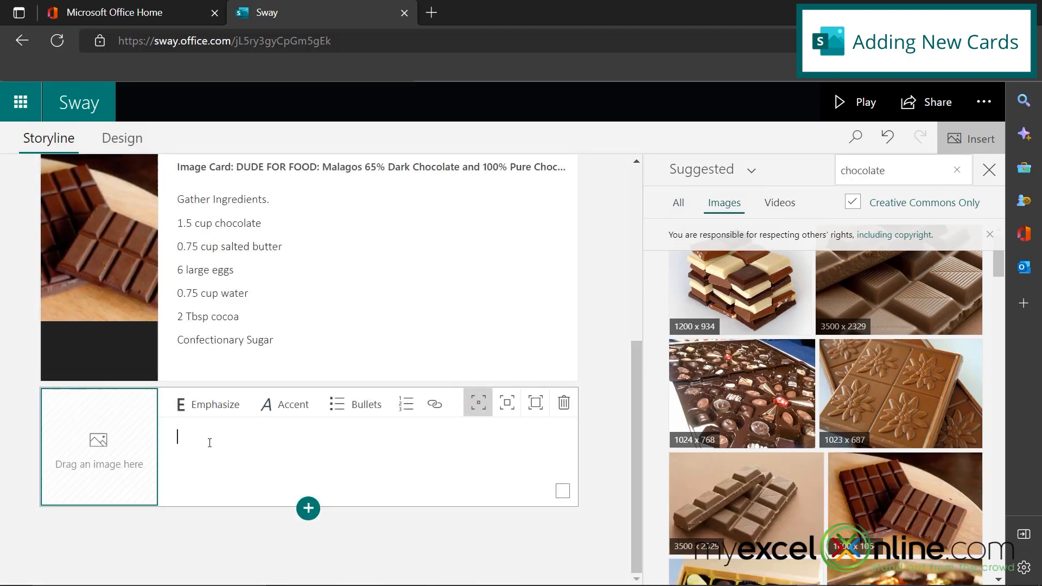
{"action": "type", "text": "Melt the butter and chocolate together"}
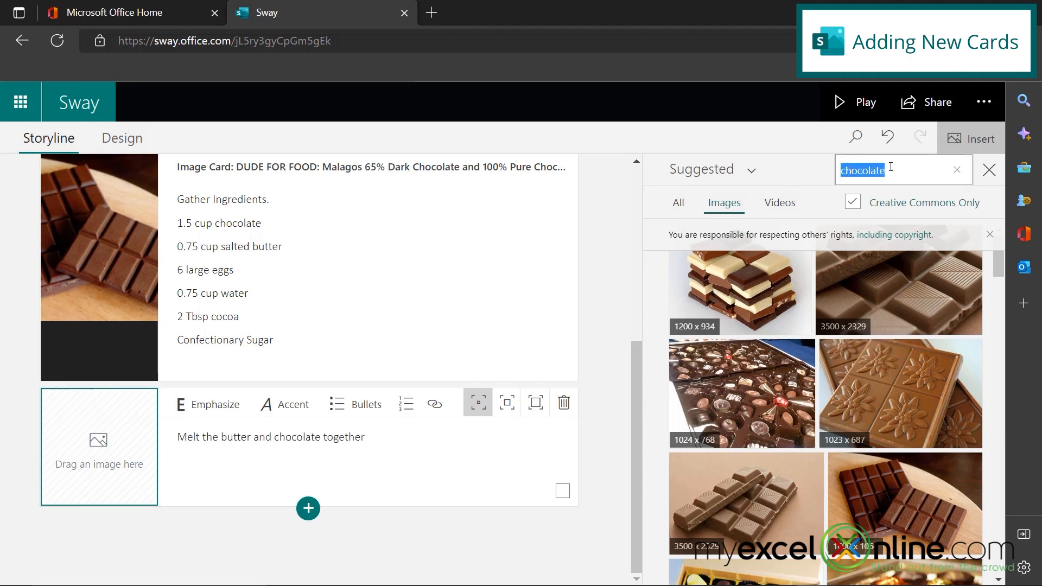
{"action": "type", "text": "melt"}
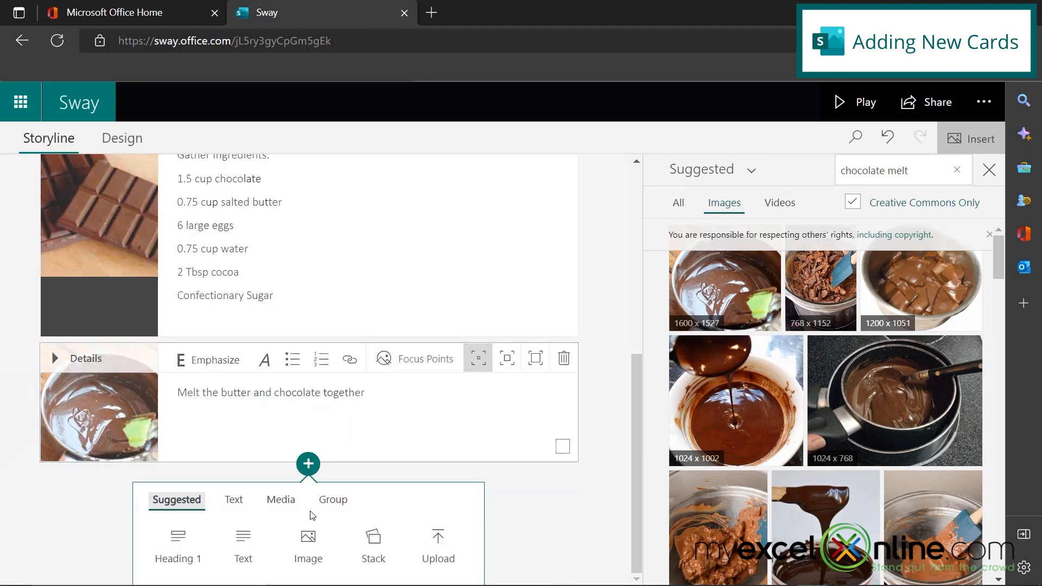
{"action": "left_click", "coordinate": [308, 548]}
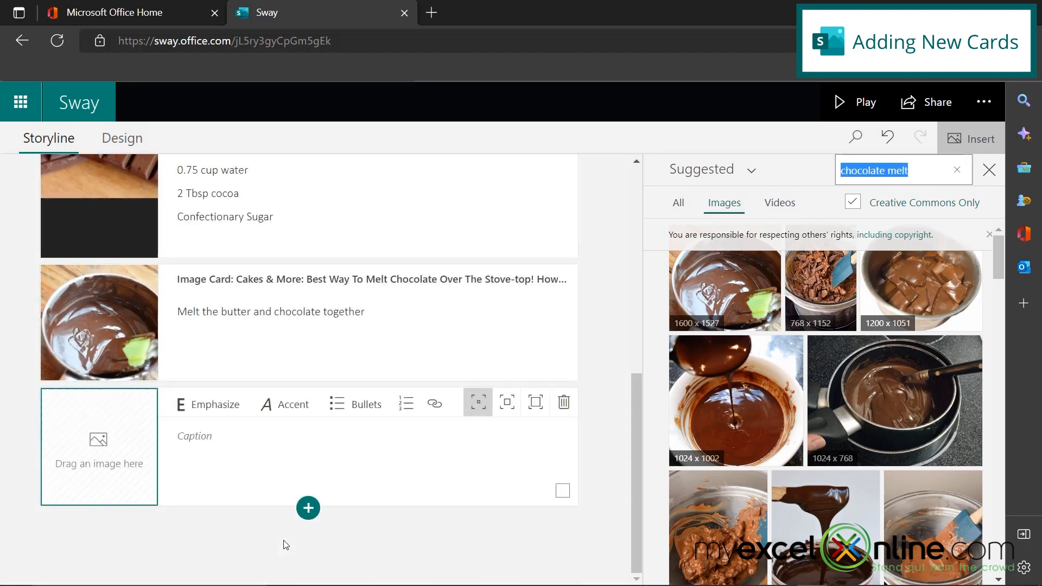
Step: Caption the new card "Beat the egg yolks" and add another card after it
{"action": "type", "text": "Beat the egg yolks"}
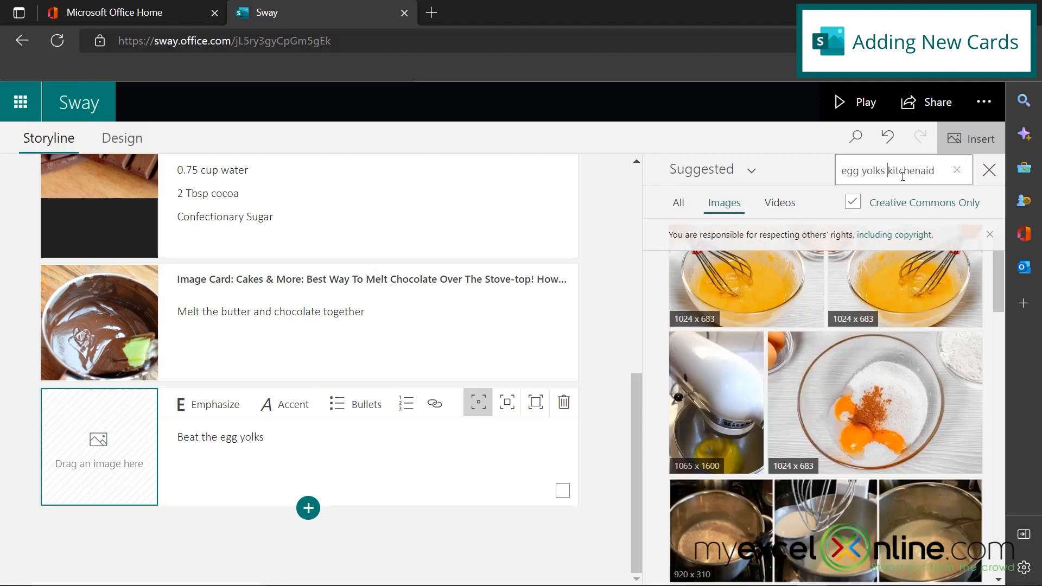
{"action": "mouse_move", "coordinate": [779, 377]}
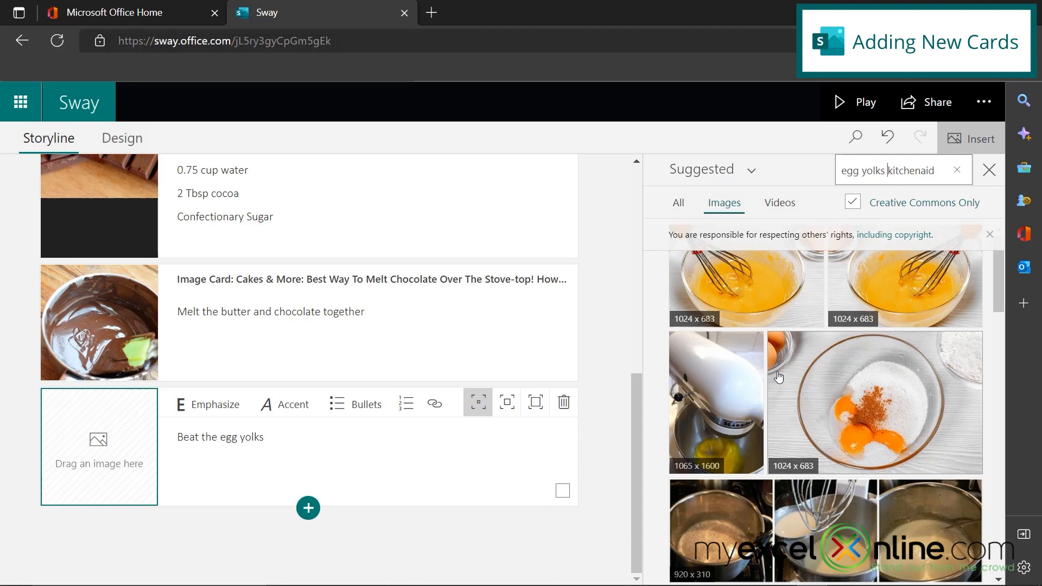
{"action": "mouse_move", "coordinate": [724, 389]}
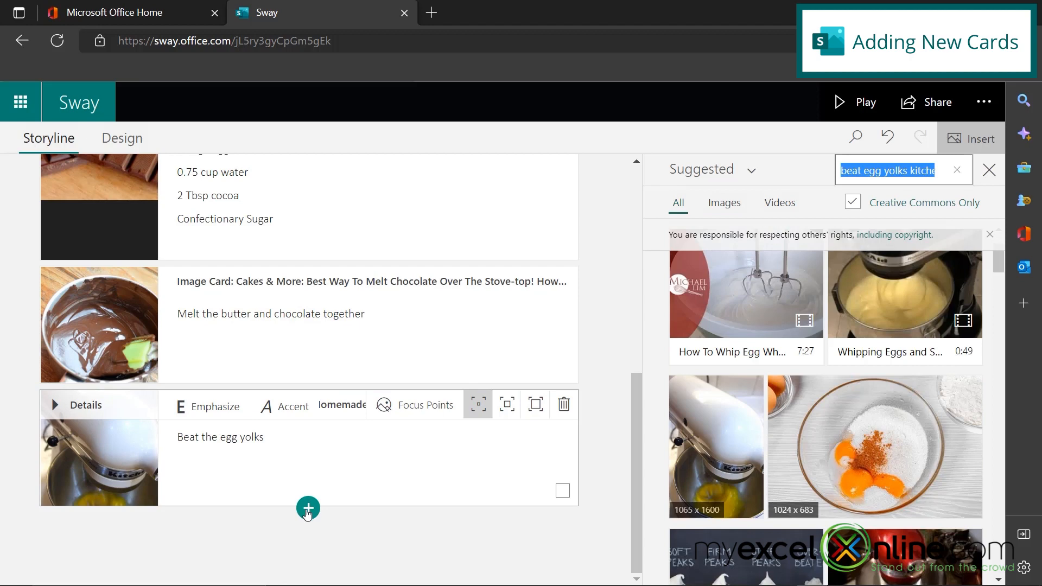
{"action": "left_click", "coordinate": [307, 508]}
{"action": "type", "text": "Once"}
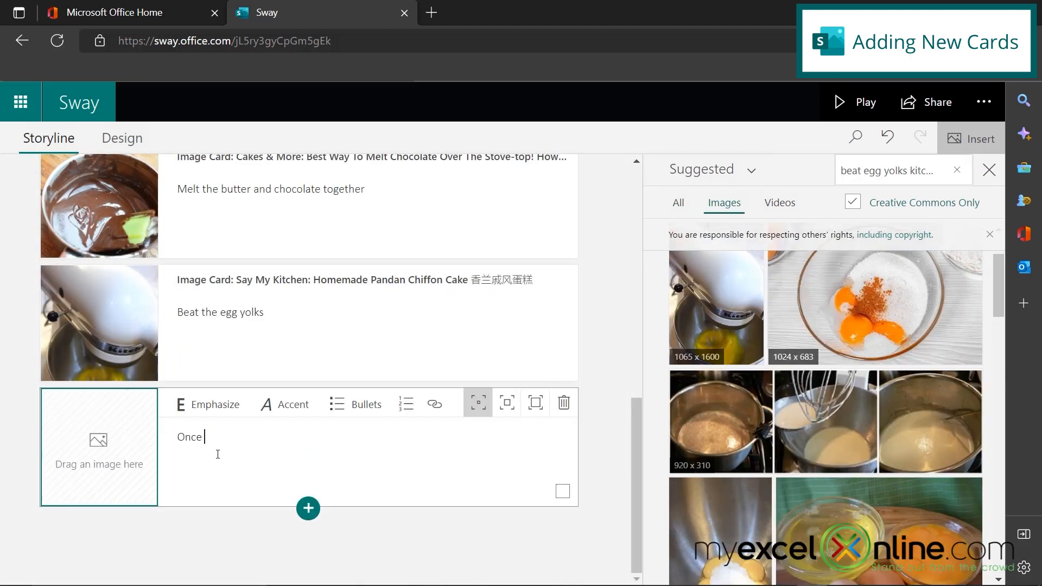
Step: Caption the card "Once yolks are frothy add cocoa powder and mix more."
{"action": "type", "text": "yolks are frothy add c"}
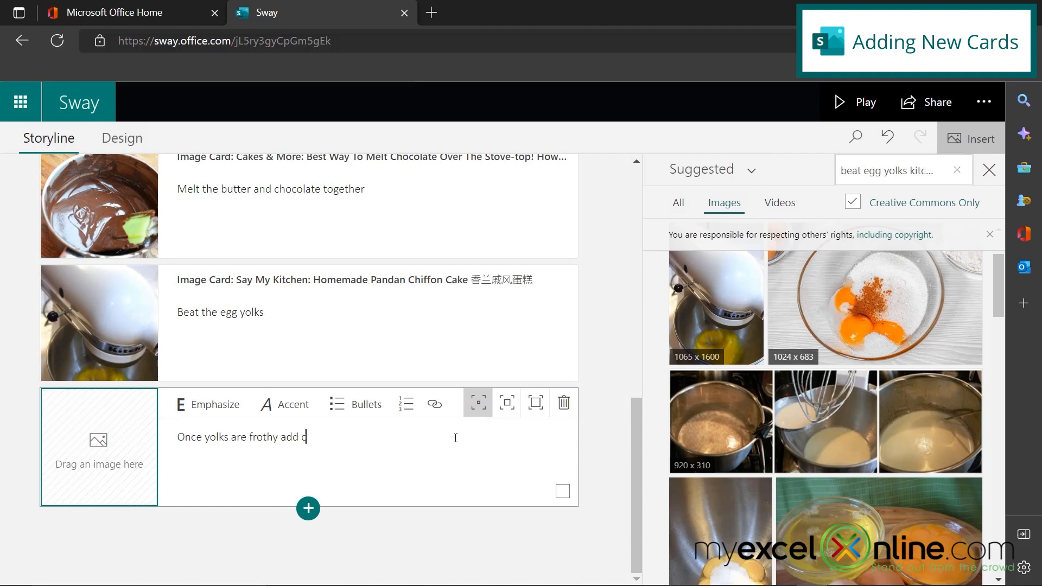
{"action": "type", "text": "ocoa powde"}
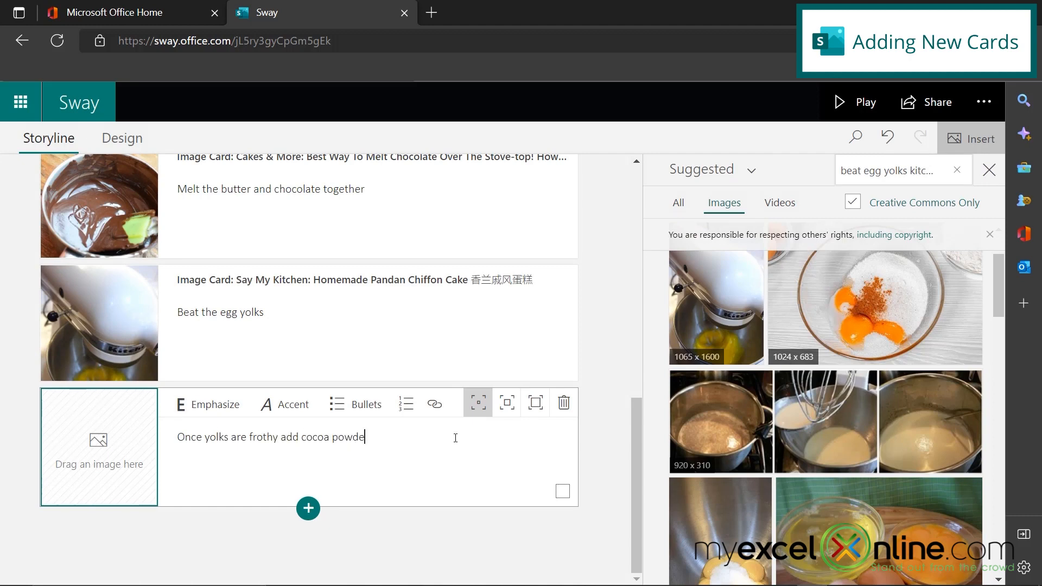
{"action": "type", "text": "r and mix more."}
{"action": "left_click", "coordinate": [902, 169]}
{"action": "type", "text": "cocoa powder"}
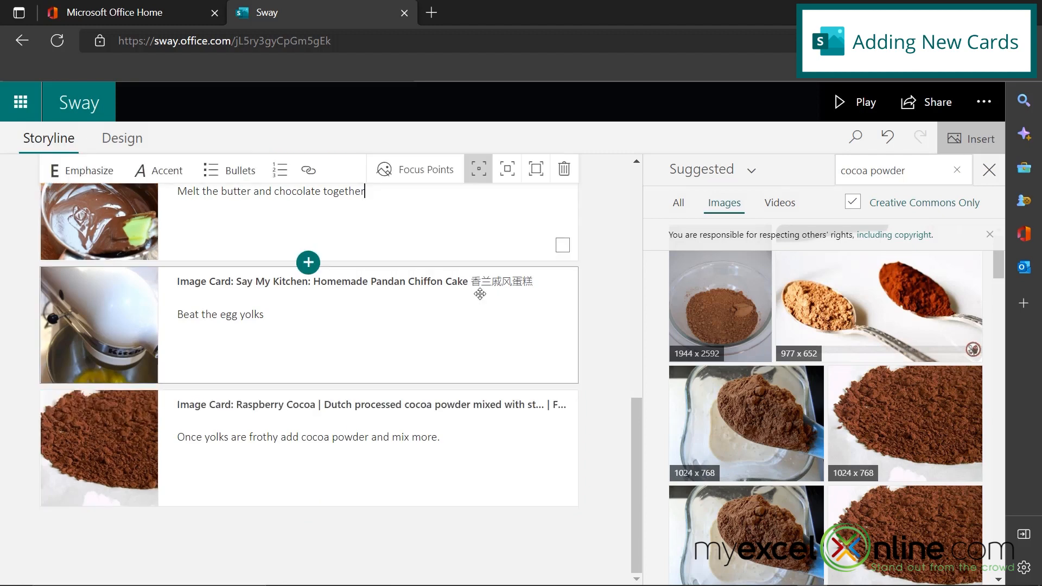
Step: Append "with 1/3 of the sugar and then cool." to the melt step and "with the rest of the" sugar to the beat step
{"action": "type", "text": "with 1/3 of the"}
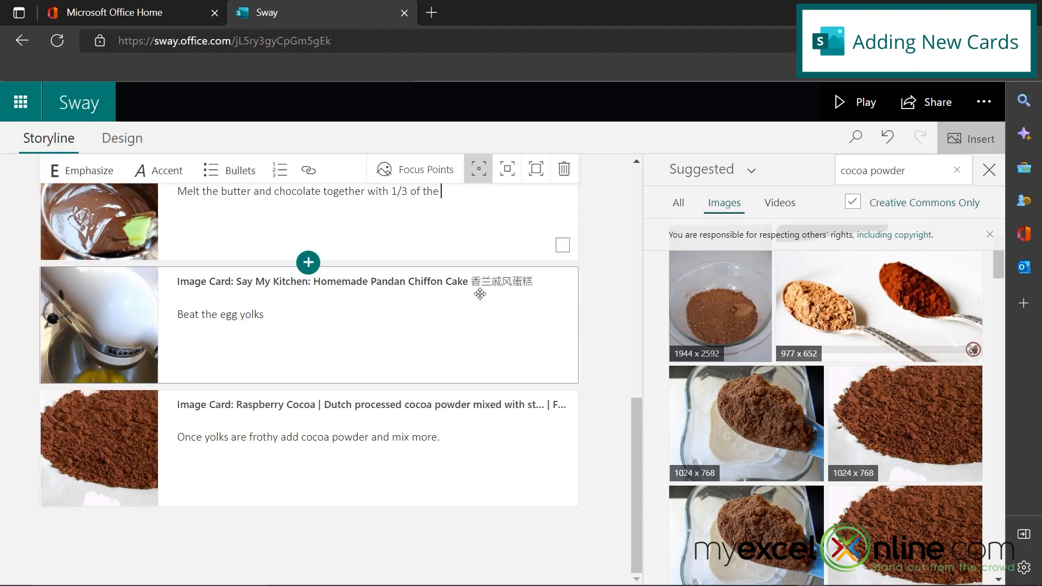
{"action": "type", "text": "sugar and then"}
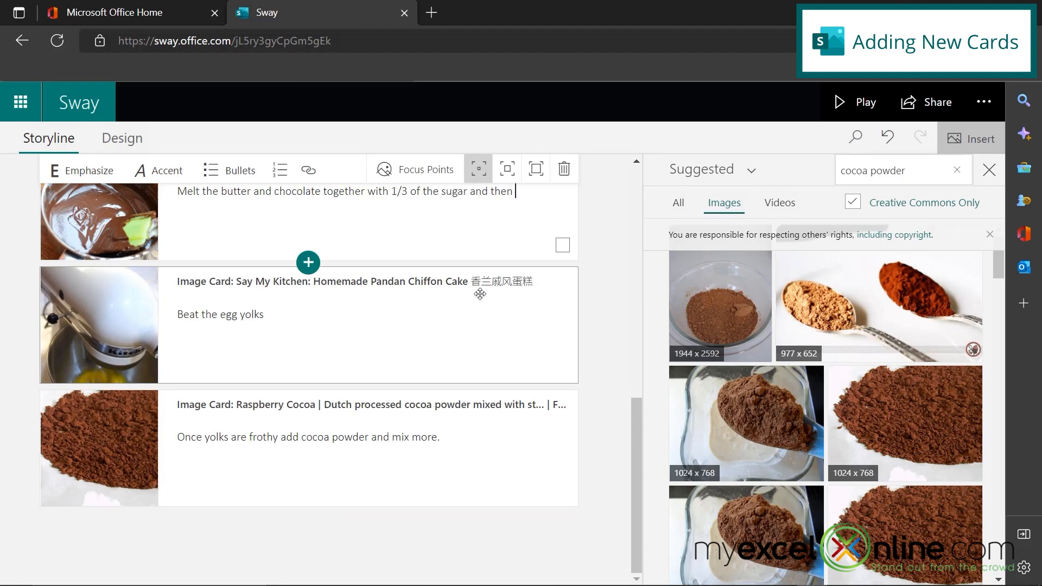
{"action": "type", "text": "cool."}
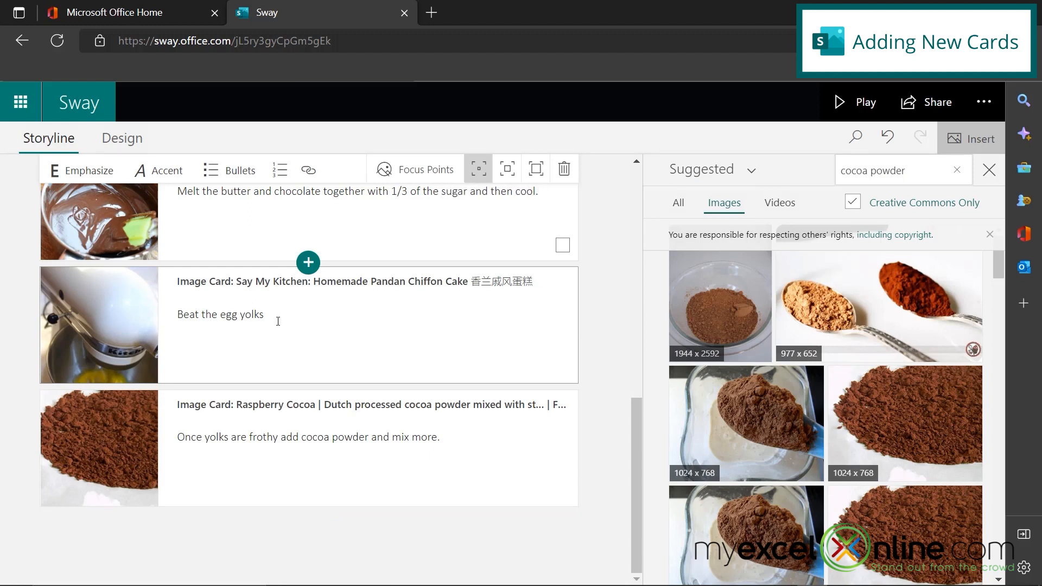
{"action": "type", "text": "with"}
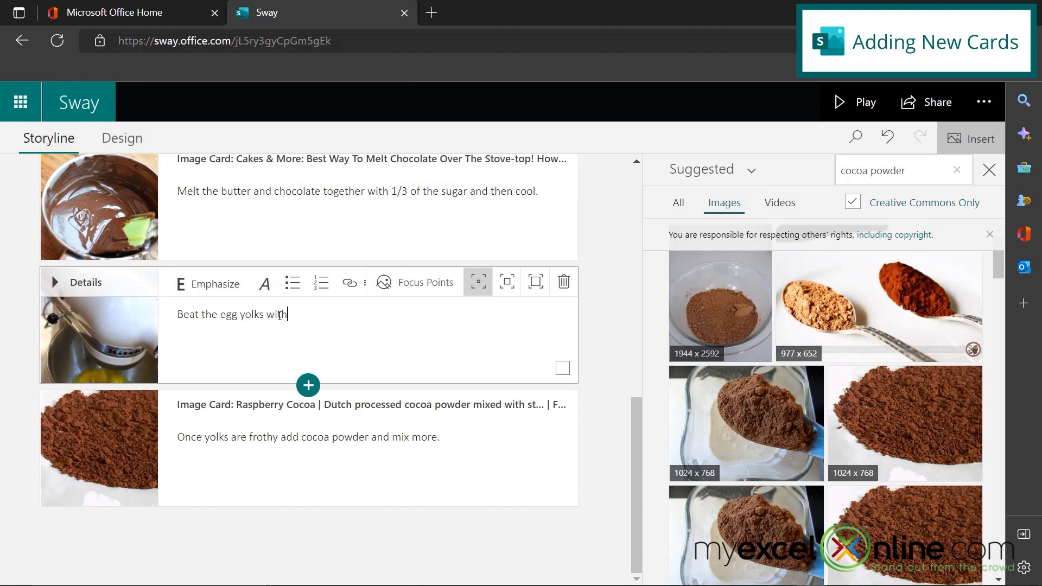
{"action": "type", "text": "the rest of the sugar."}
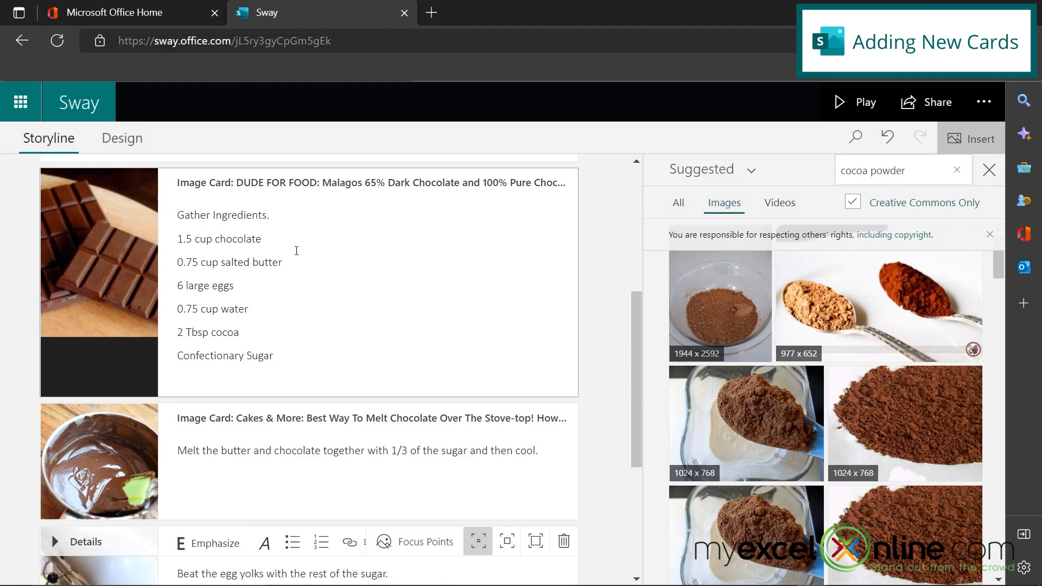
{"action": "mouse_move", "coordinate": [242, 285]}
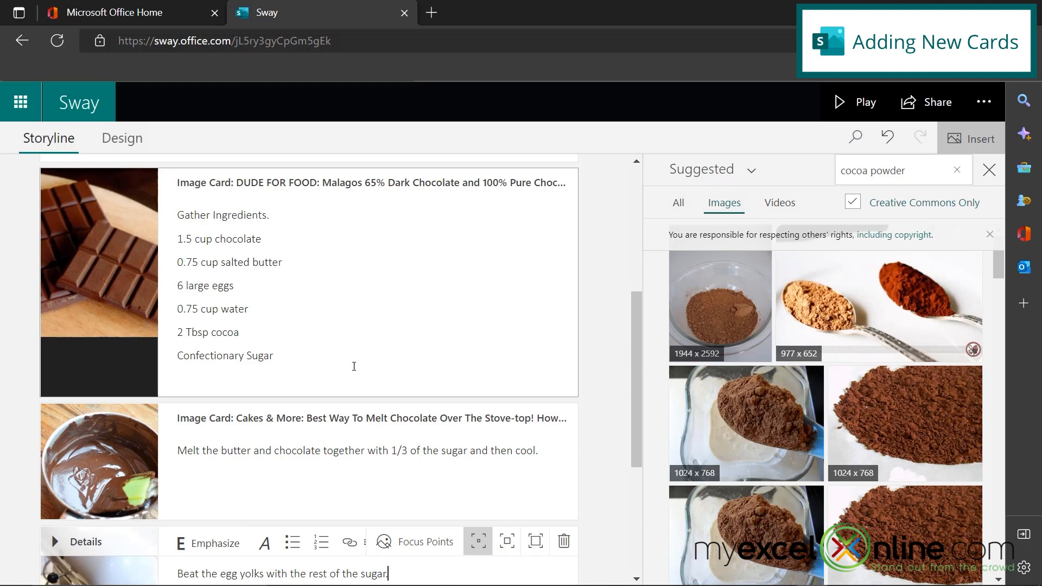
Step: Replace the ingredient "water" with "Sugar" in the ingredients list
{"action": "double_click", "coordinate": [233, 244]}
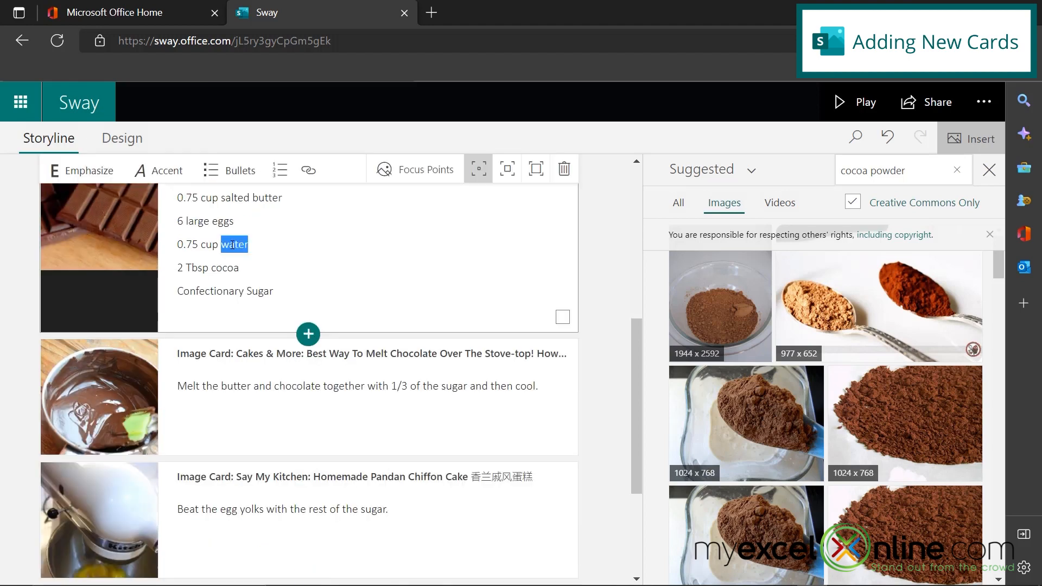
{"action": "type", "text": "Sugar"}
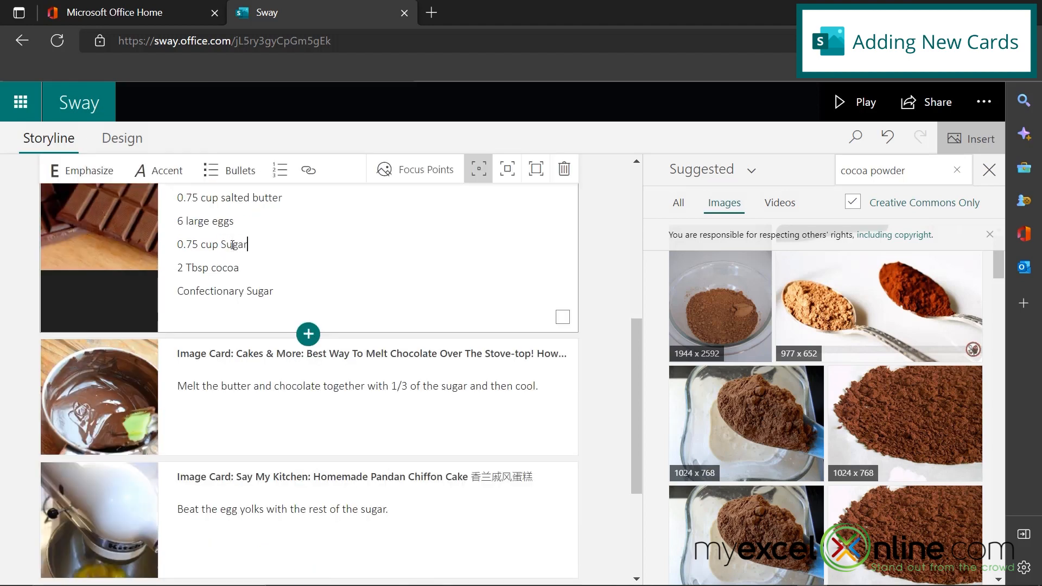
{"action": "scroll", "scroll_direction": "down", "scroll_amount": 3}
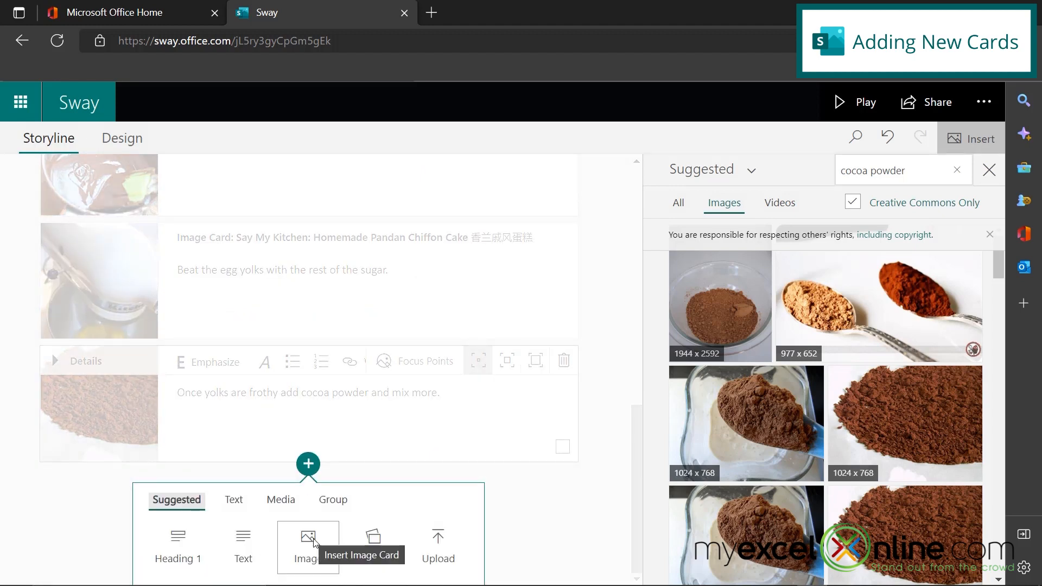
Step: Add a card about folding the chocolate into the egg mixture slowly and search images for 'fold chocolate into egg'
{"action": "left_click", "coordinate": [307, 539]}
{"action": "type", "text": "Fold the cho"}
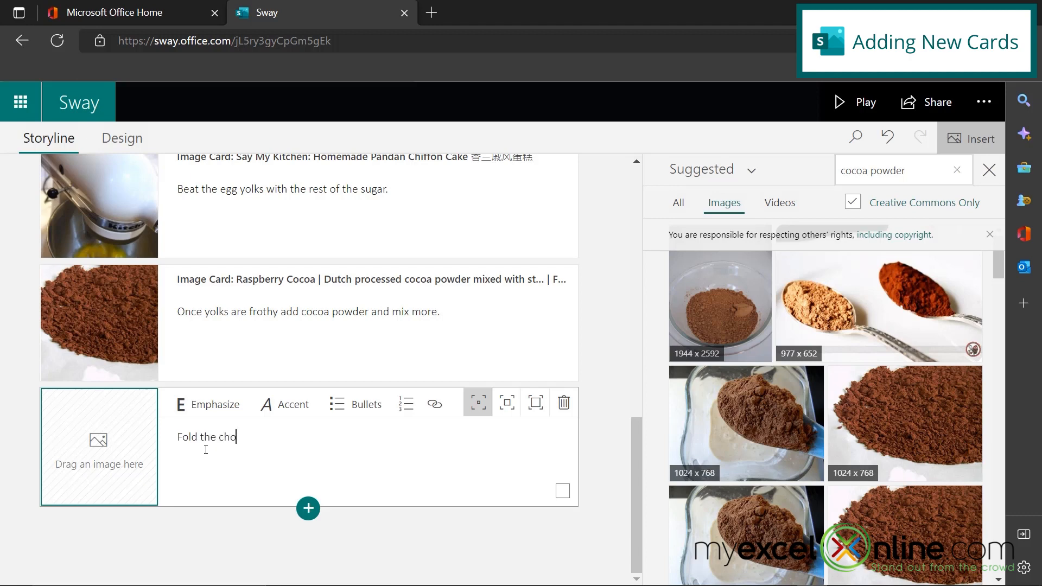
{"action": "type", "text": "colate into the"}
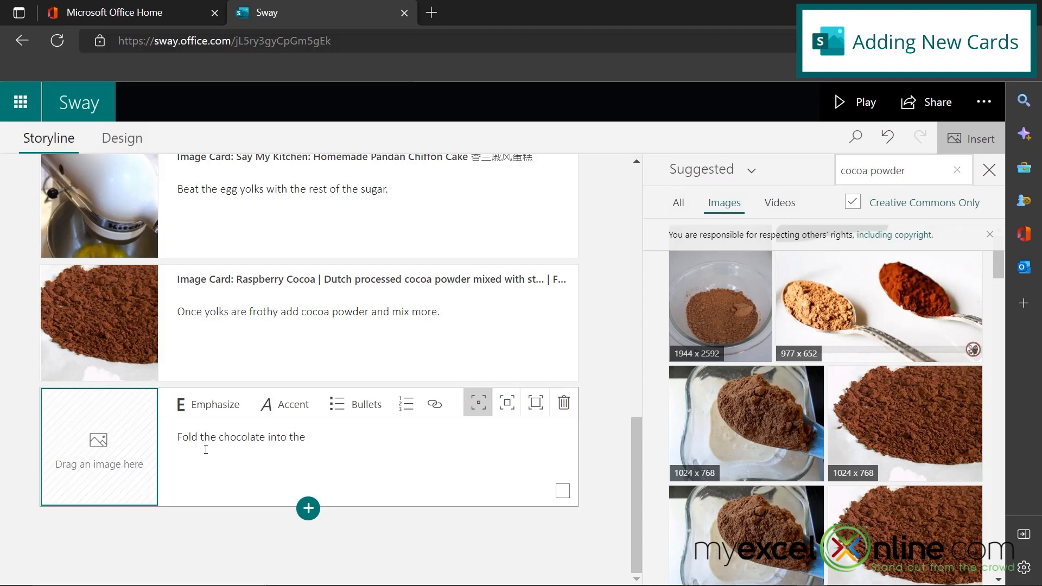
{"action": "type", "text": "egg mixture slowly and mix well by"}
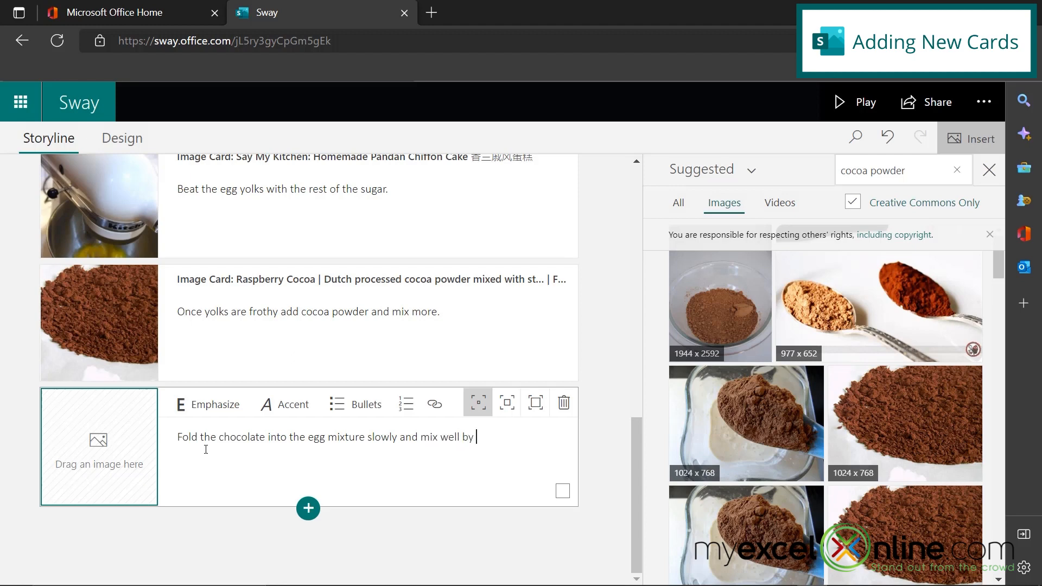
{"action": "type", "text": "fold chocolate into e"}
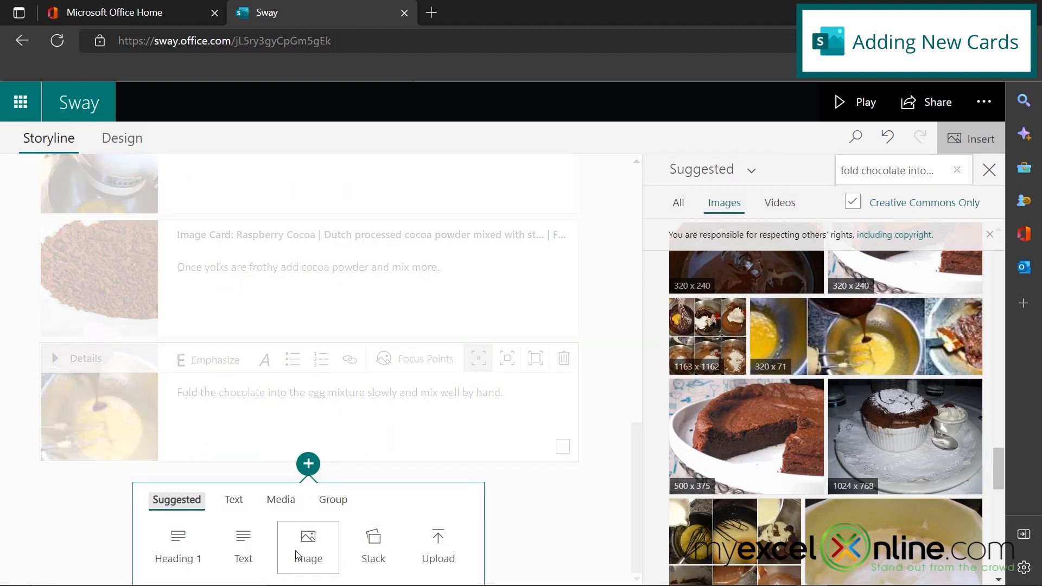
Step: Add a card reading "Pour mix into greased pan." and place a 'pour cake mix' batter photo on it
{"action": "left_click", "coordinate": [307, 549]}
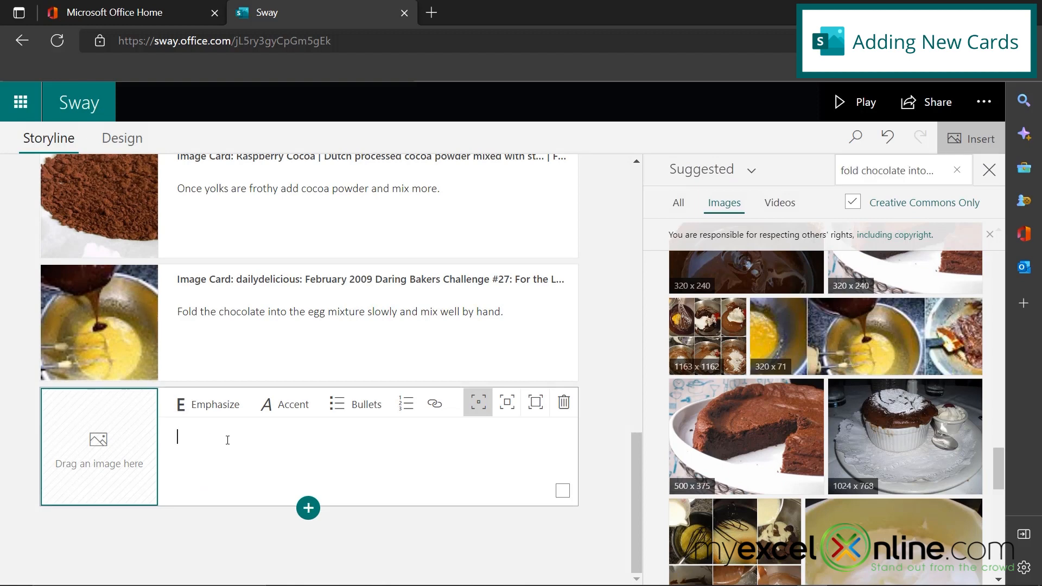
{"action": "type", "text": "Pour mix"}
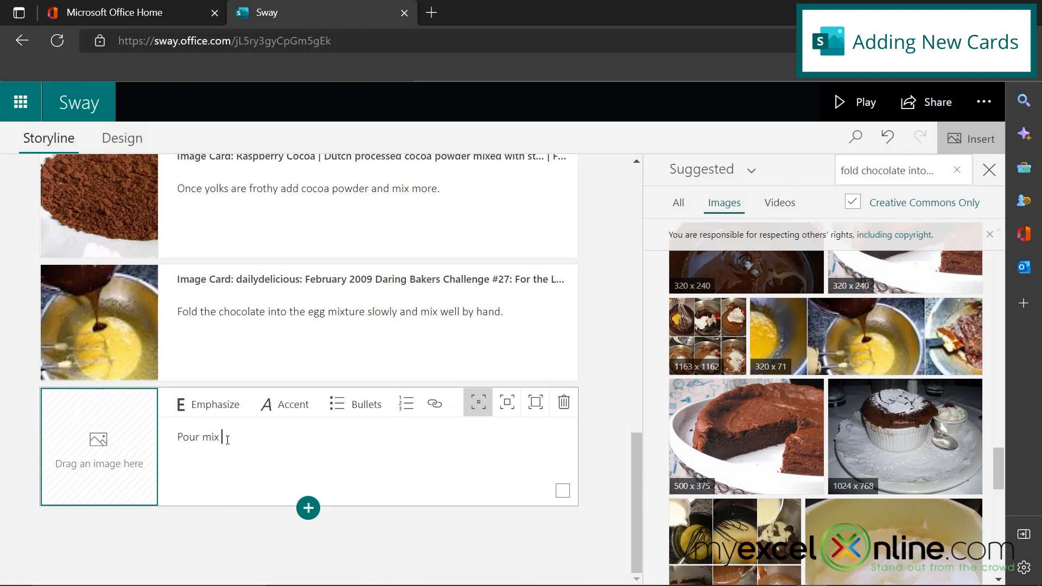
{"action": "type", "text": "into greased pan"}
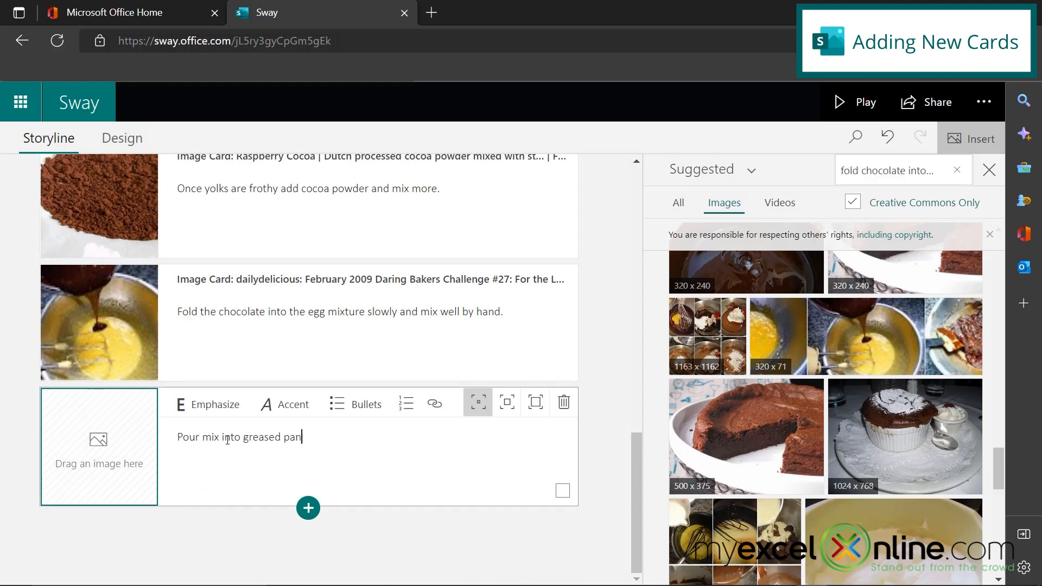
{"action": "type", "text": "pour cake mix"}
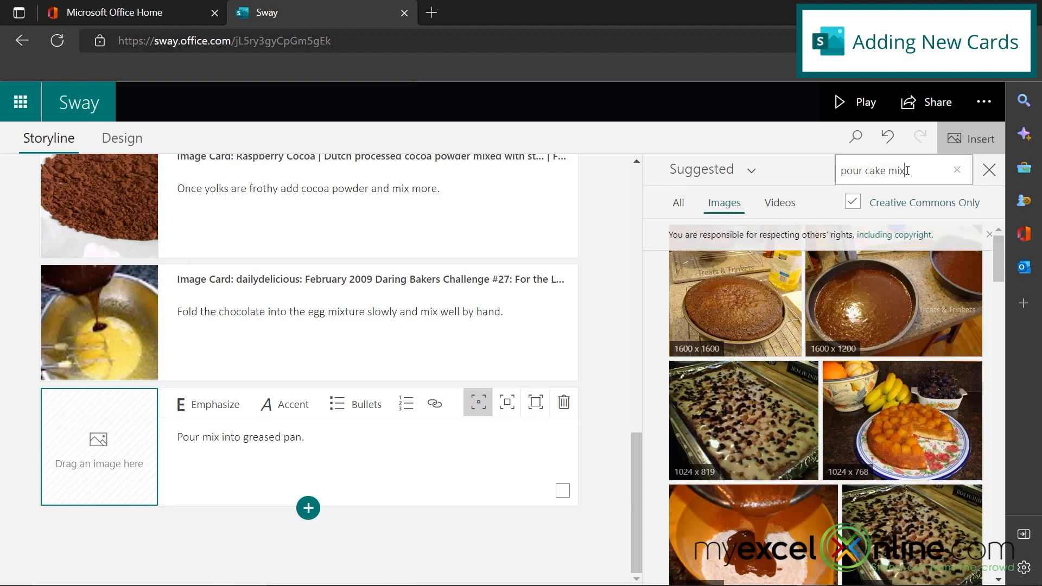
{"action": "left_click_drag", "start_coordinate": [892, 303], "coordinate": [140, 452]}
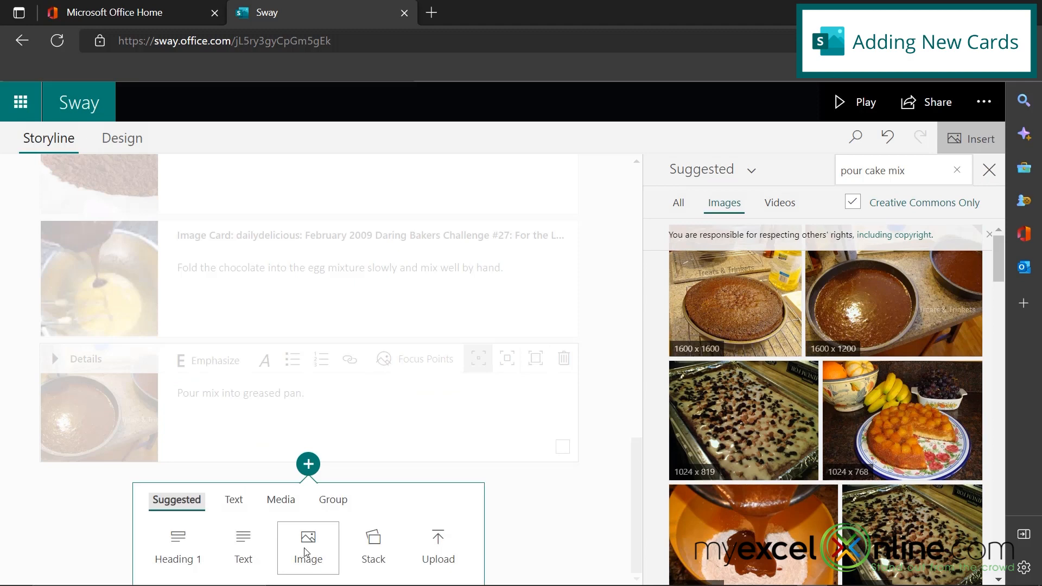
Step: Add a card reading "Bake at 325 for 35 to 40 minutes." and search images for 'oven'
{"action": "left_click", "coordinate": [308, 547]}
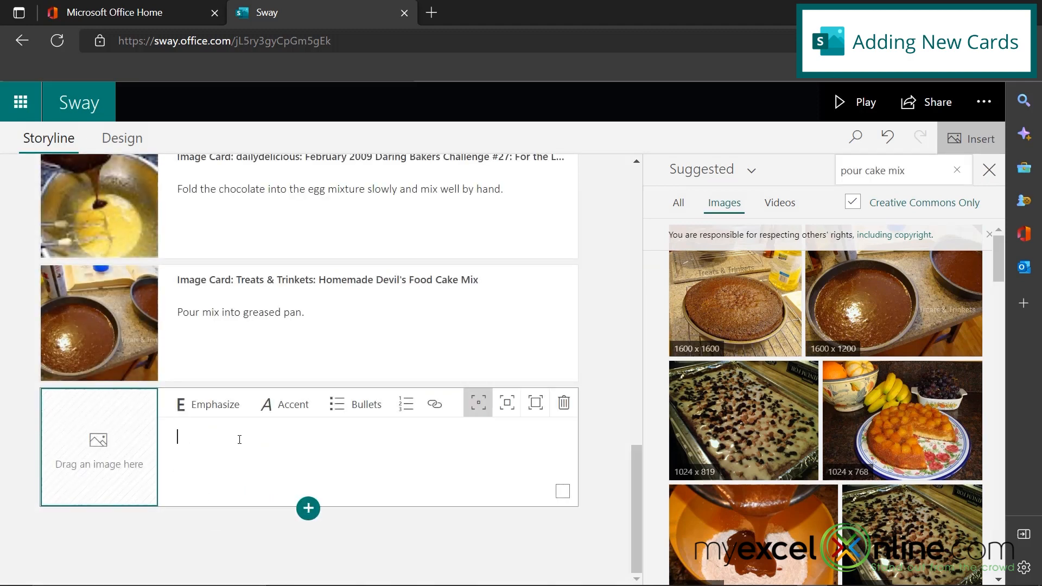
{"action": "type", "text": "Bake at 325"}
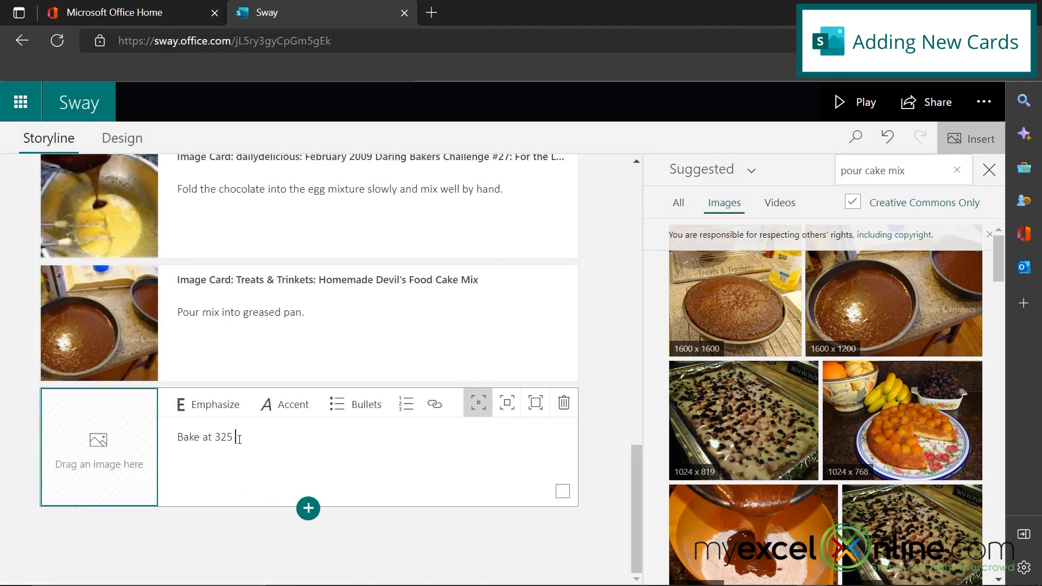
{"action": "type", "text": "fpr 35 to 40 minutes."}
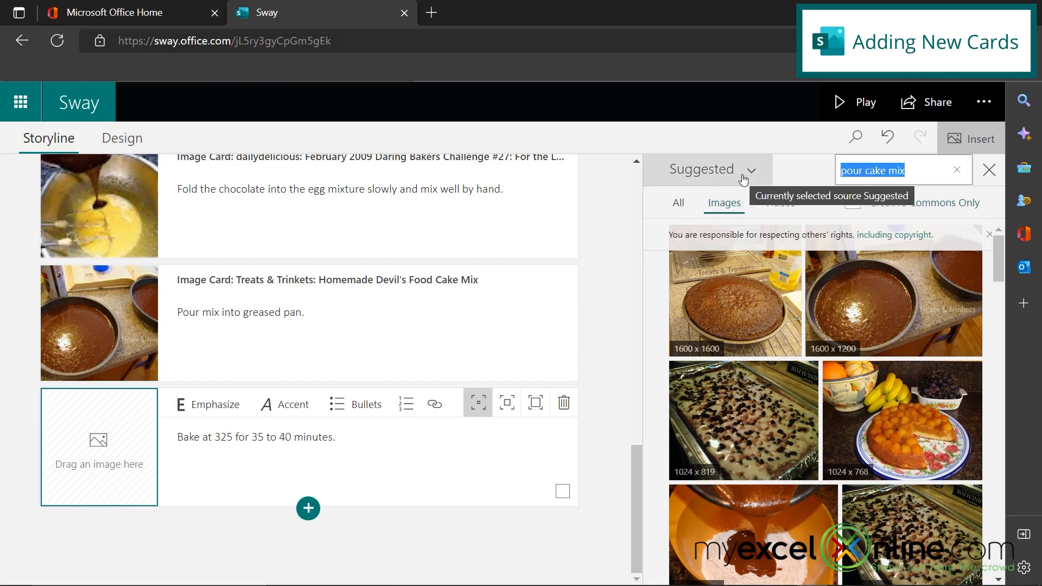
{"action": "type", "text": "oven"}
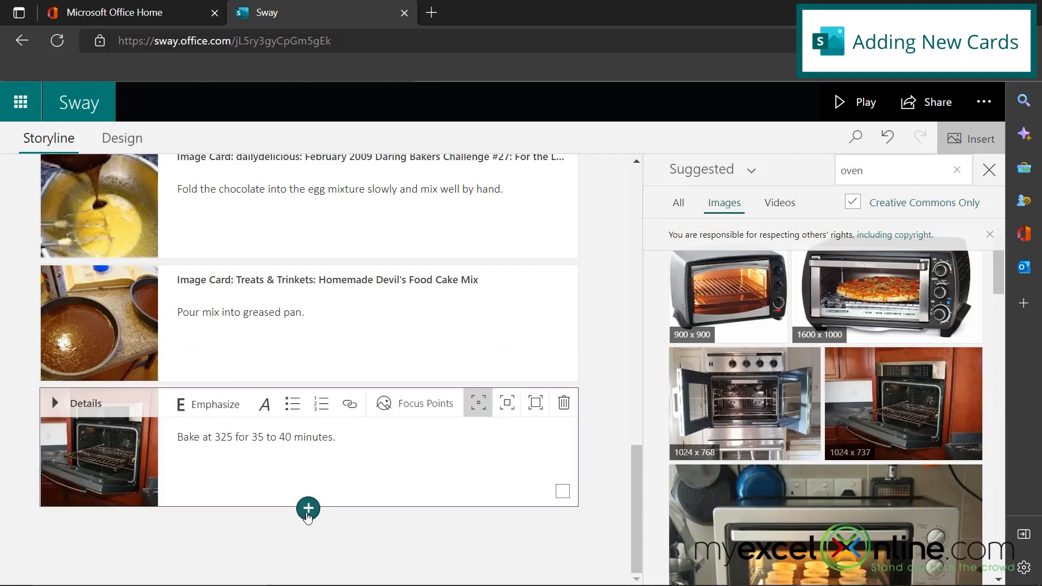
Step: Add a final card about dusting the cooled cake with powdered sugar and adding raspberries, searching 'confectionary sugar cake' images
{"action": "left_click", "coordinate": [307, 509]}
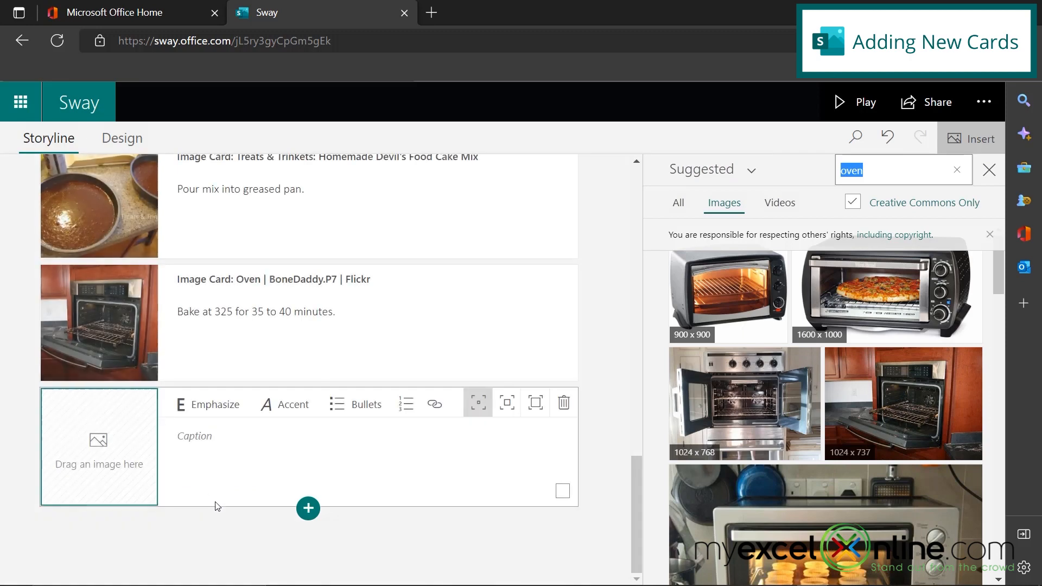
{"action": "type", "text": "When cake c"}
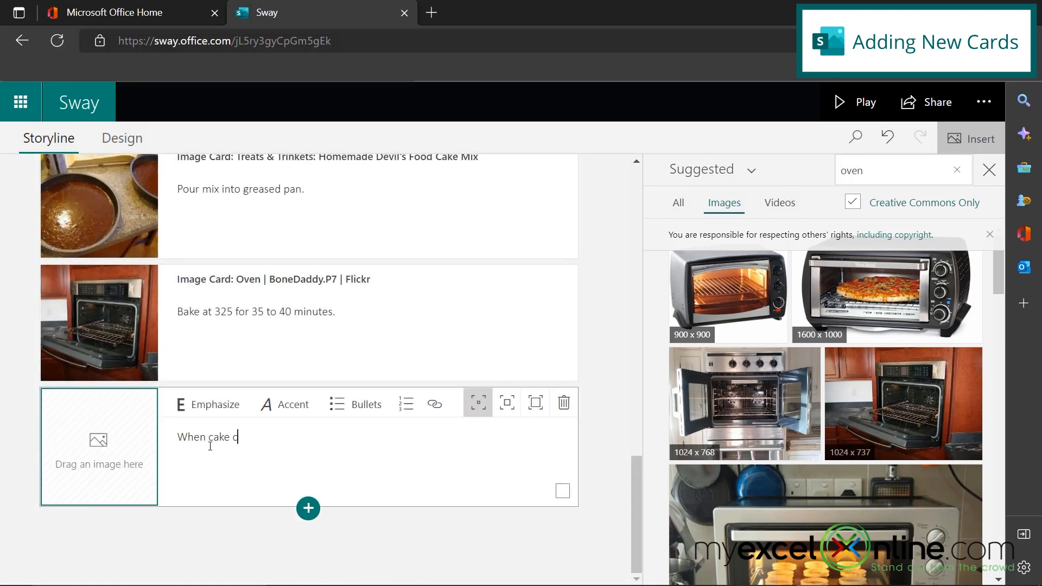
{"action": "type", "text": "ools, dust with"}
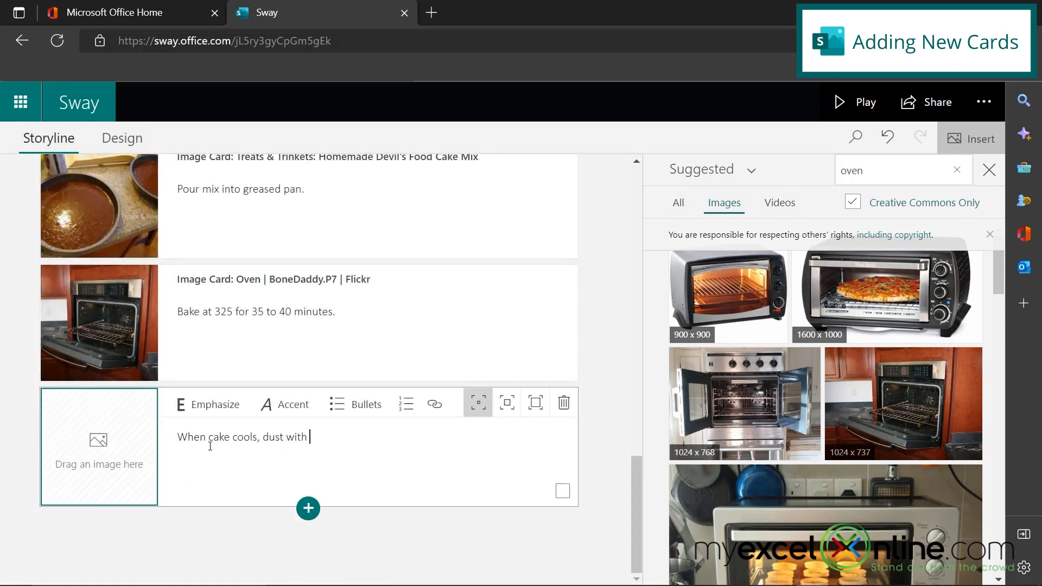
{"action": "type", "text": "powdered sugar and"}
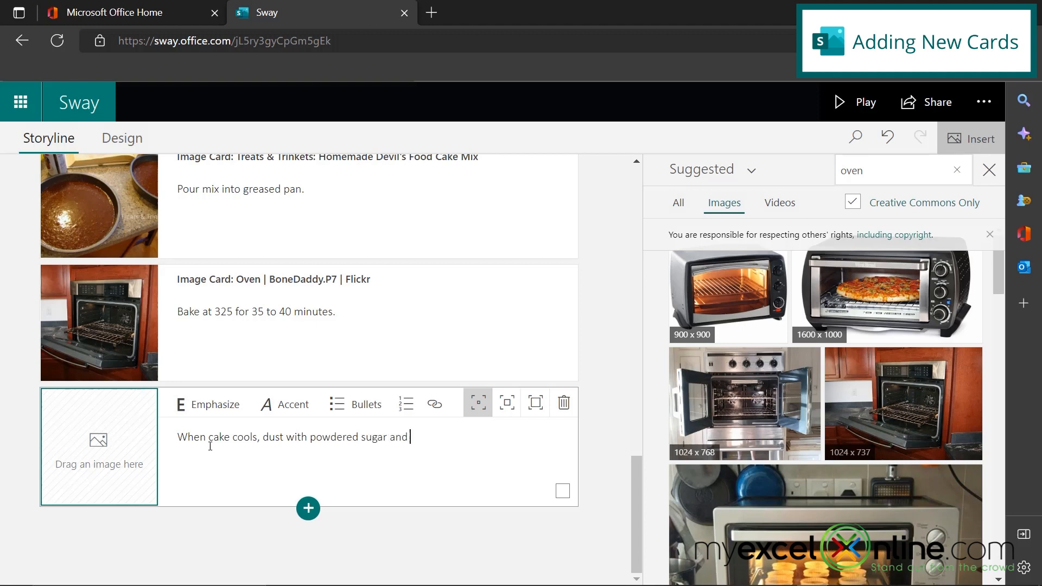
{"action": "type", "text": "add raspberries to the"}
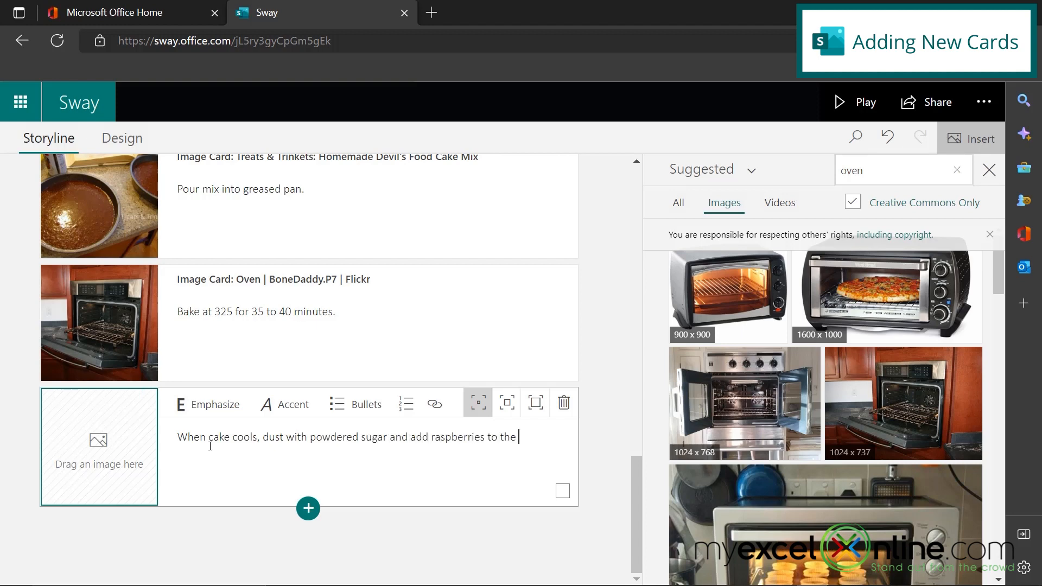
{"action": "type", "text": "confectionary sugar cake"}
{"action": "type", "text": "1"}
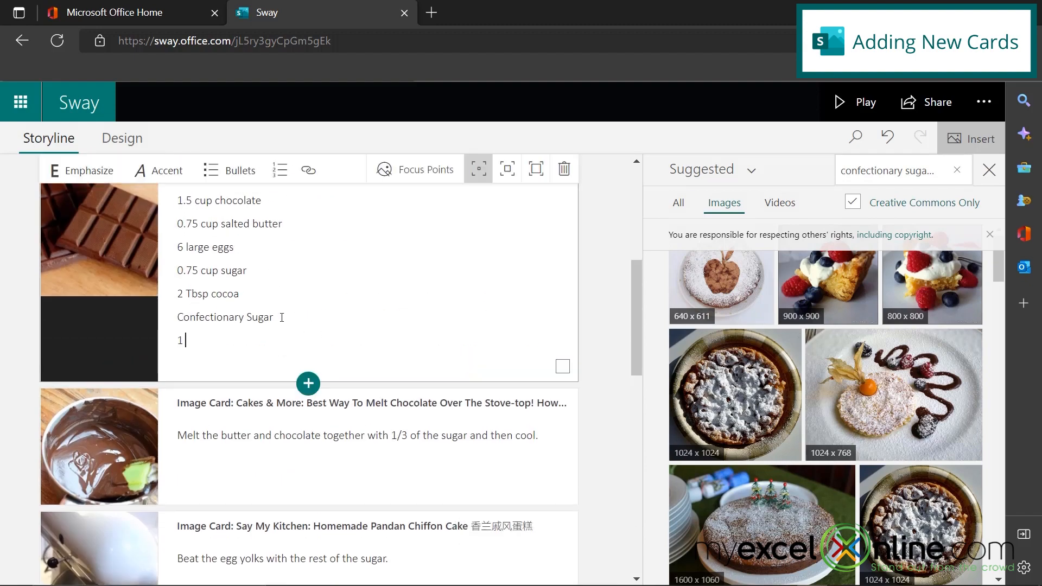
Step: Add Confectionary Sugar and 1 pack raspberries to the ingredients card
{"action": "type", "text": "pack raspberries"}
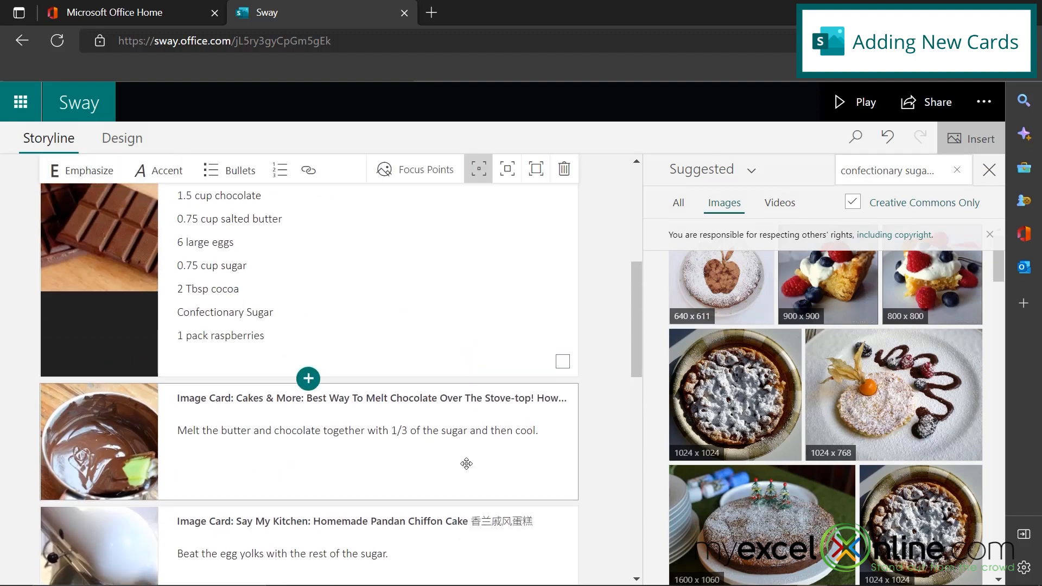
{"action": "scroll", "scroll_direction": "down", "scroll_amount": 3}
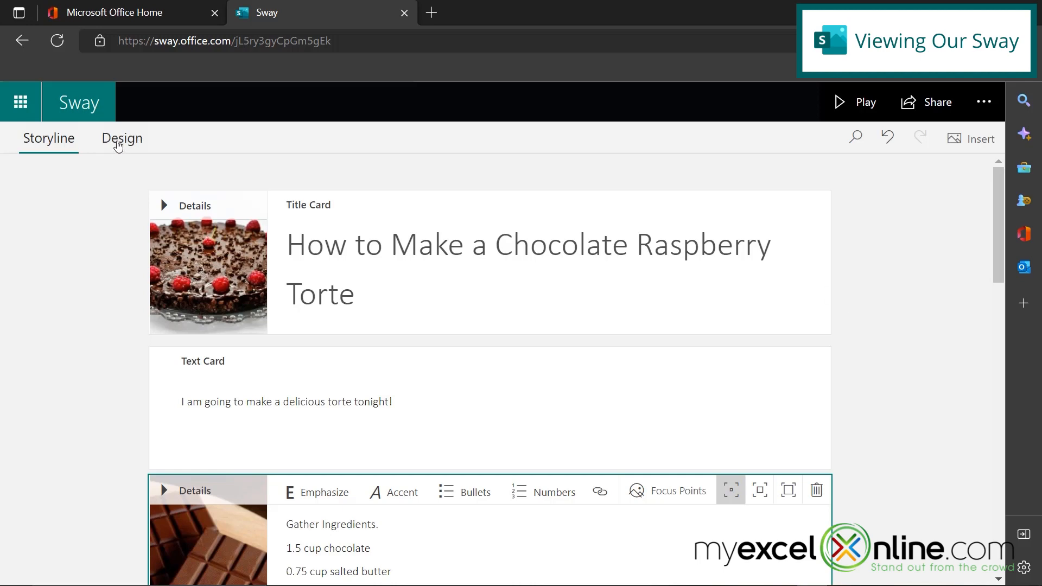
Step: Switch to Design view and scroll through the rendered torte Sway from ingredients to the final step
{"action": "left_click", "coordinate": [122, 138]}
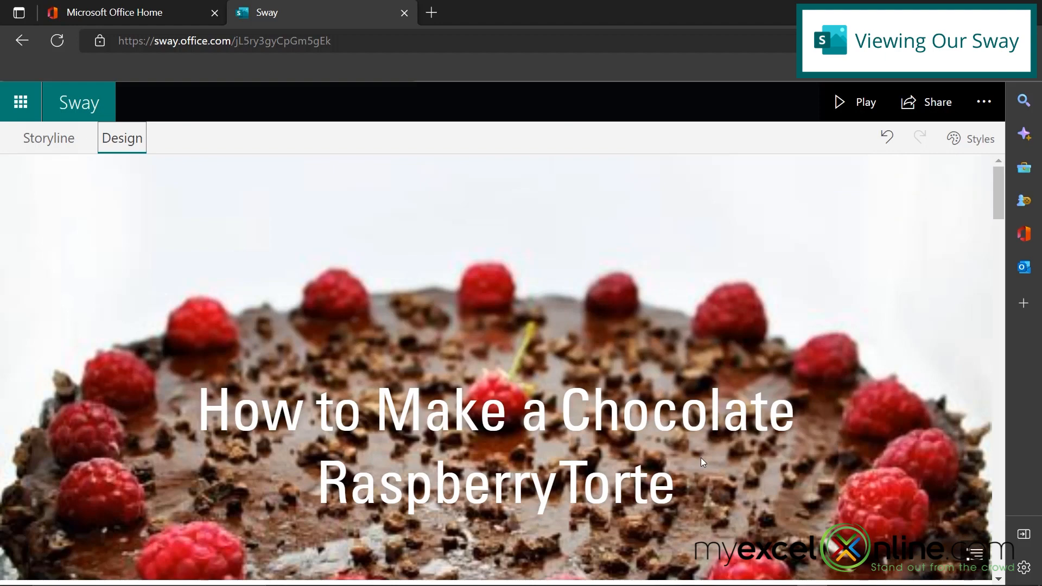
{"action": "mouse_move", "coordinate": [714, 499]}
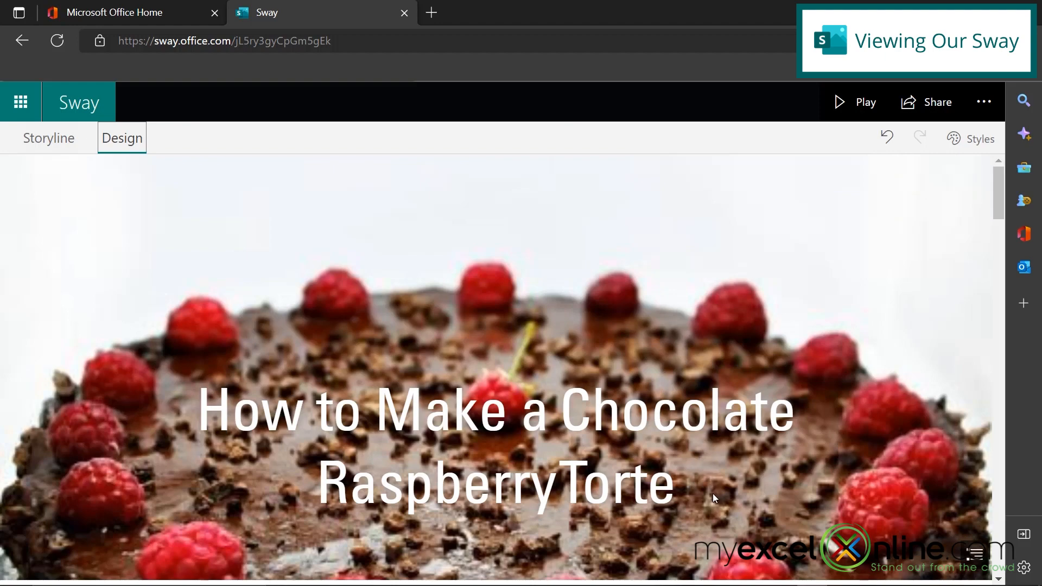
{"action": "scroll", "scroll_direction": "down", "scroll_amount": 3}
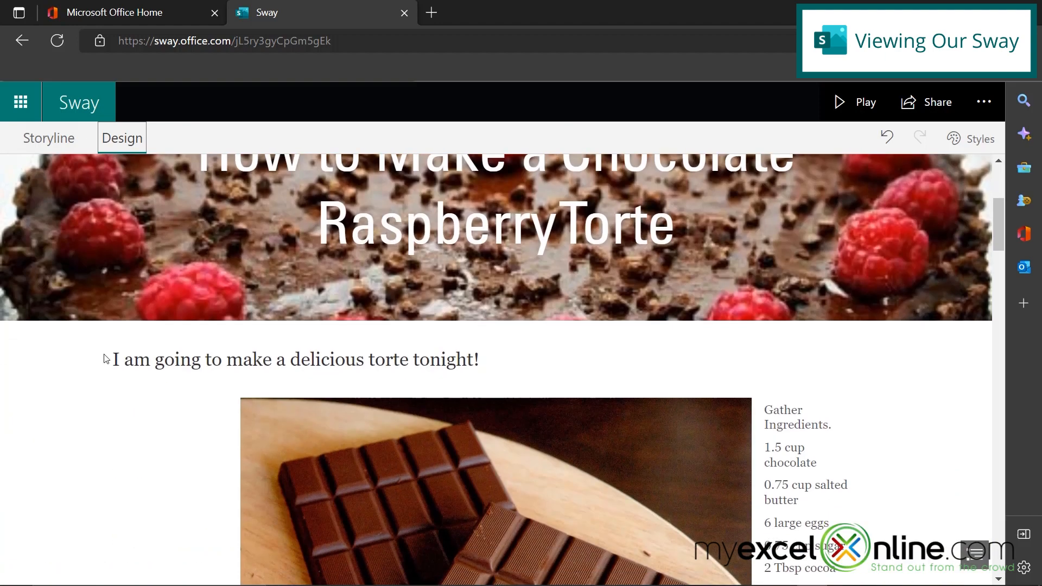
{"action": "mouse_move", "coordinate": [884, 438]}
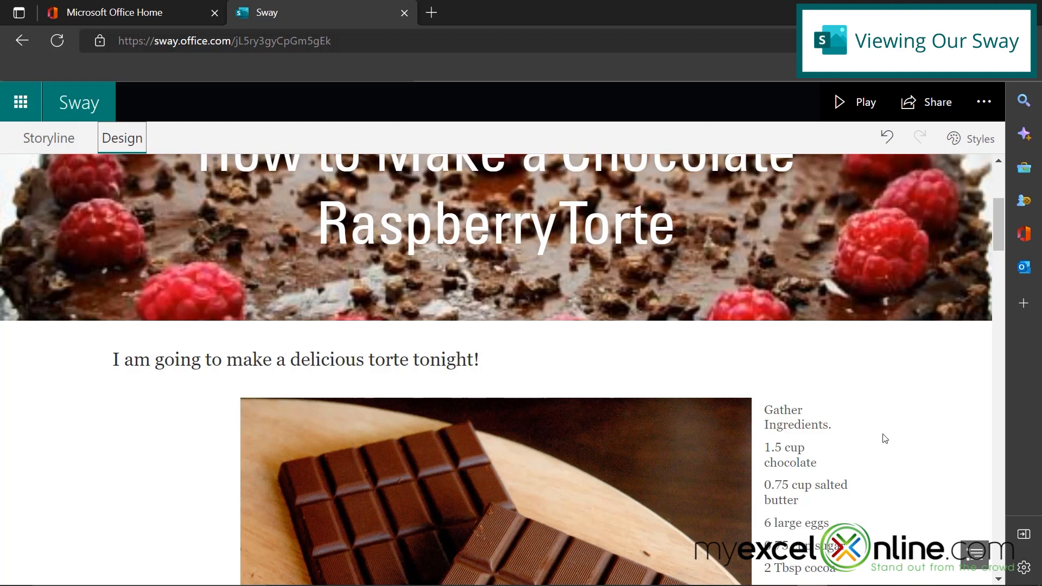
{"action": "scroll", "scroll_direction": "down", "scroll_amount": 3}
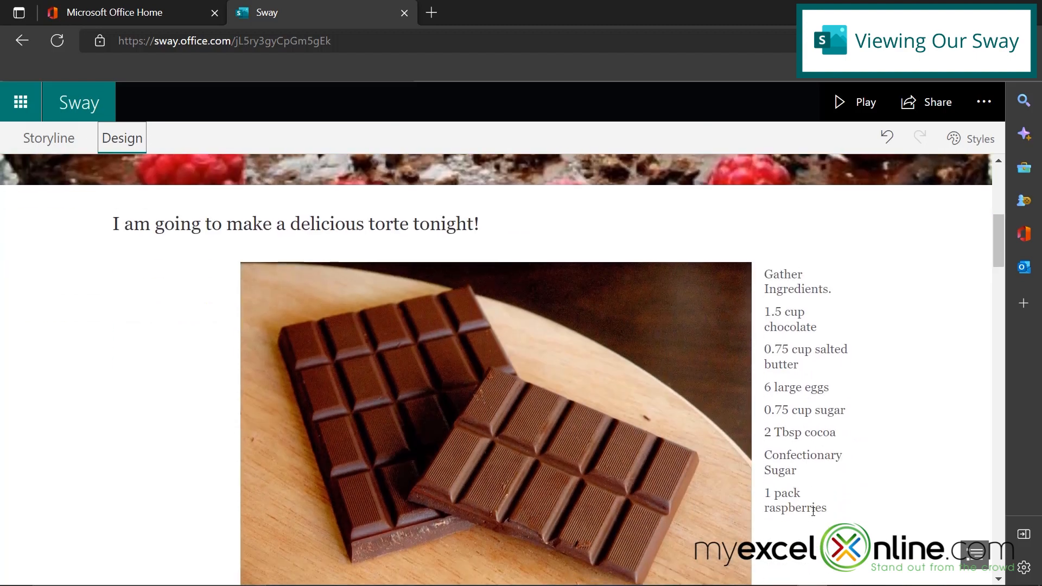
{"action": "scroll", "scroll_direction": "down", "scroll_amount": 3}
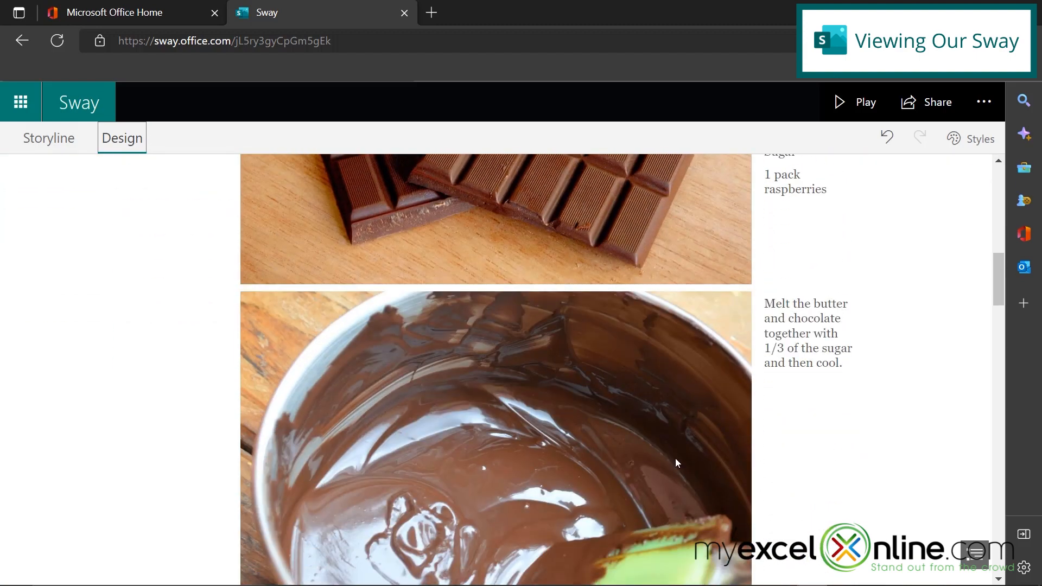
{"action": "scroll", "scroll_direction": "down", "scroll_amount": 3}
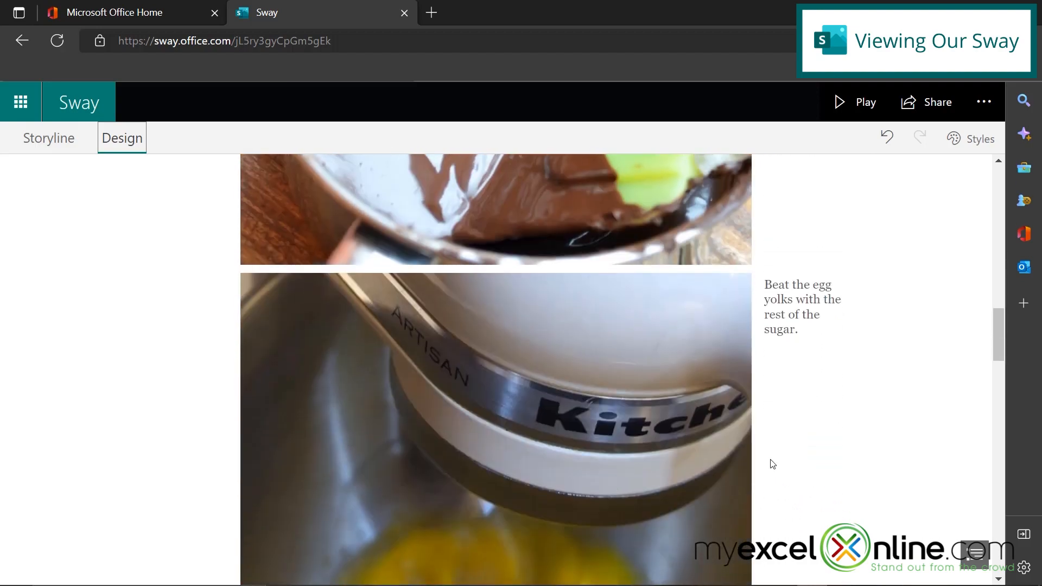
{"action": "scroll", "scroll_direction": "down", "scroll_amount": 3}
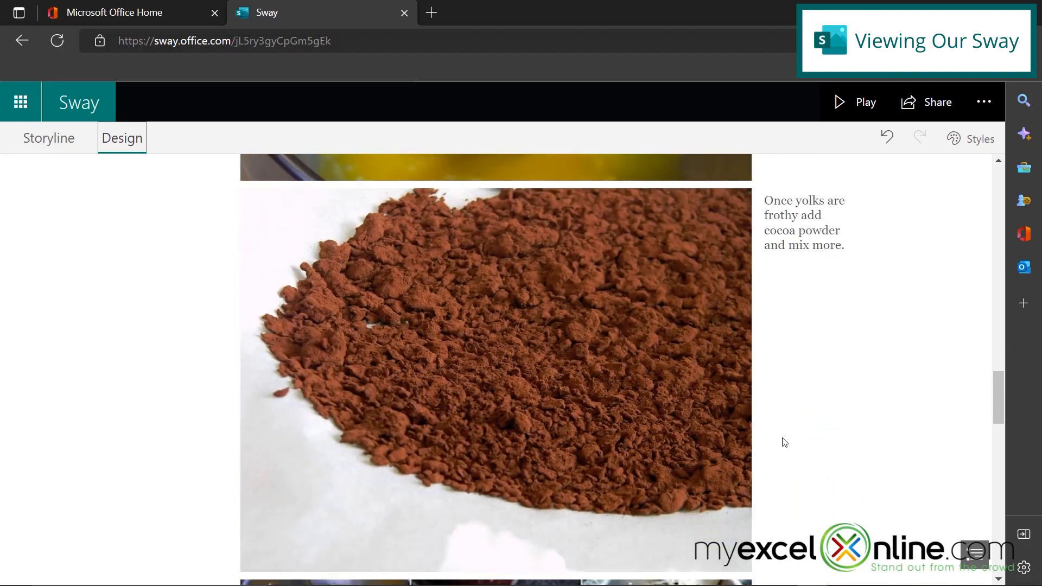
{"action": "scroll", "scroll_direction": "down", "scroll_amount": 3}
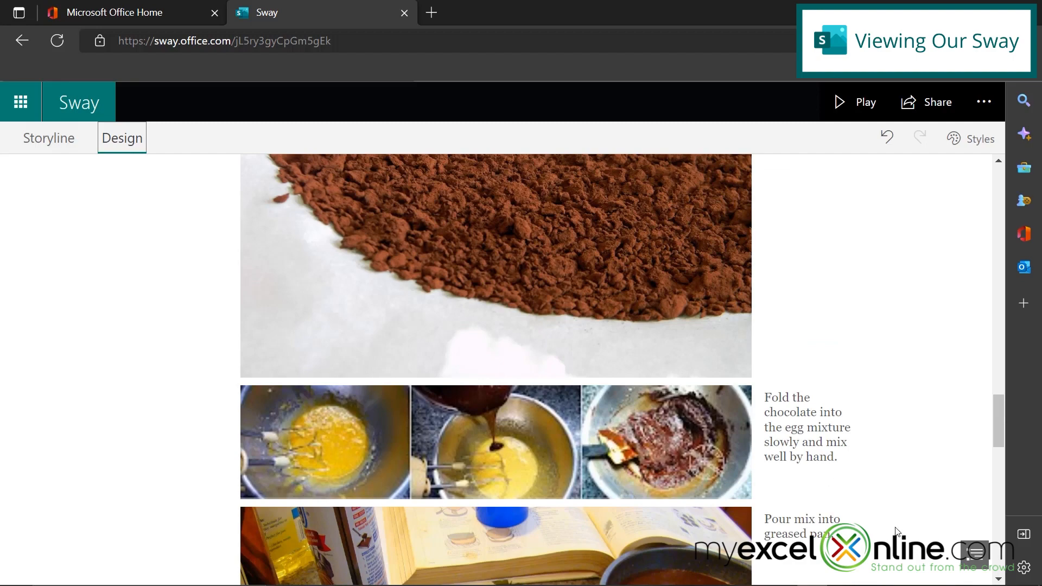
{"action": "scroll", "scroll_direction": "down", "scroll_amount": 3}
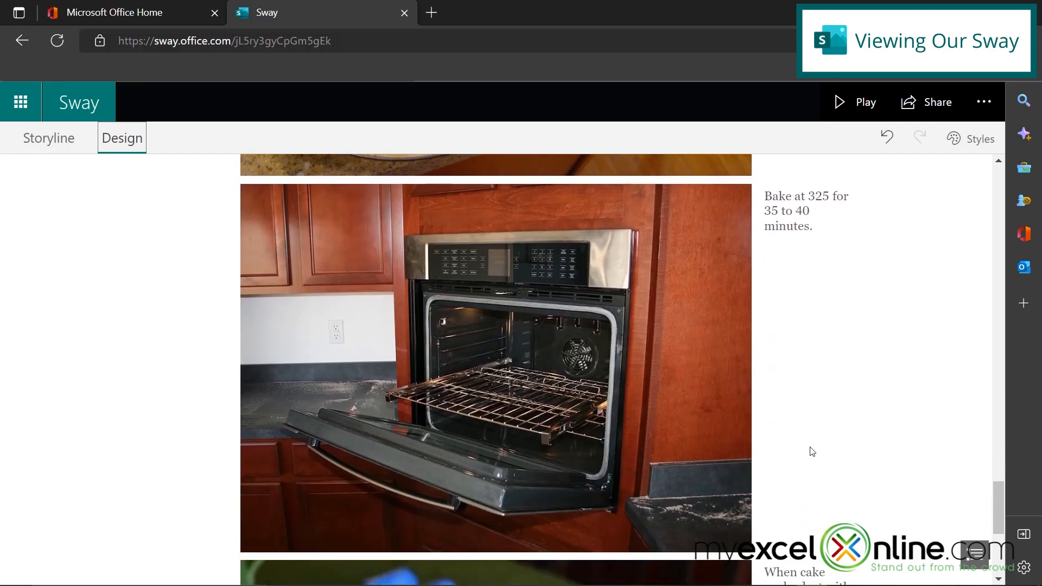
{"action": "scroll", "scroll_direction": "down", "scroll_amount": 3}
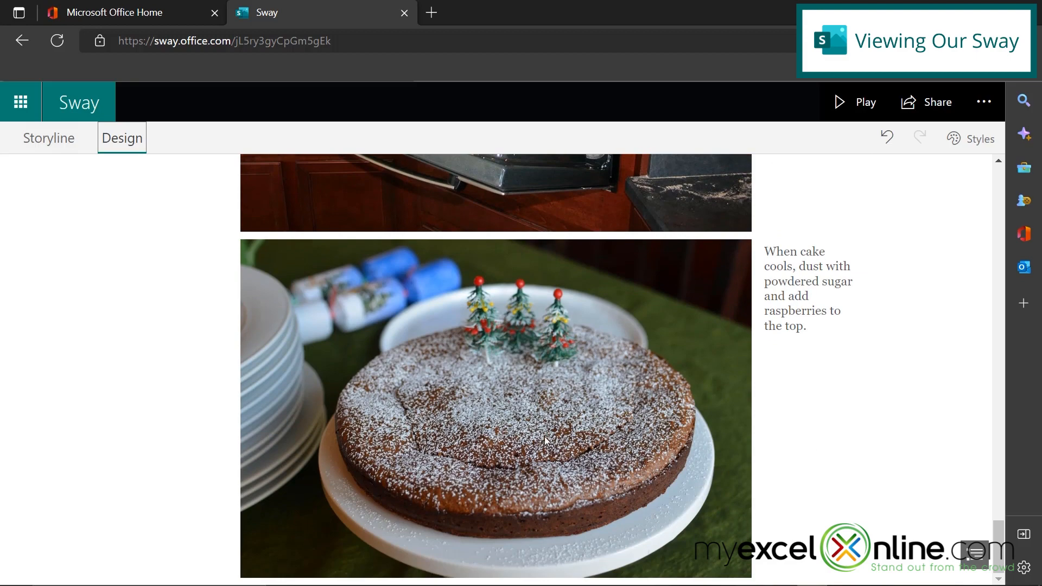
{"action": "mouse_move", "coordinate": [837, 491]}
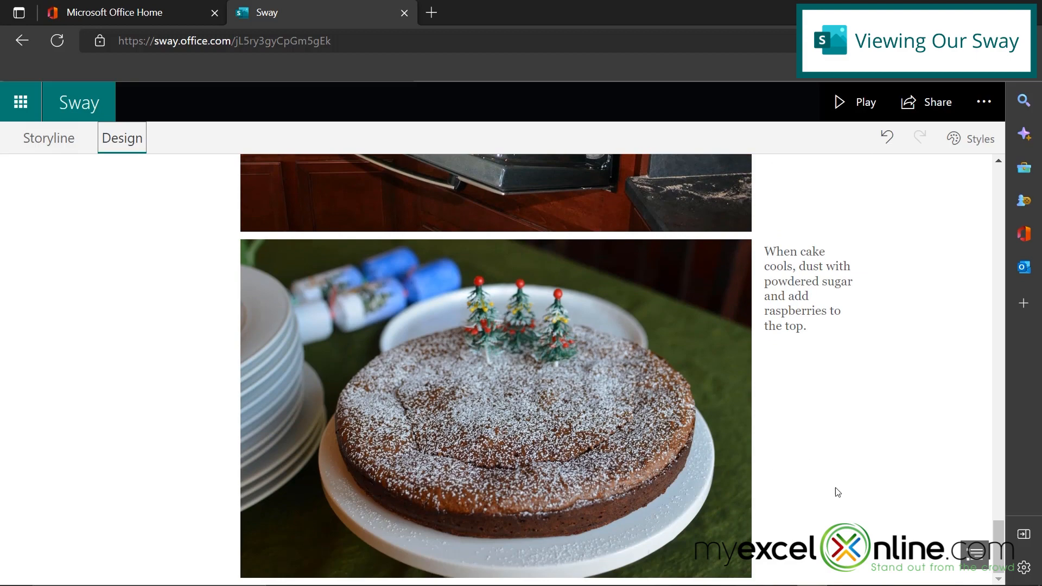
{"action": "left_click", "coordinate": [122, 138]}
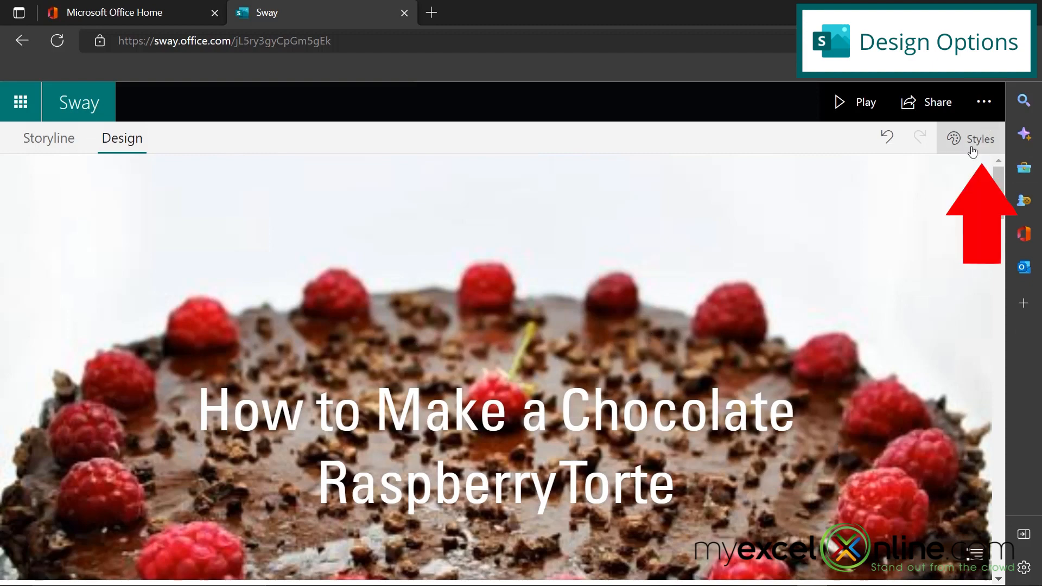
Step: Open the Styles pane with Vertical, Horizontal and Slides layout choices
{"action": "left_click", "coordinate": [977, 138]}
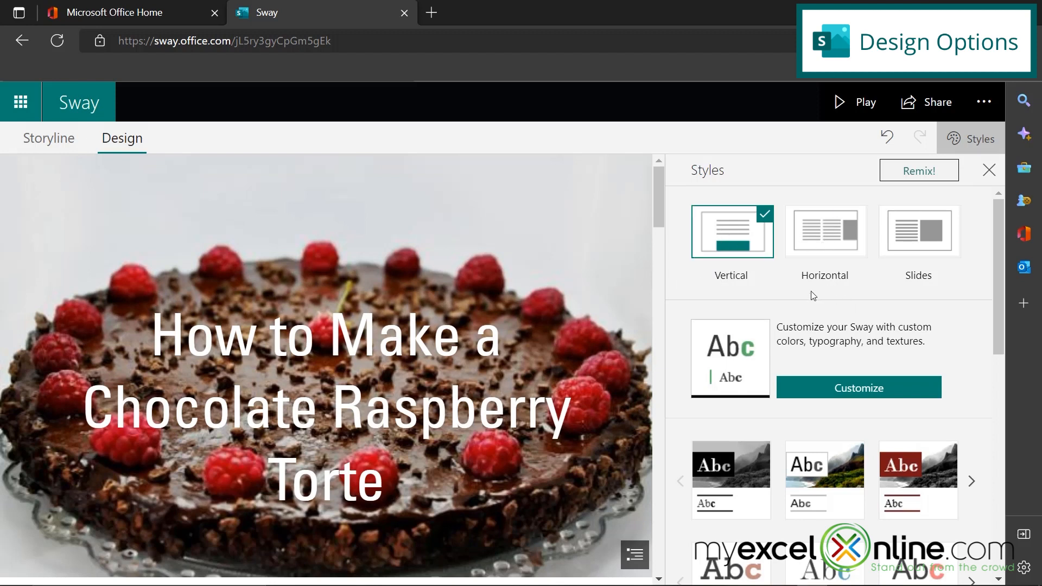
{"action": "mouse_move", "coordinate": [726, 298]}
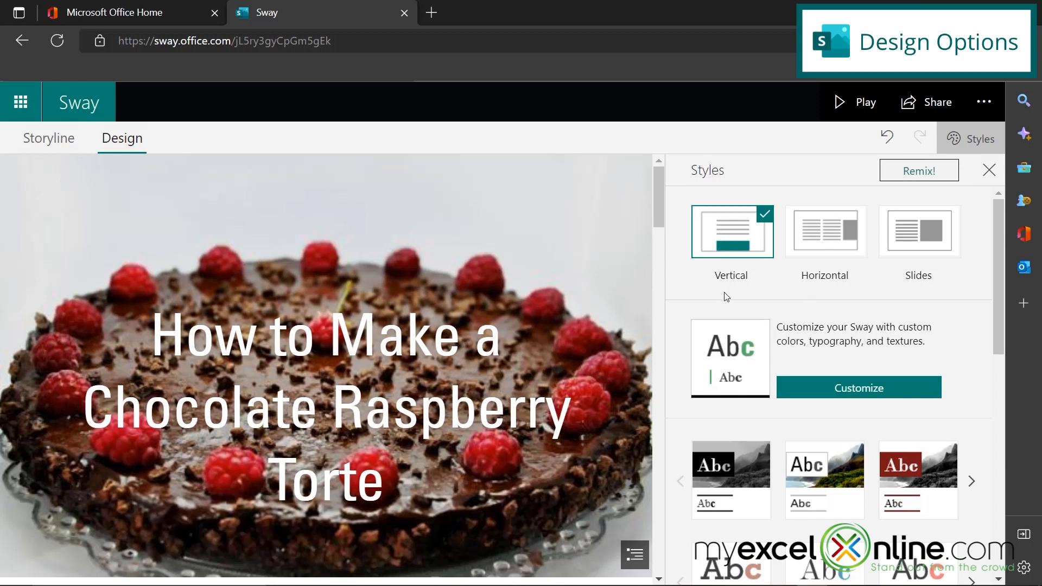
{"action": "mouse_move", "coordinate": [727, 248]}
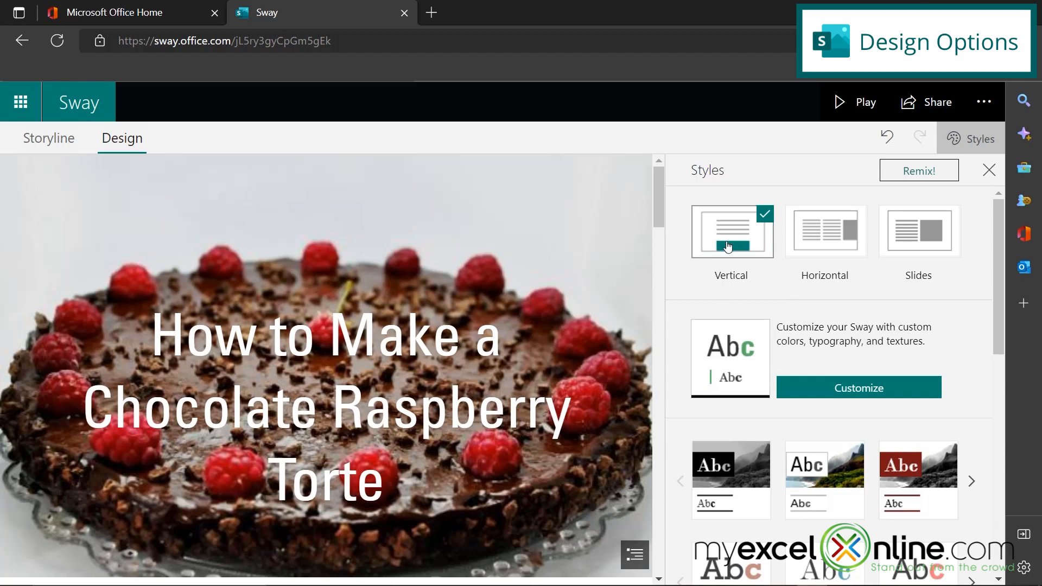
{"action": "mouse_move", "coordinate": [724, 235]}
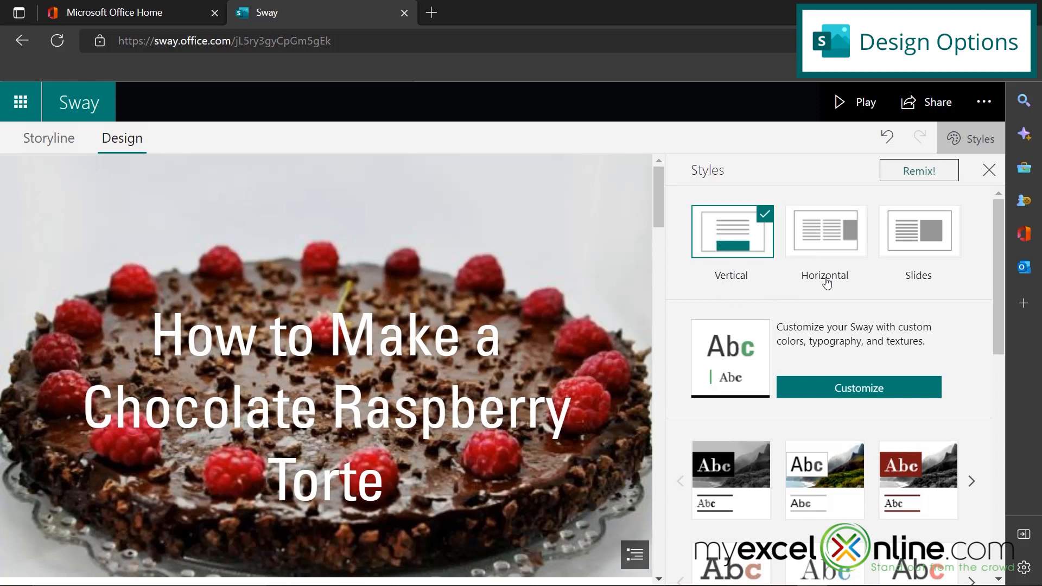
{"action": "mouse_move", "coordinate": [824, 239]}
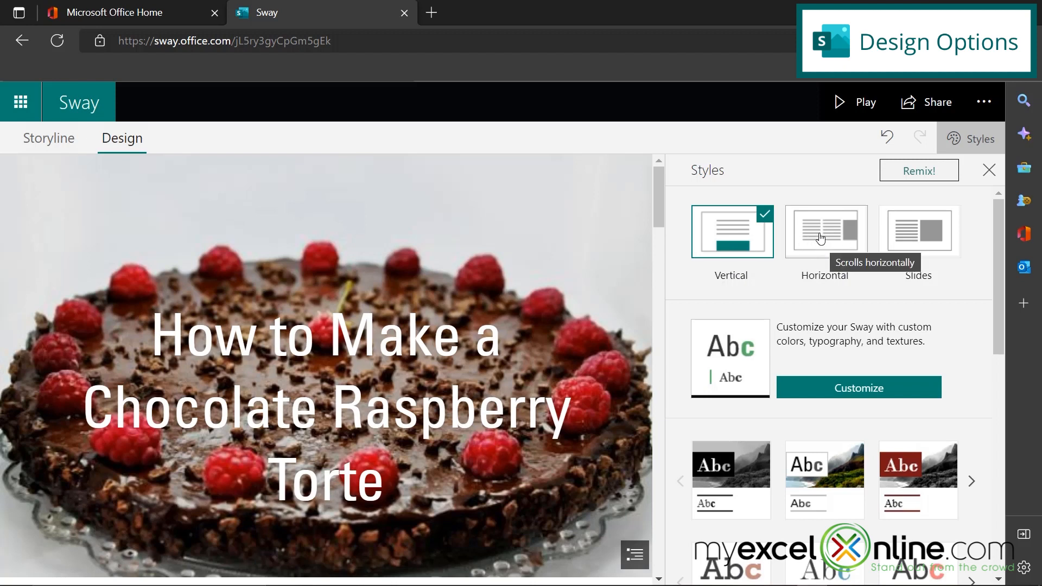
{"action": "mouse_move", "coordinate": [918, 242]}
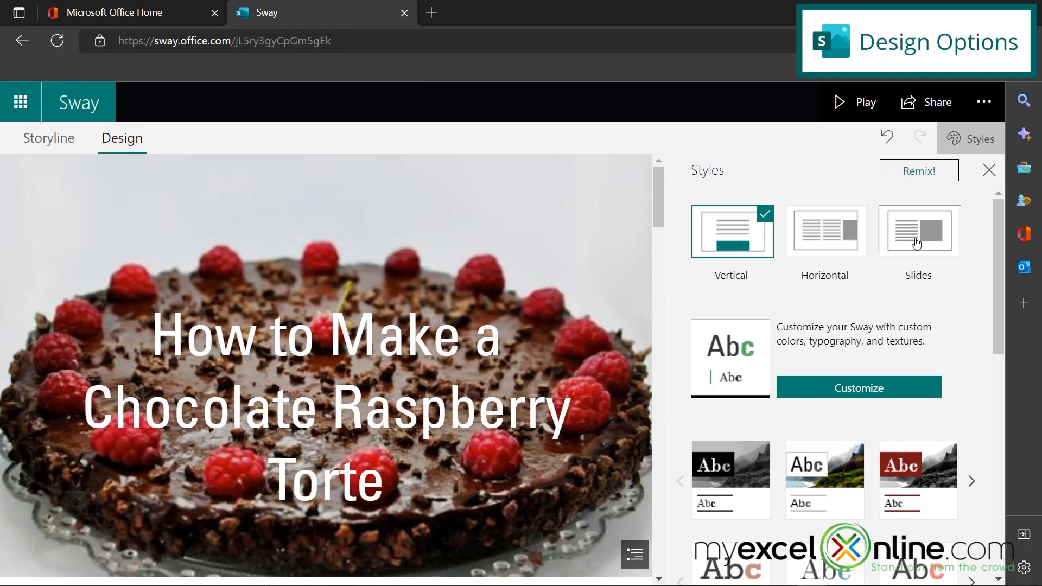
{"action": "mouse_move", "coordinate": [919, 232]}
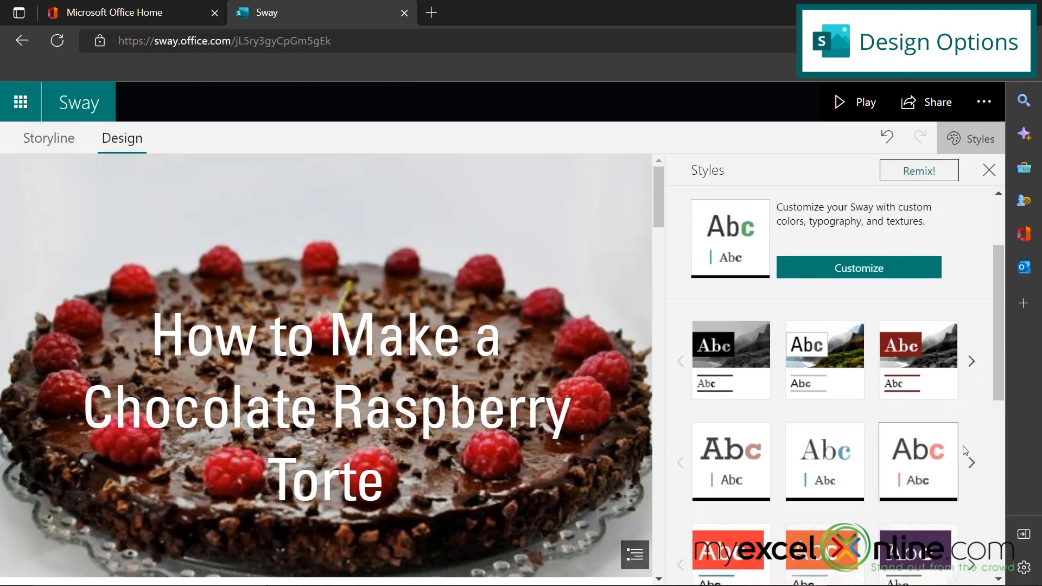
{"action": "mouse_move", "coordinate": [918, 373]}
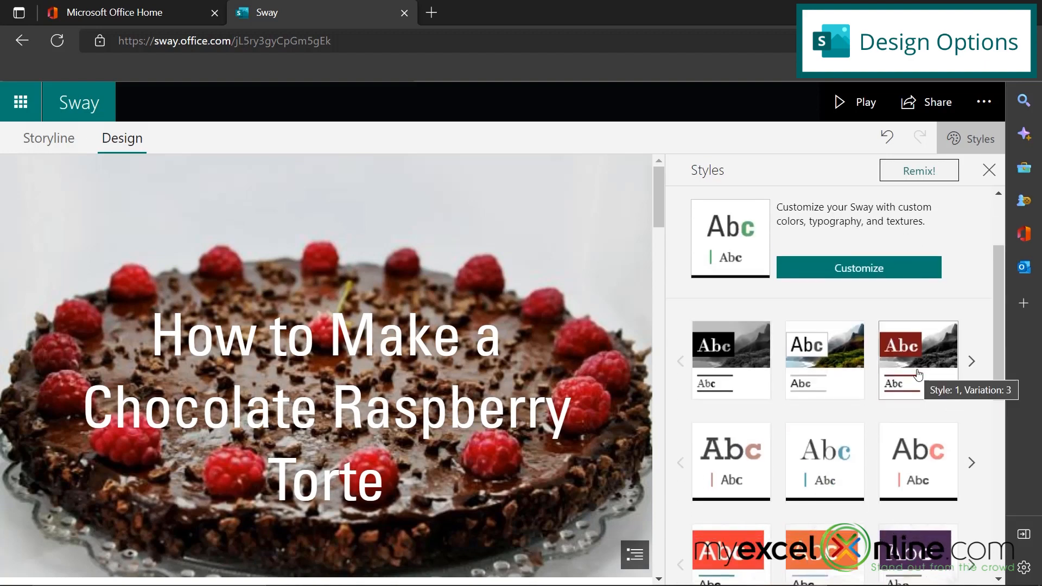
Step: Try sans-serif and orange-banner styles, then apply the handwritten crosshatched style (Style 5, Variation 3)
{"action": "left_click", "coordinate": [731, 462]}
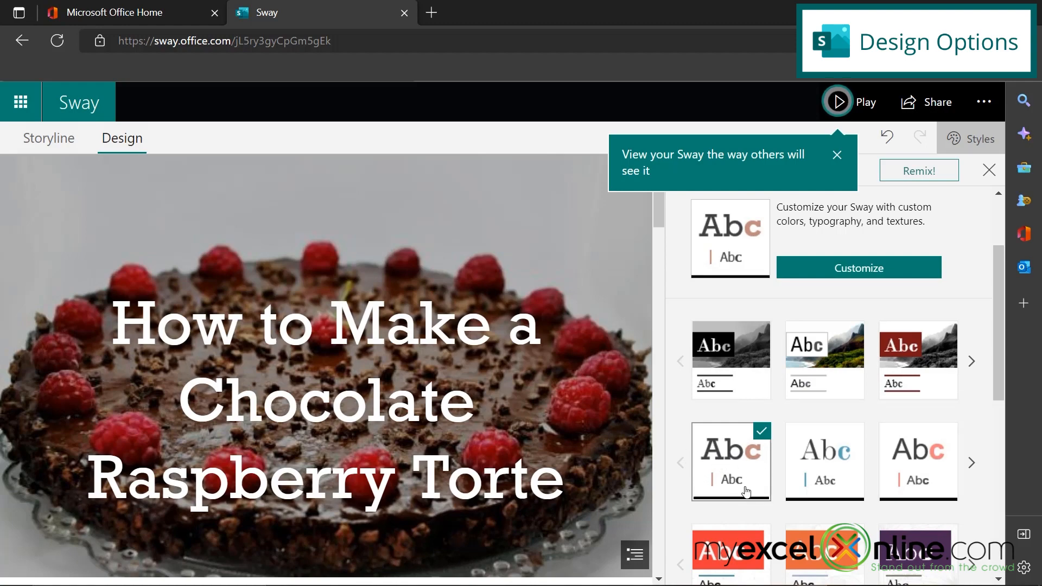
{"action": "left_click", "coordinate": [917, 461]}
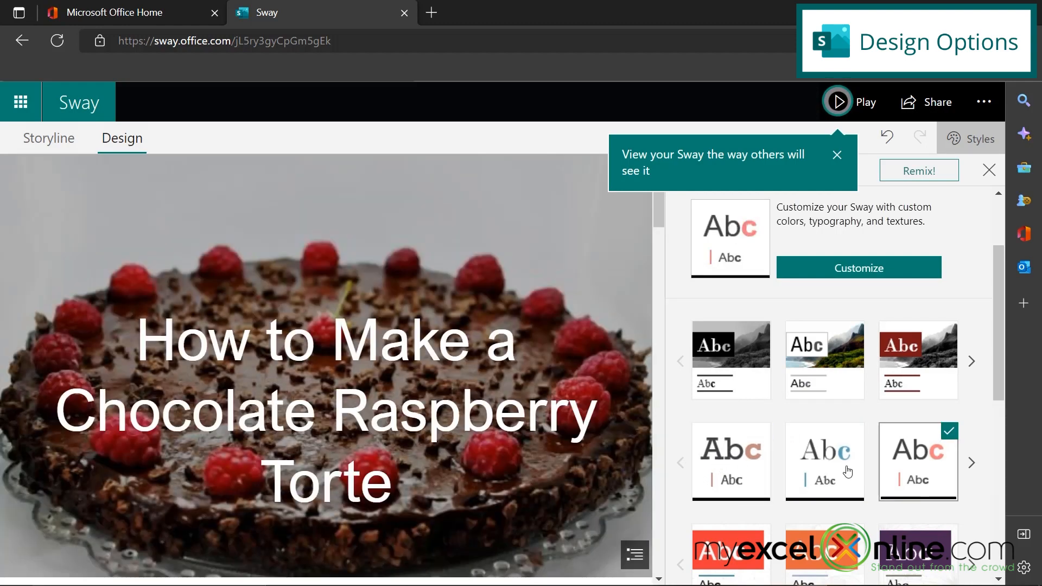
{"action": "scroll", "scroll_direction": "down", "scroll_amount": 3}
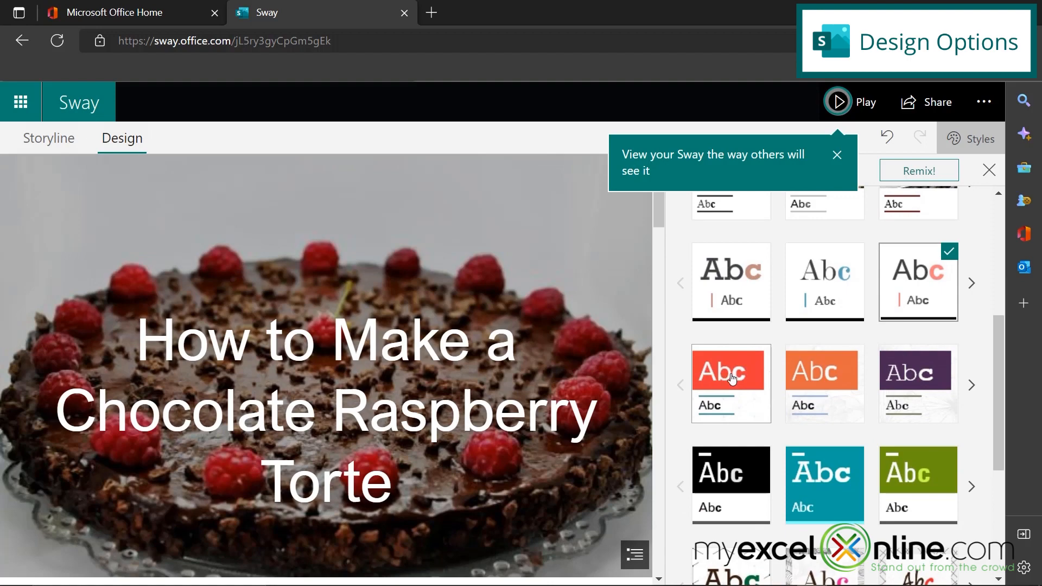
{"action": "mouse_move", "coordinate": [730, 383]}
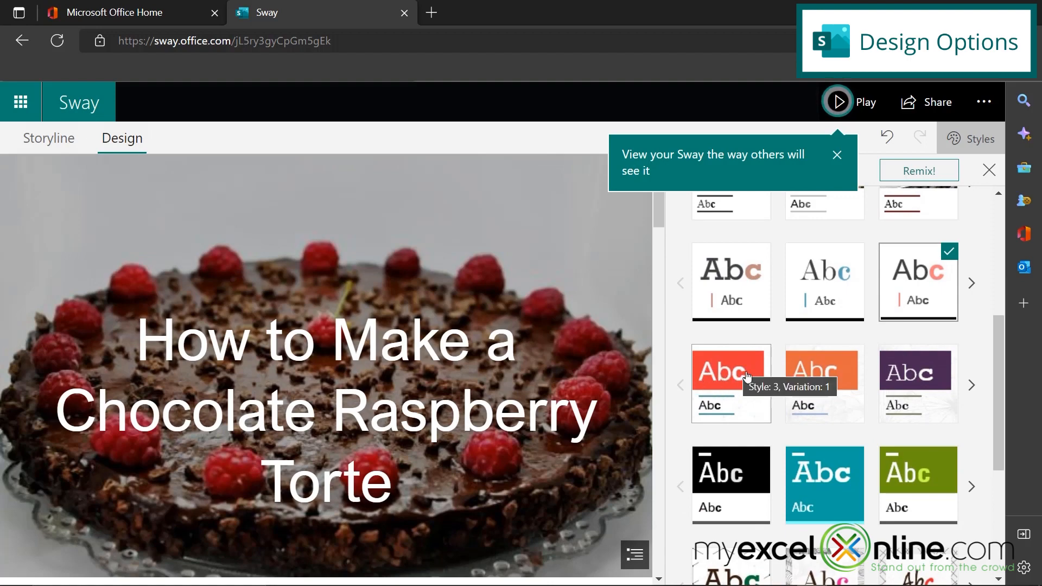
{"action": "mouse_move", "coordinate": [729, 374]}
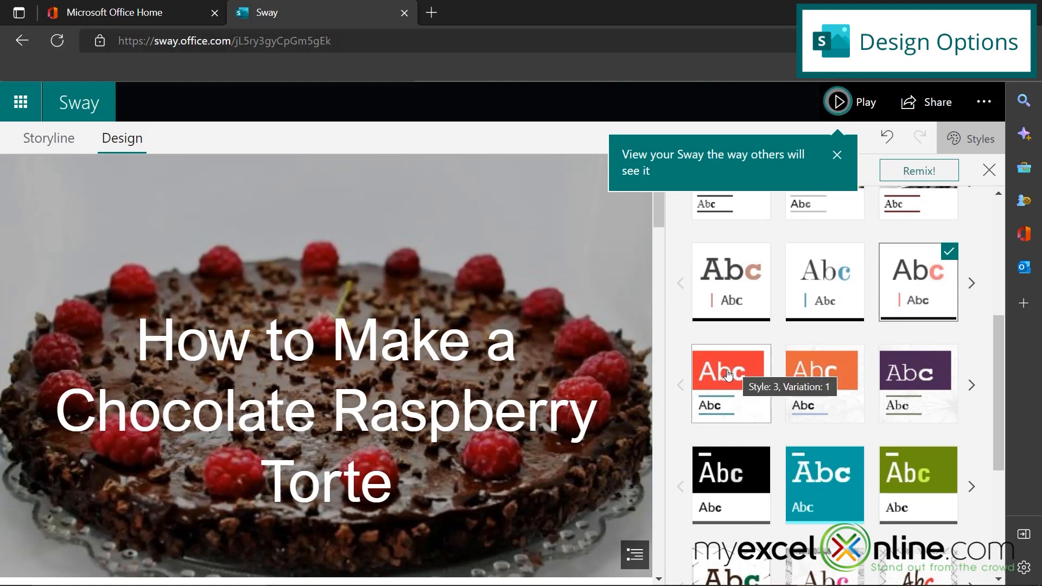
{"action": "left_click", "coordinate": [824, 382]}
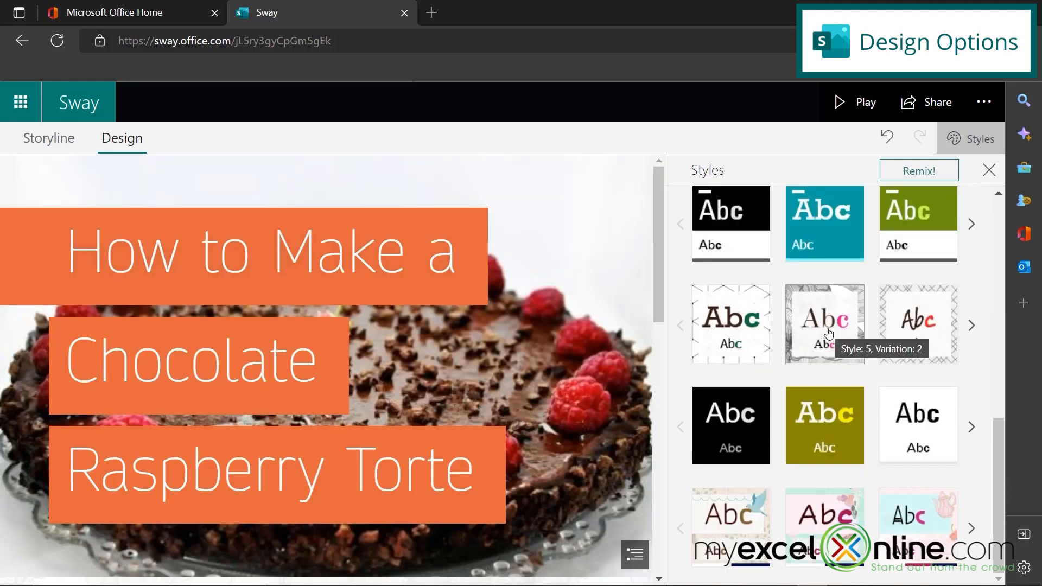
{"action": "left_click", "coordinate": [918, 324]}
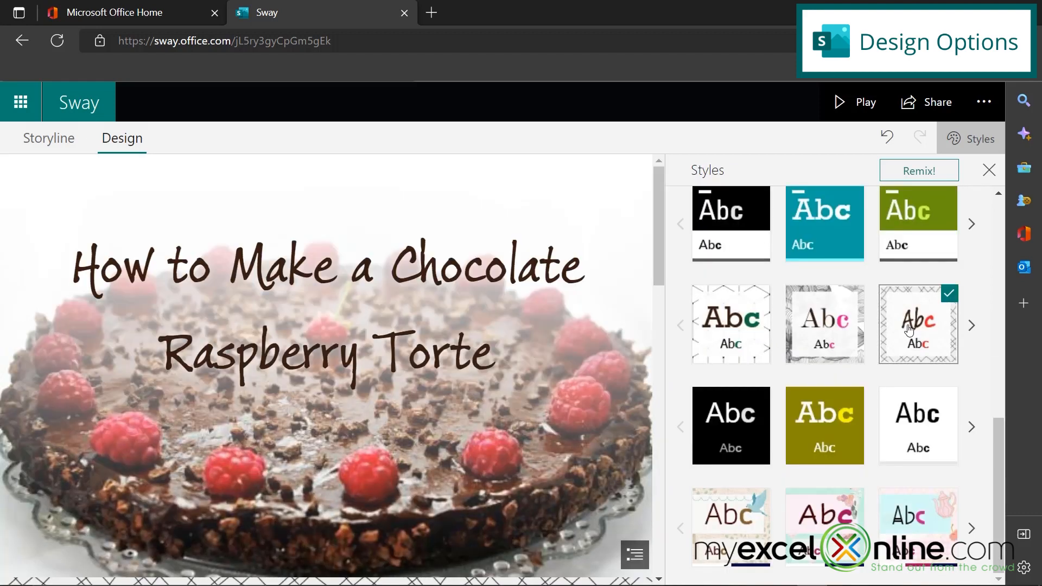
{"action": "mouse_move", "coordinate": [901, 342]}
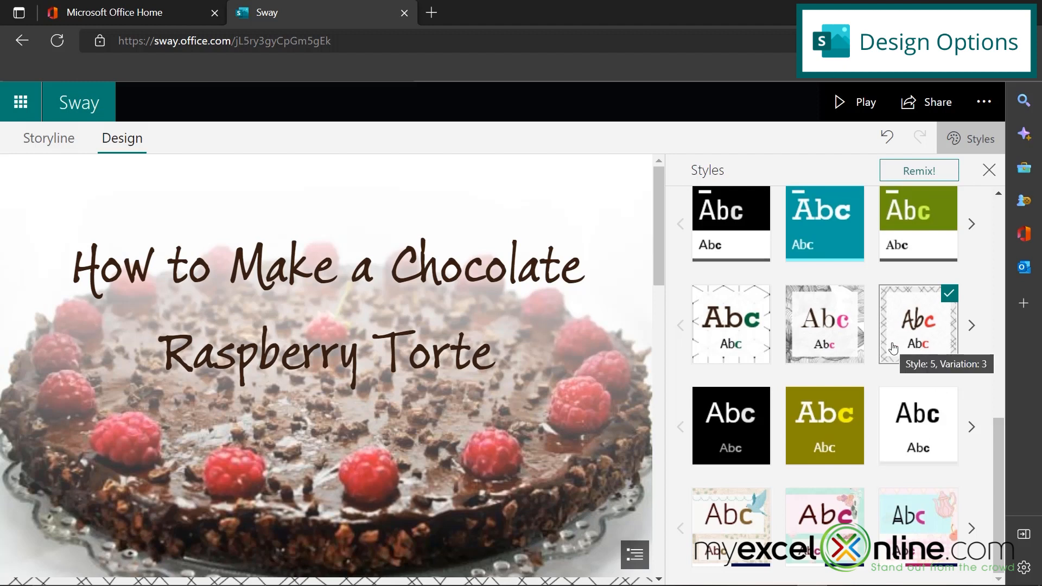
{"action": "mouse_move", "coordinate": [825, 319]}
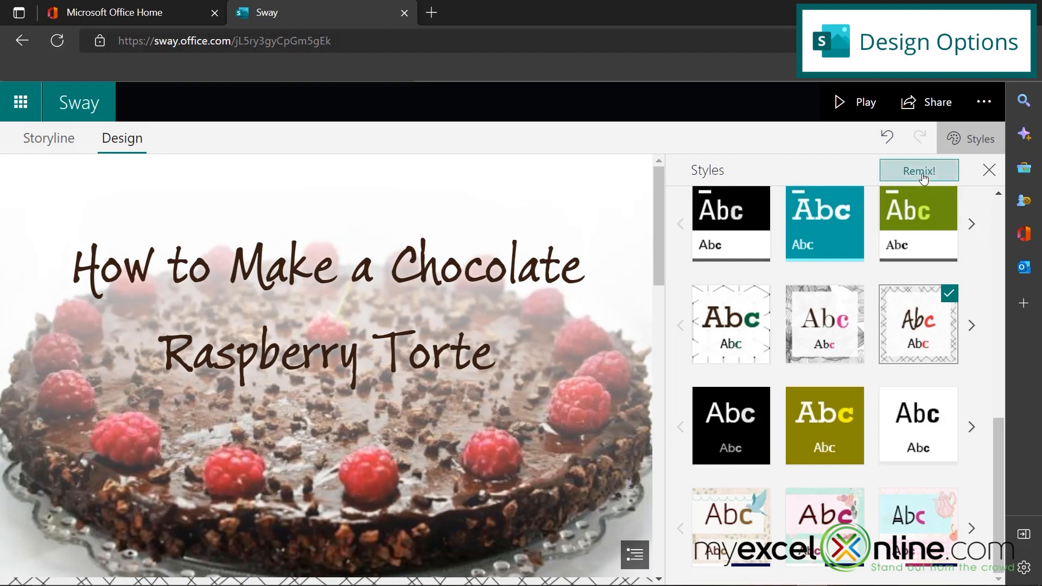
Step: Remix the design twice, undo it, restore the Vertical layout and close the Styles pane
{"action": "left_click", "coordinate": [918, 170]}
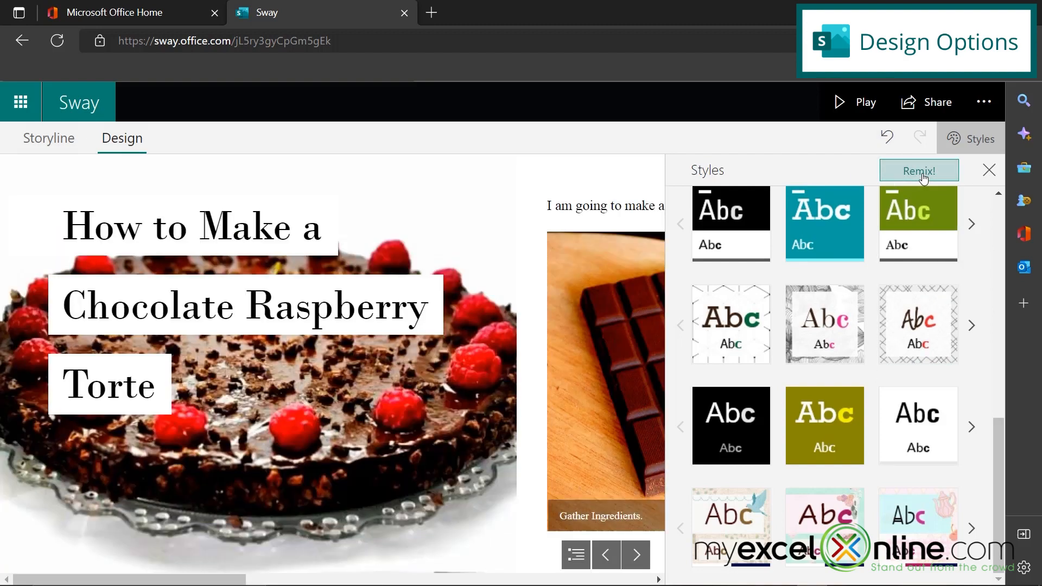
{"action": "left_click", "coordinate": [918, 170]}
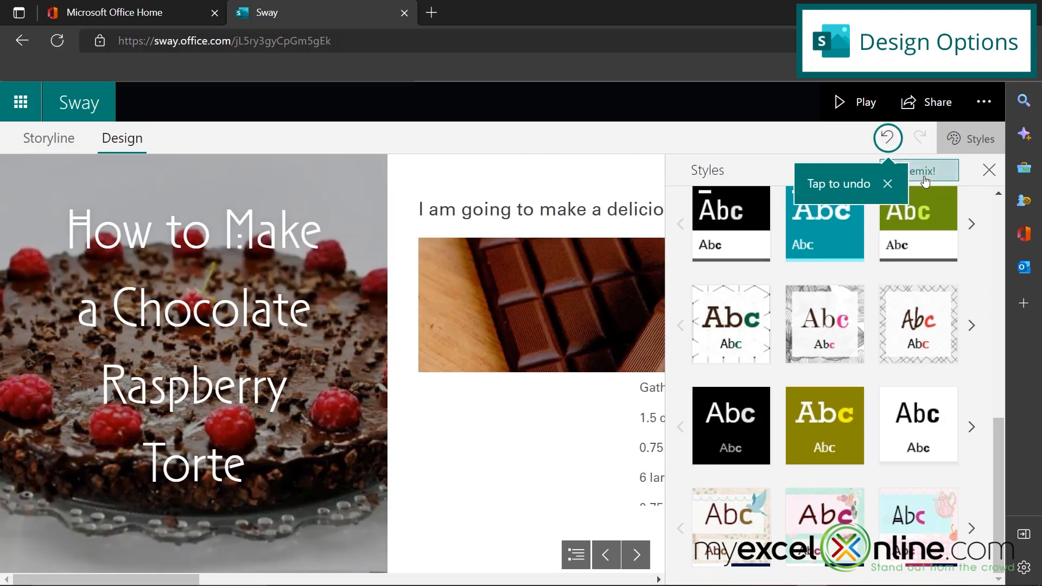
{"action": "mouse_move", "coordinate": [926, 172]}
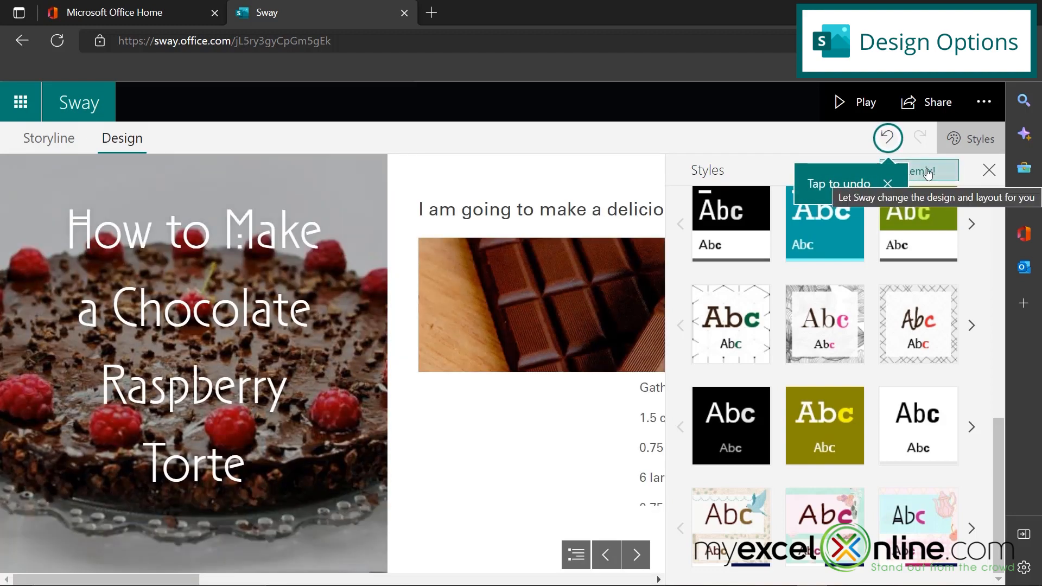
{"action": "left_click", "coordinate": [918, 324]}
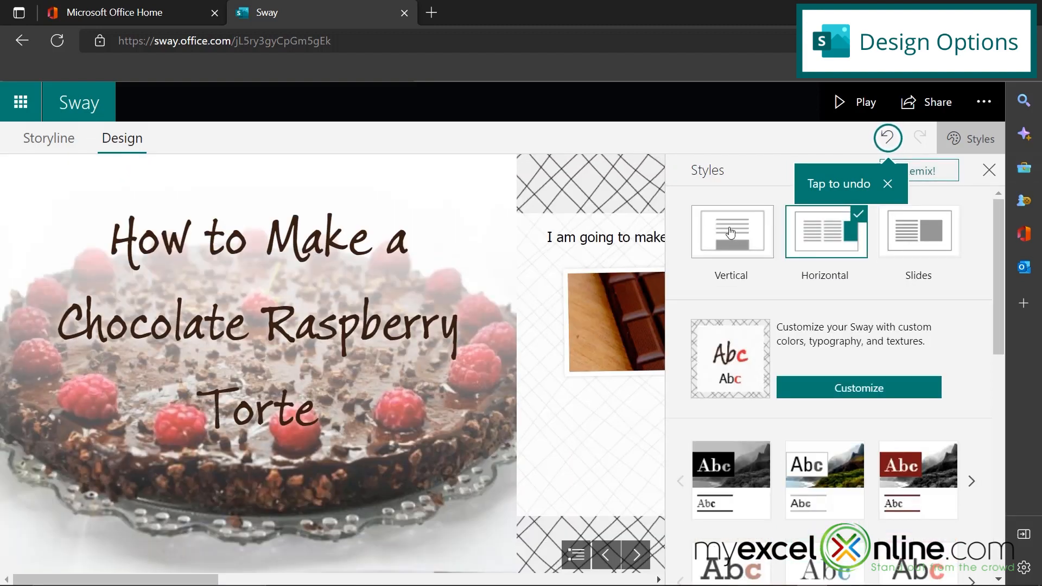
{"action": "left_click", "coordinate": [731, 232]}
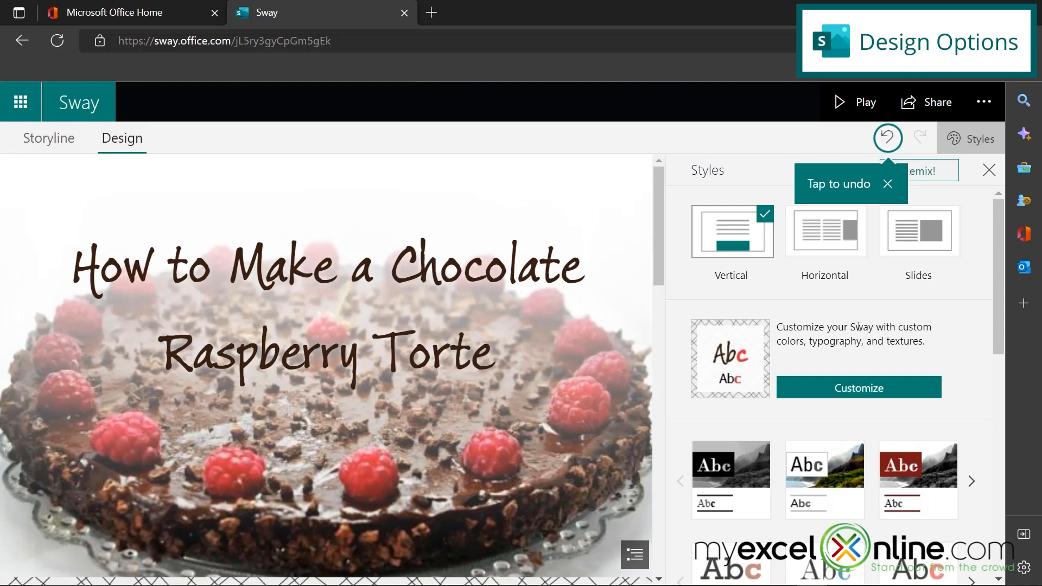
{"action": "mouse_move", "coordinate": [814, 251]}
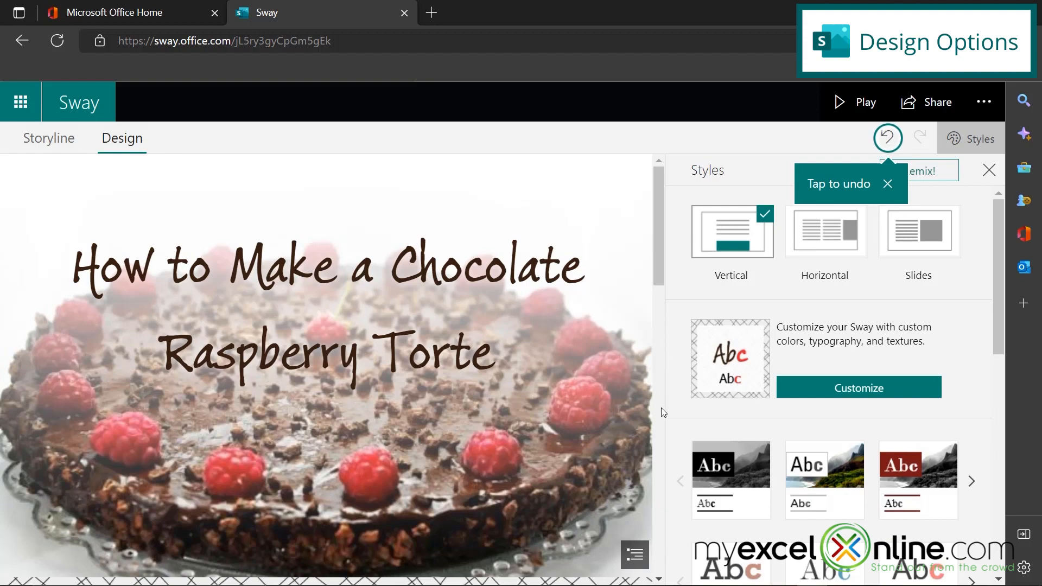
{"action": "left_click", "coordinate": [988, 170]}
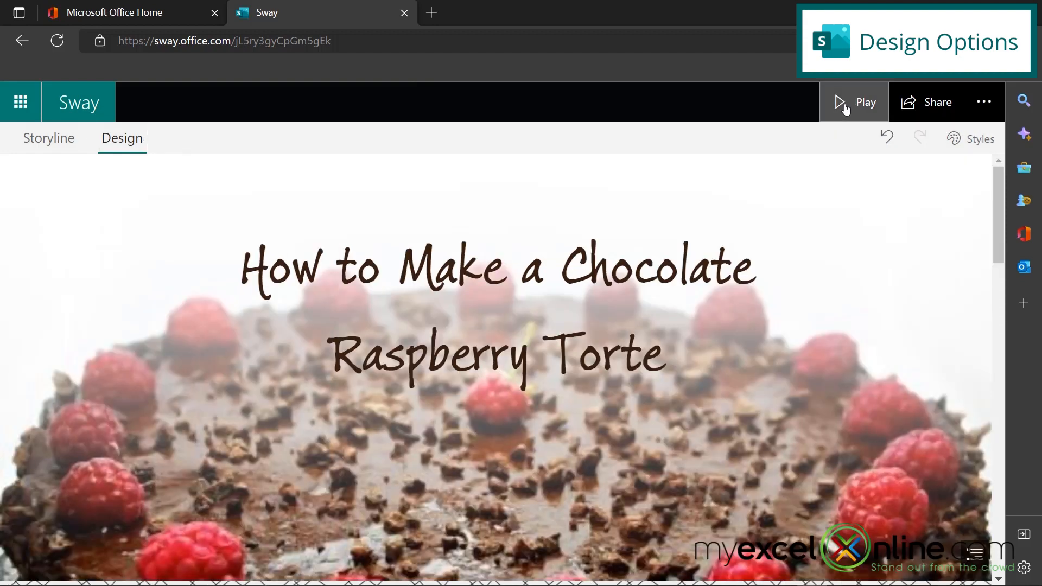
Step: Play the Sway in presentation view and scroll through its recipe cards
{"action": "left_click", "coordinate": [855, 102]}
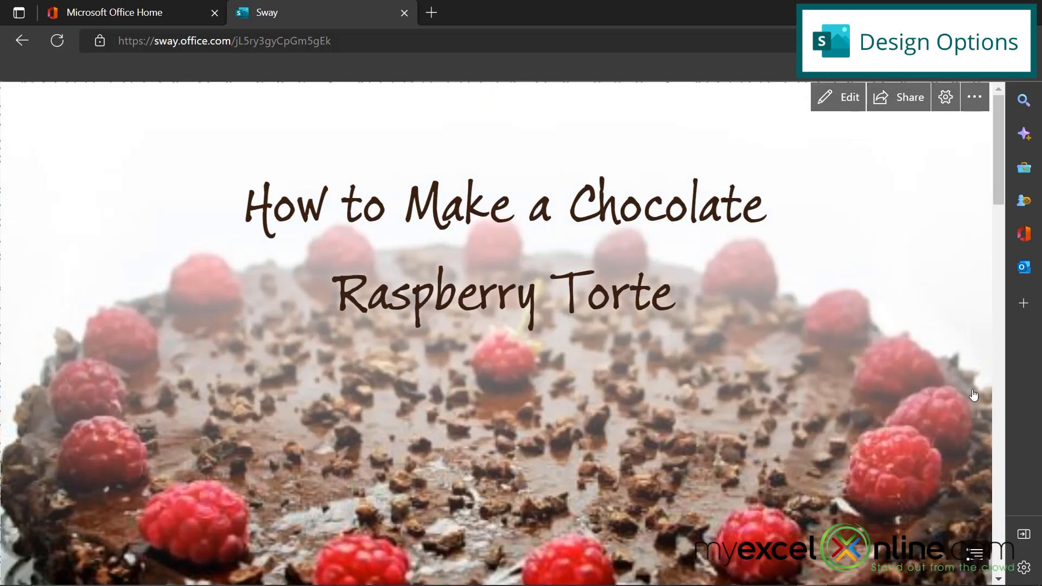
{"action": "scroll", "scroll_direction": "down", "scroll_amount": 3}
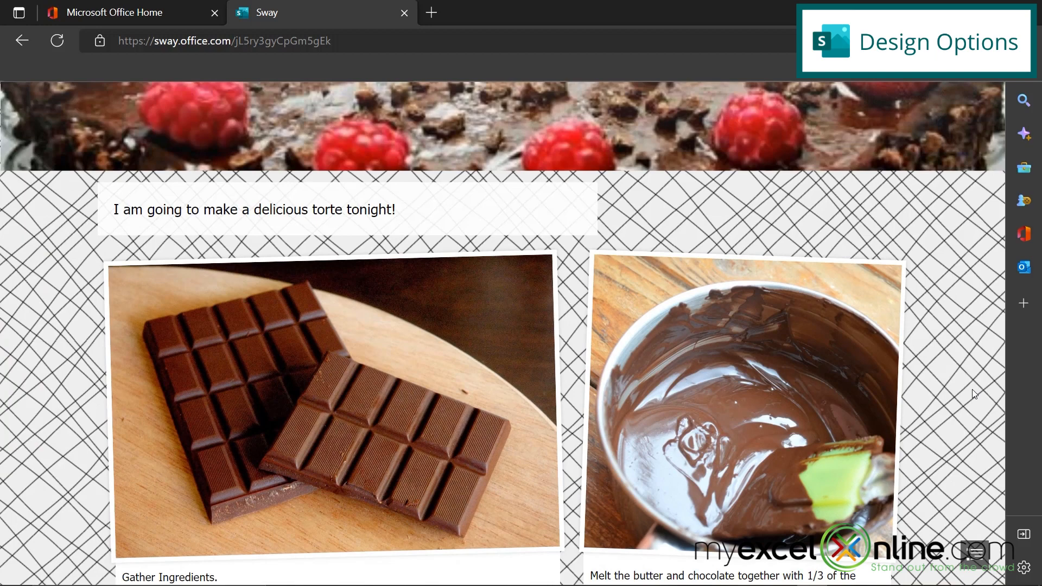
{"action": "scroll", "scroll_direction": "down", "scroll_amount": 3}
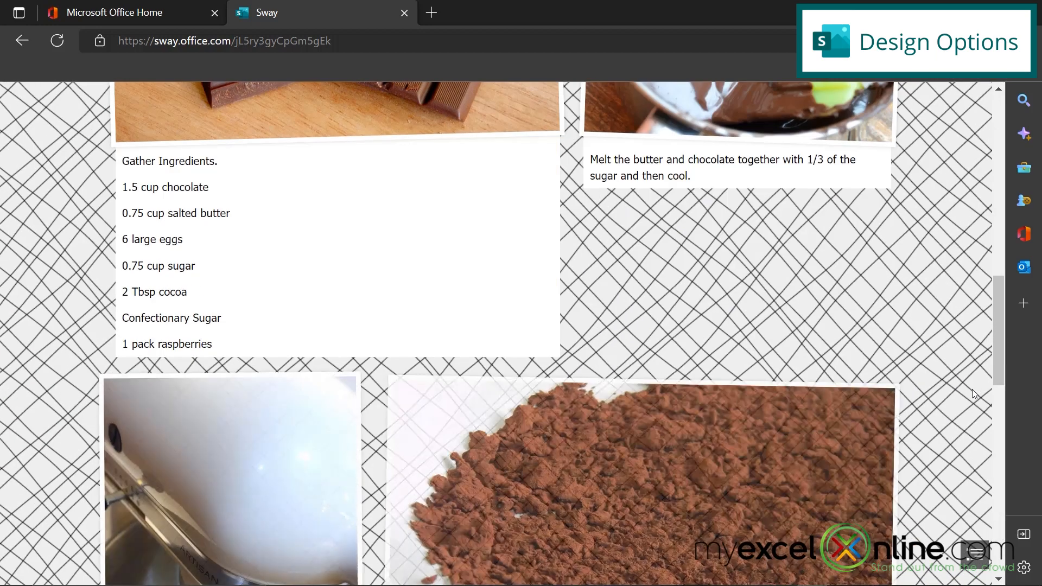
{"action": "scroll", "scroll_direction": "down", "scroll_amount": 3}
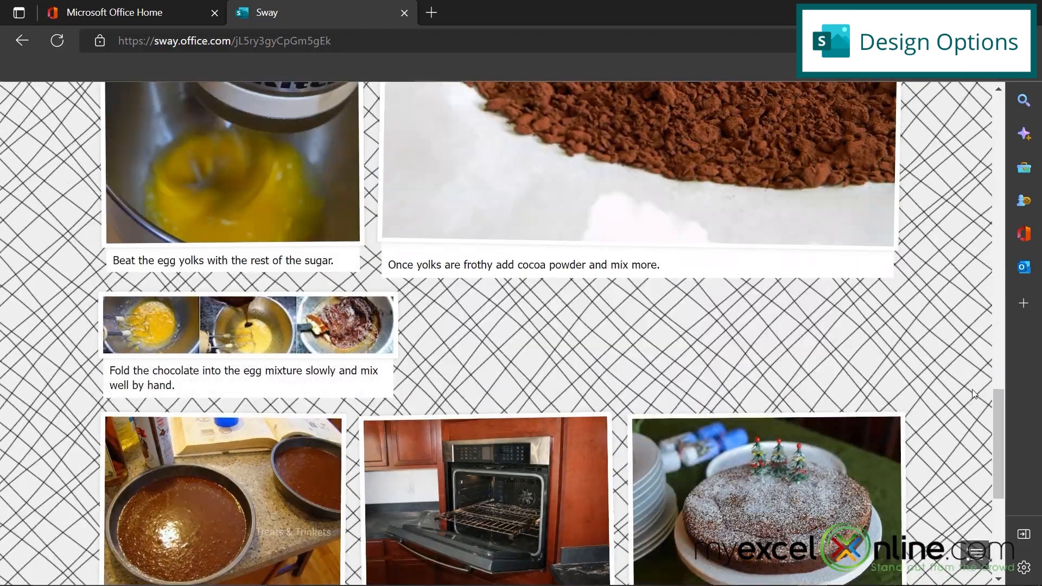
{"action": "scroll", "scroll_direction": "down", "scroll_amount": 3}
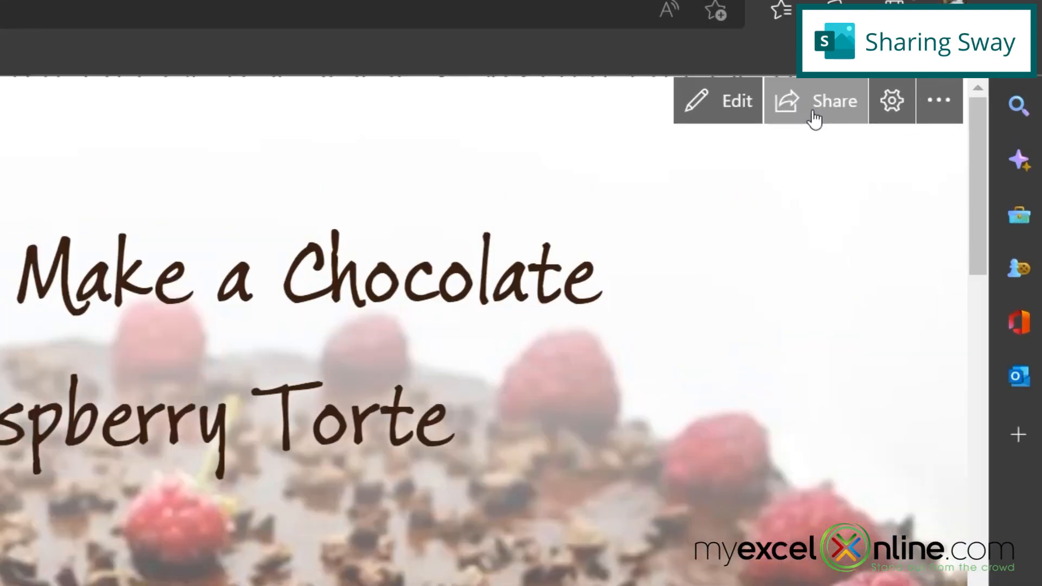
Step: Generate a visual link thumbnail from Share, copy it for email and dismiss the preview
{"action": "left_click", "coordinate": [834, 101]}
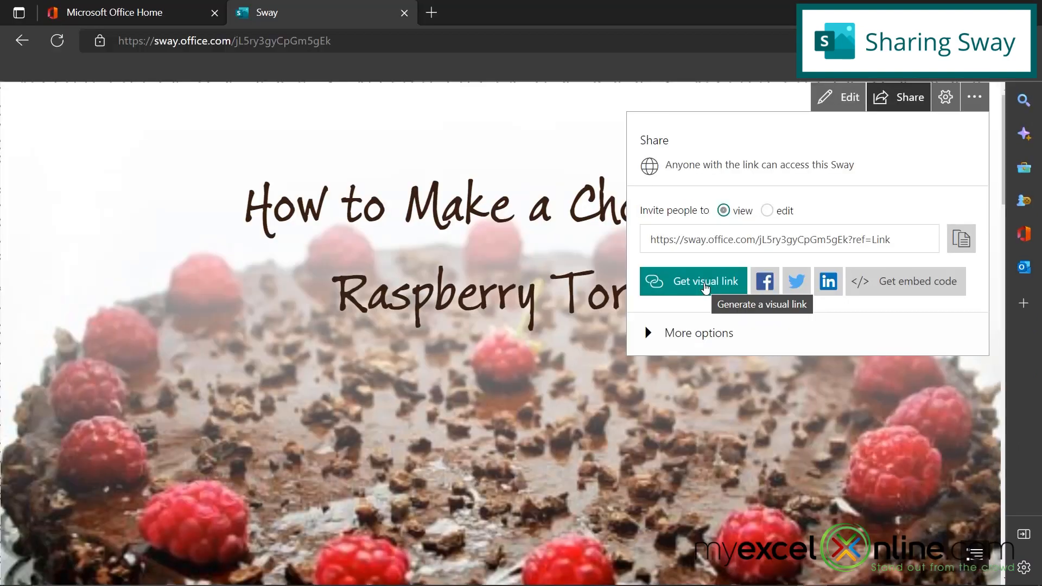
{"action": "left_click", "coordinate": [693, 280]}
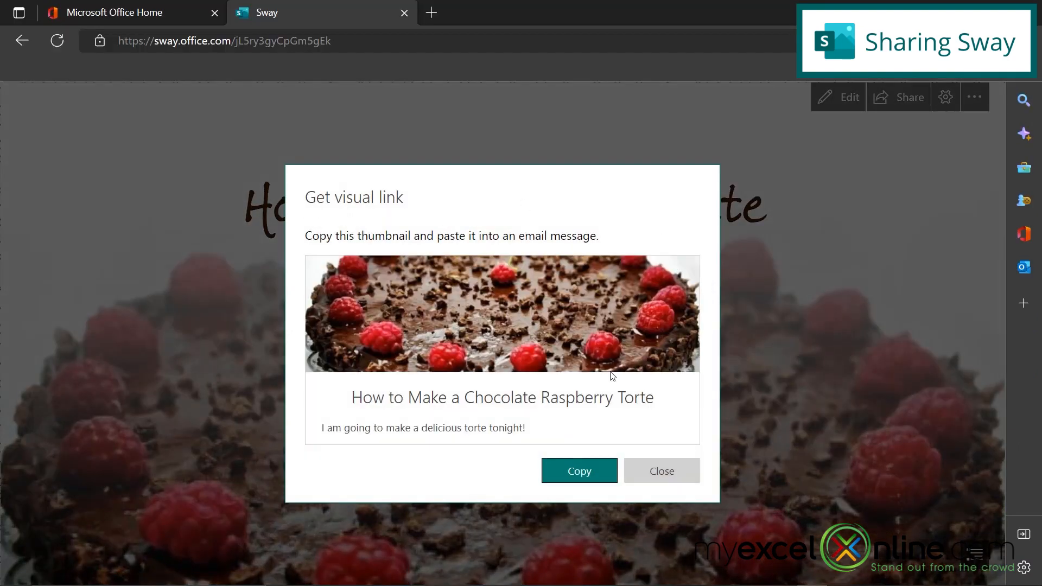
{"action": "mouse_move", "coordinate": [577, 470]}
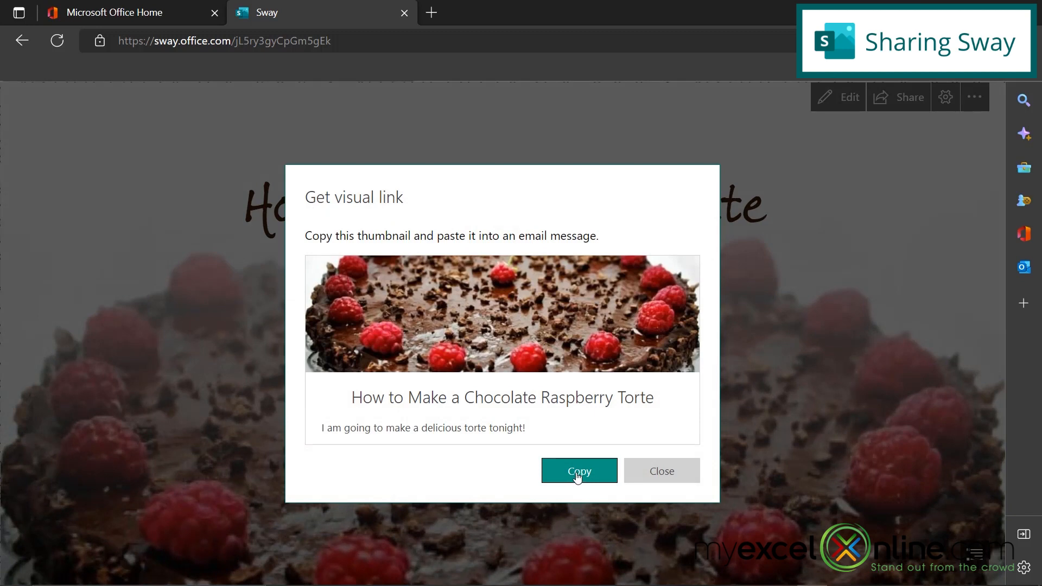
{"action": "left_click", "coordinate": [578, 470]}
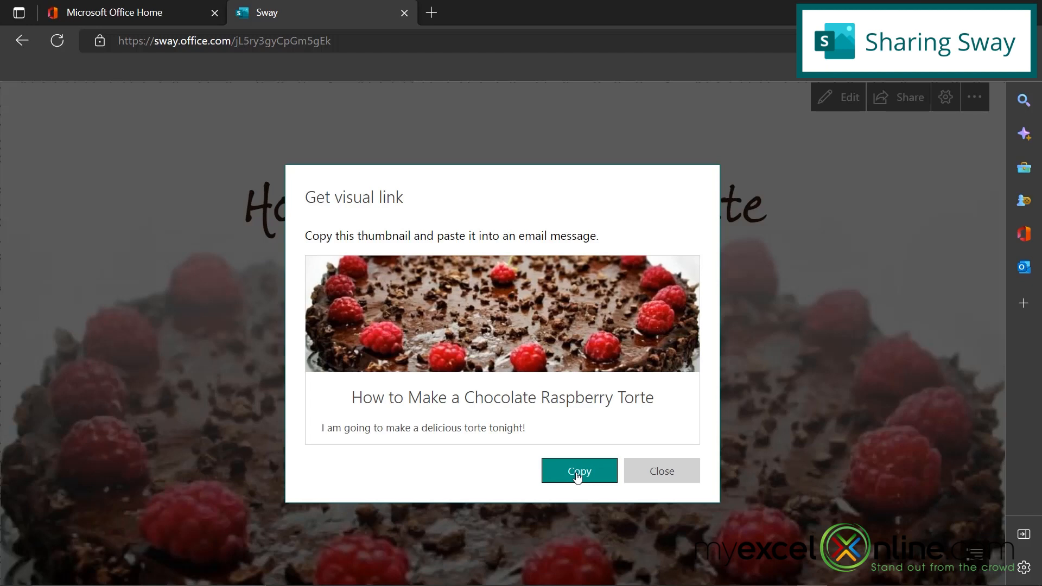
{"action": "left_click", "coordinate": [579, 470]}
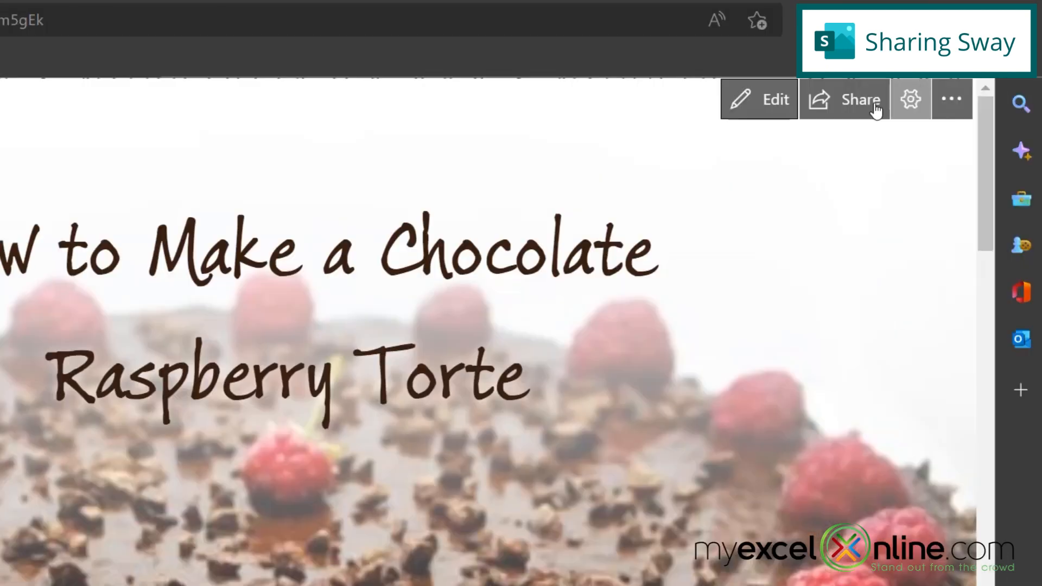
Step: Set sharing to 'Anyone with the link' can view and reveal the extra viewer share-button options
{"action": "left_click", "coordinate": [845, 98]}
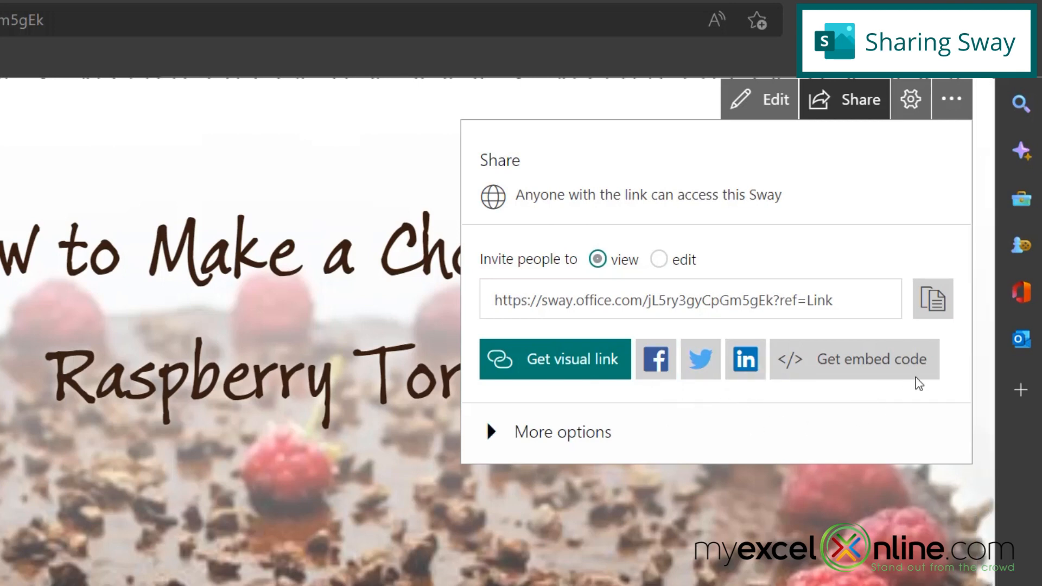
{"action": "left_click", "coordinate": [855, 359]}
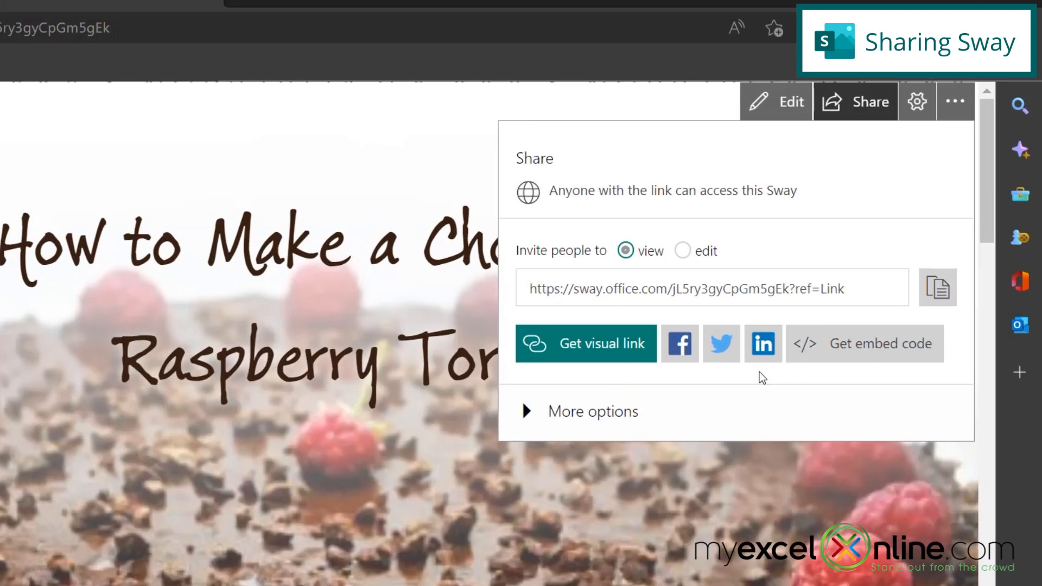
{"action": "left_click", "coordinate": [525, 411]}
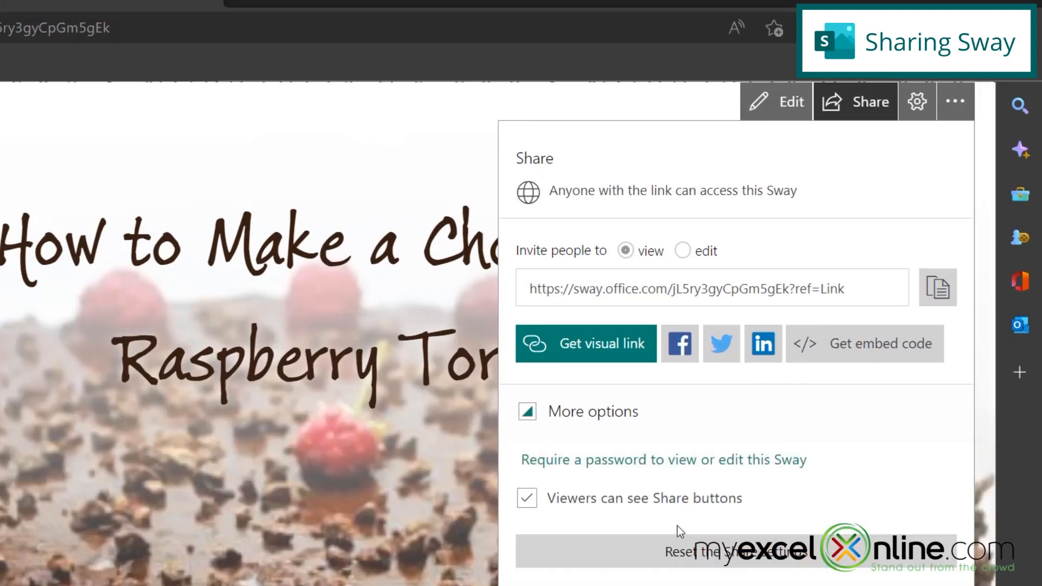
{"action": "mouse_move", "coordinate": [662, 459]}
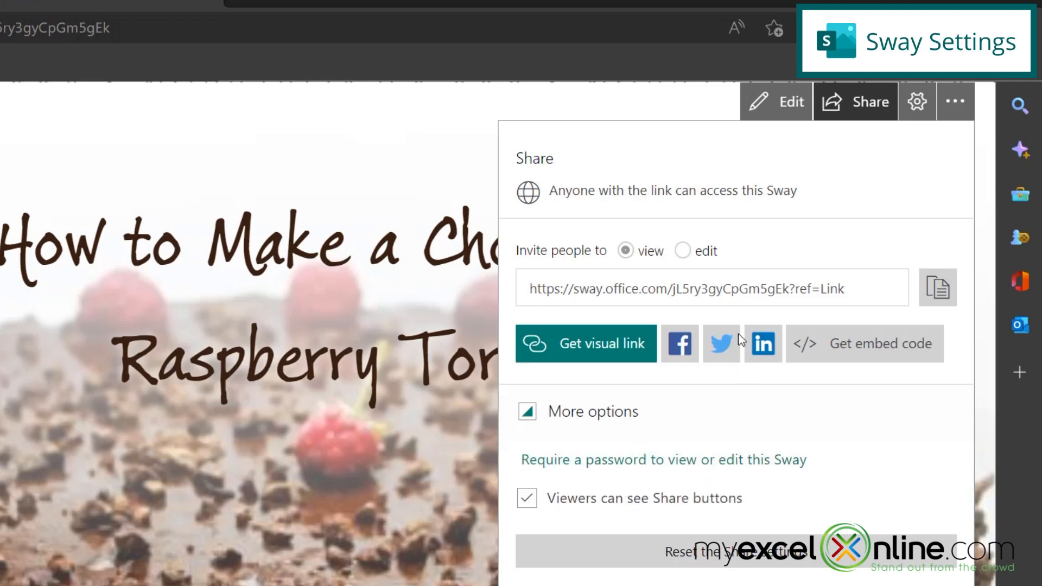
{"action": "mouse_move", "coordinate": [917, 101]}
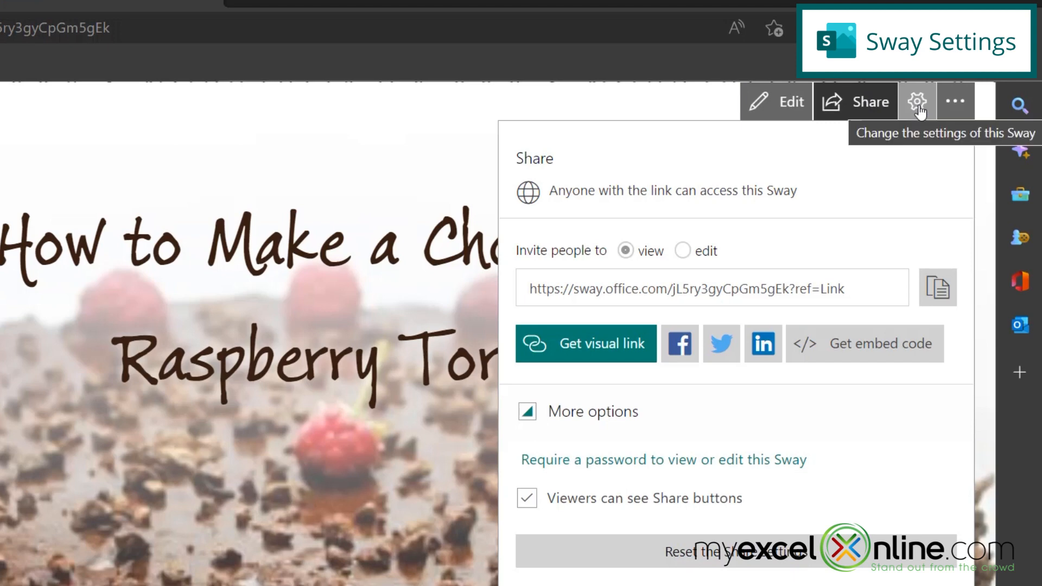
Step: Review autoplay settings (3s advance, loop continuously) and scroll to the story's final card
{"action": "left_click", "coordinate": [917, 100]}
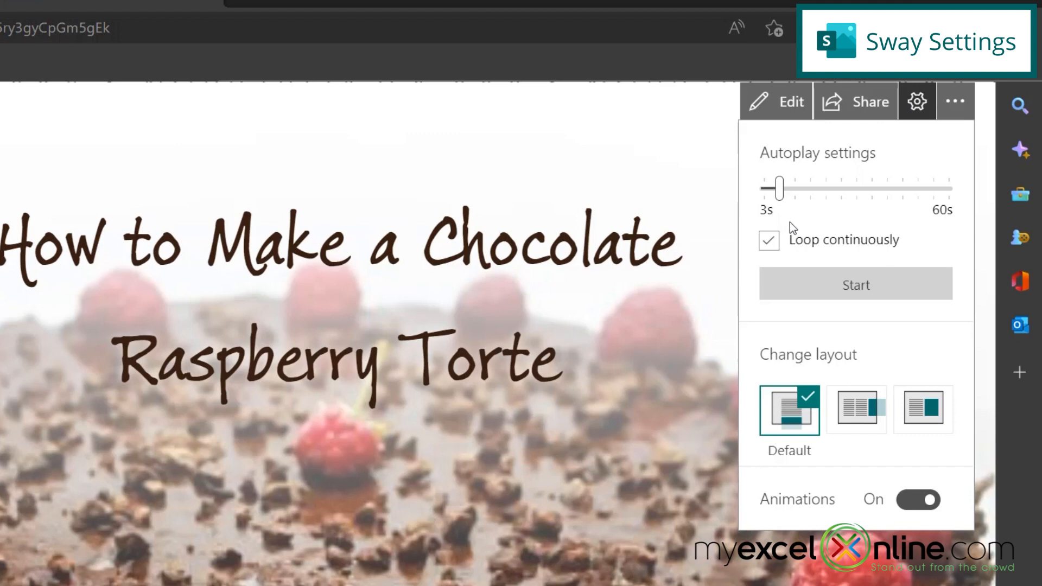
{"action": "mouse_move", "coordinate": [769, 220]}
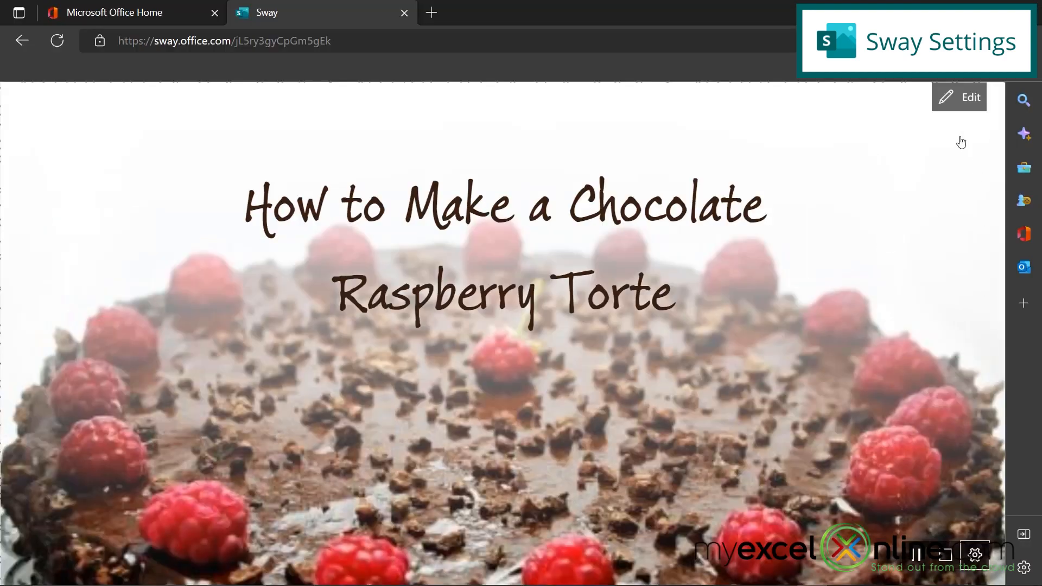
{"action": "scroll", "scroll_direction": "down", "scroll_amount": 3}
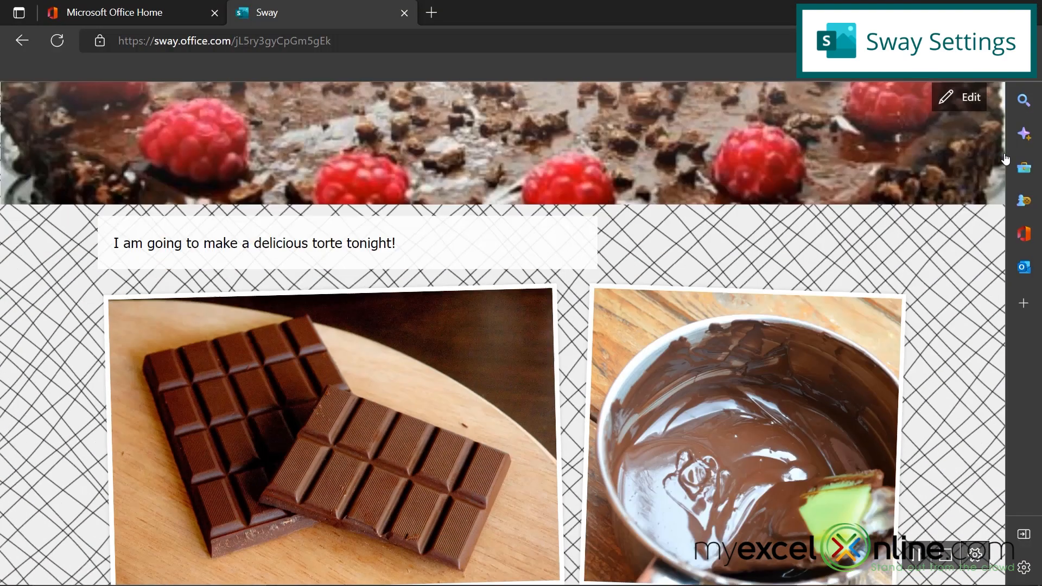
{"action": "scroll", "scroll_direction": "down", "scroll_amount": 3}
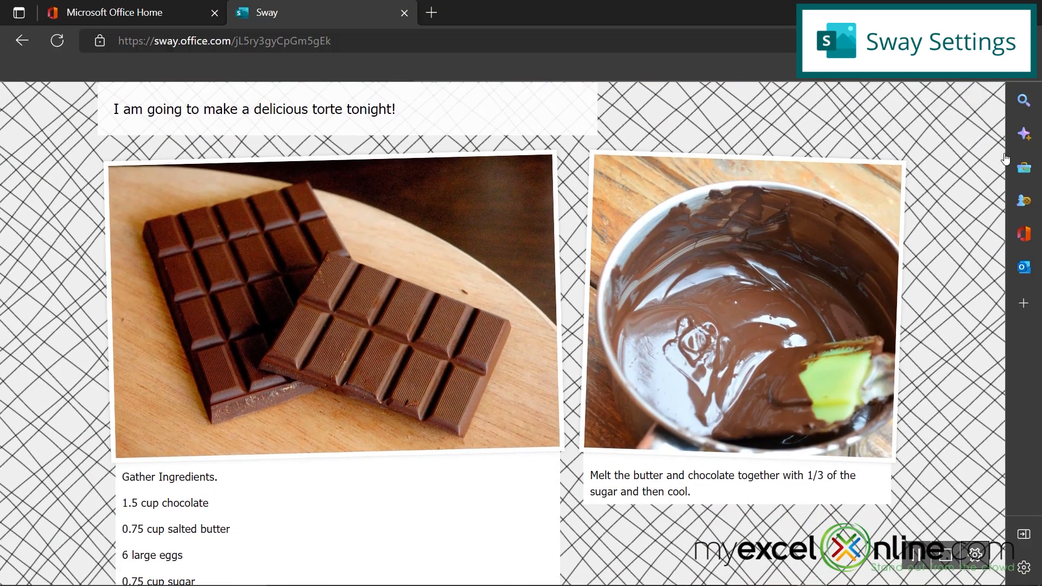
{"action": "scroll", "scroll_direction": "down", "scroll_amount": 3}
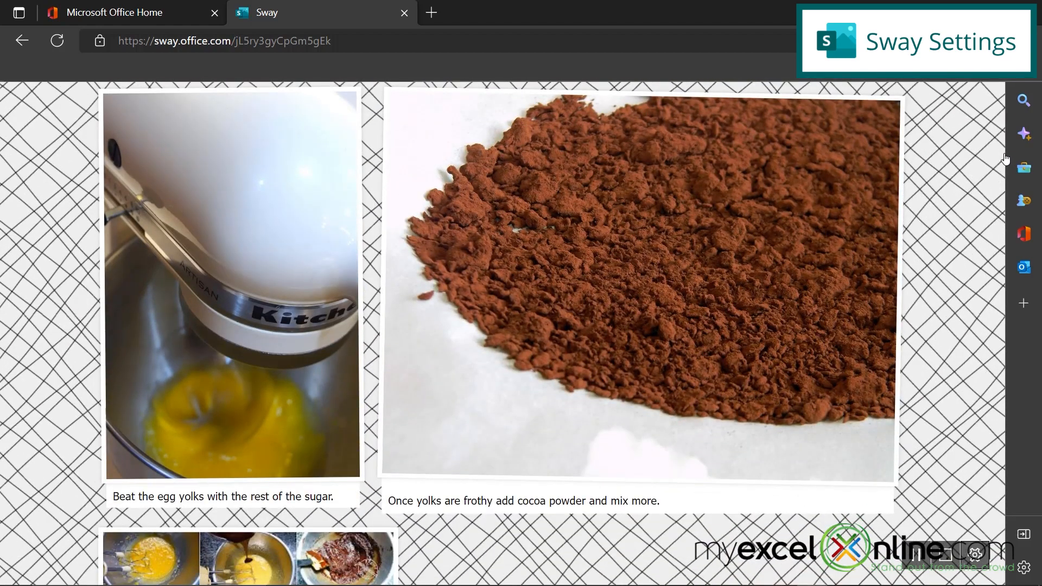
{"action": "scroll", "scroll_direction": "down", "scroll_amount": 3}
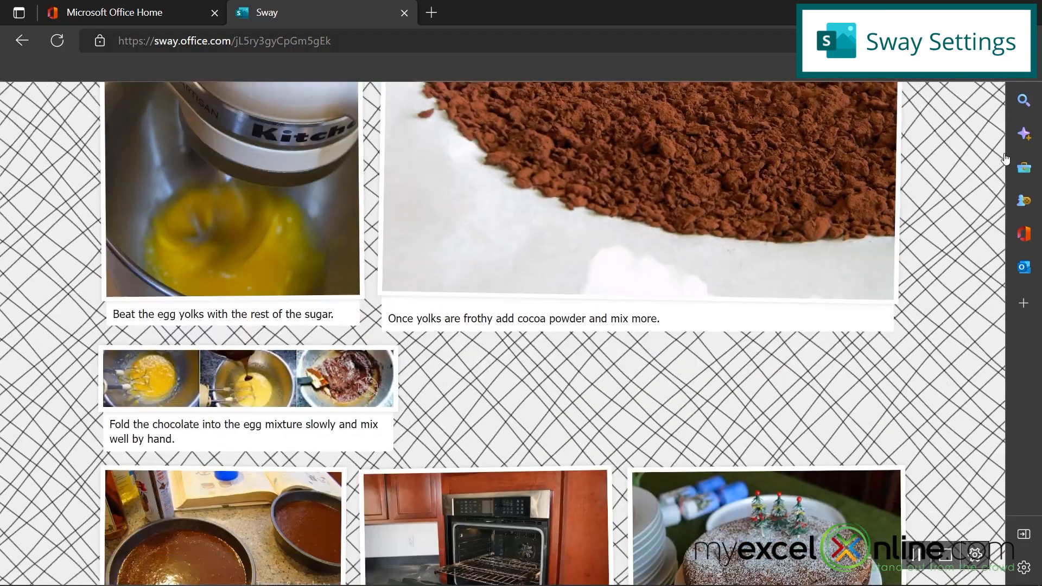
{"action": "scroll", "scroll_direction": "down", "scroll_amount": 3}
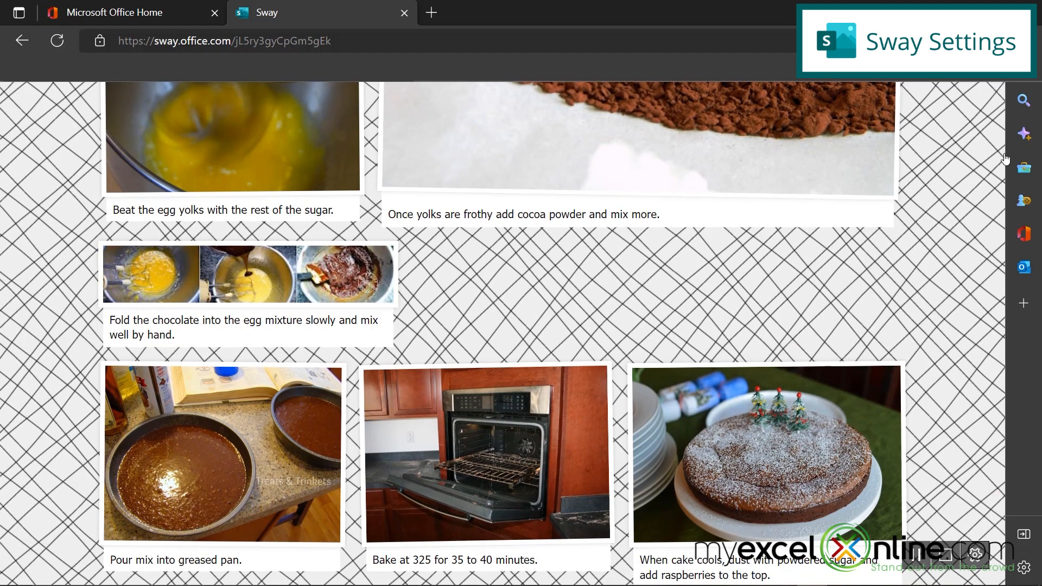
{"action": "scroll", "scroll_direction": "down", "scroll_amount": 3}
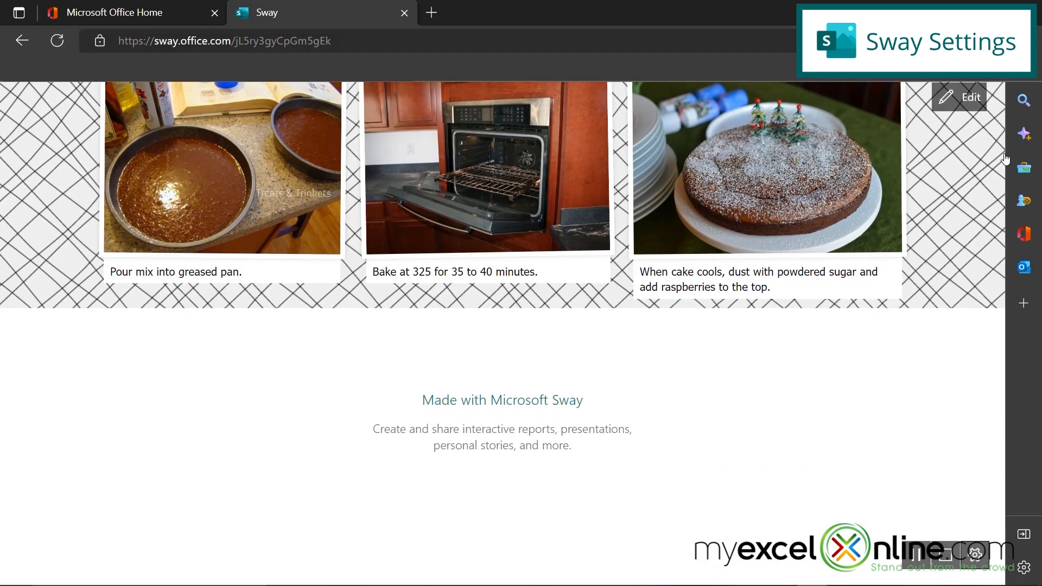
{"action": "mouse_move", "coordinate": [924, 512]}
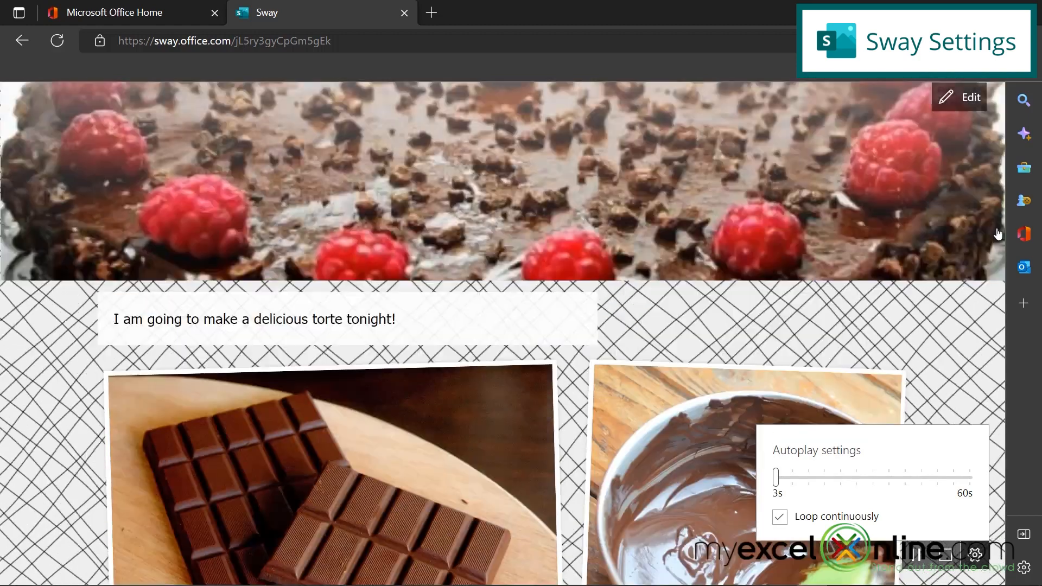
Step: Return to editing, view the Word/PDF Export choices from the ... menu and close them unused
{"action": "left_click", "coordinate": [958, 97]}
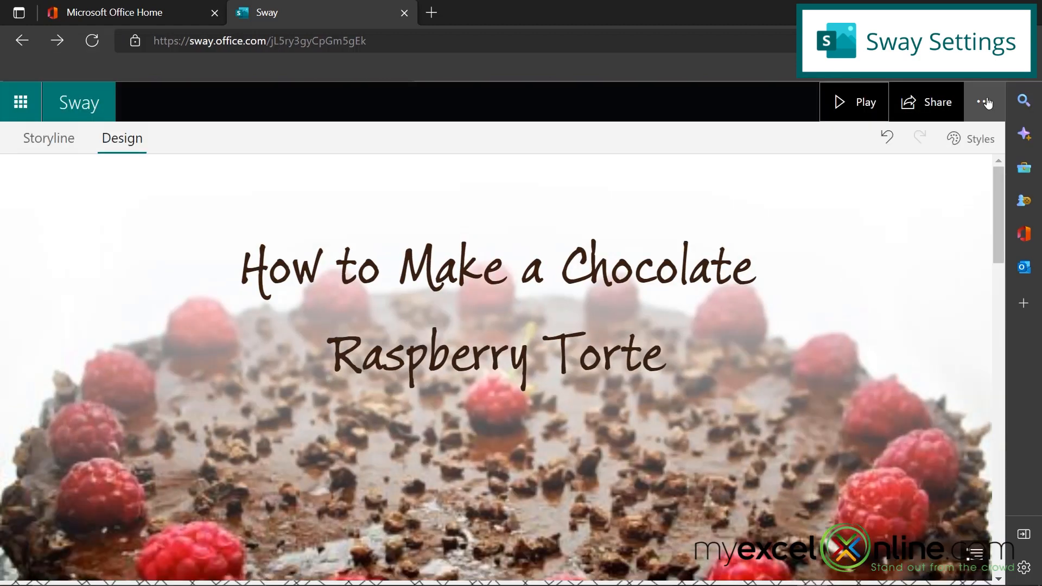
{"action": "left_click", "coordinate": [986, 102]}
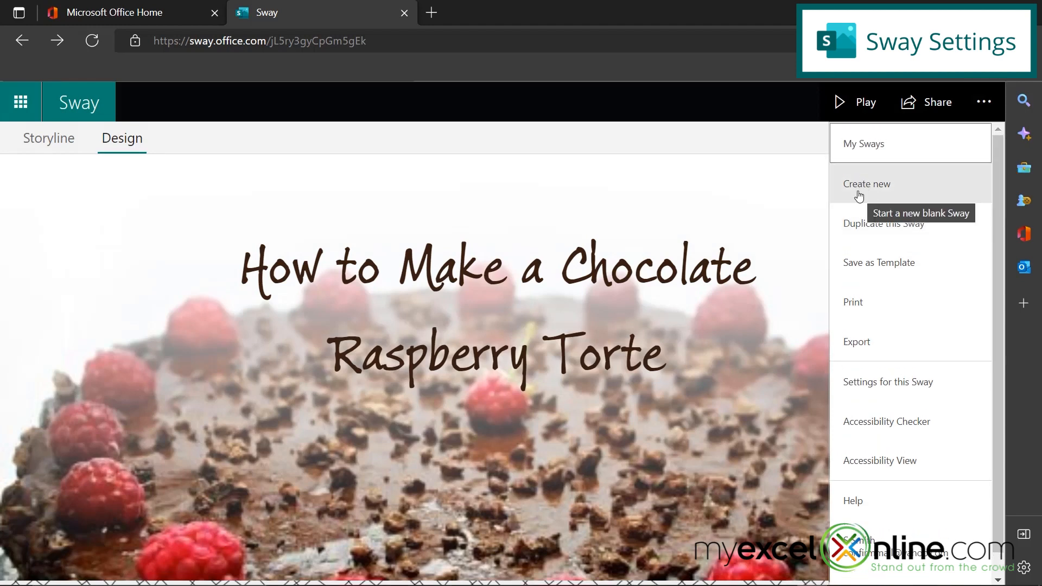
{"action": "mouse_move", "coordinate": [861, 198]}
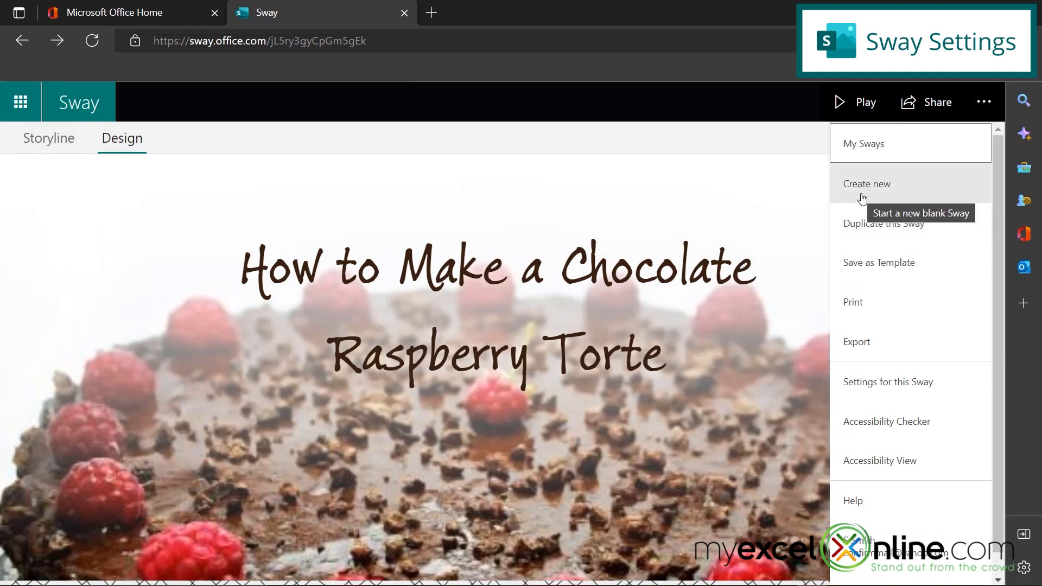
{"action": "mouse_move", "coordinate": [928, 234]}
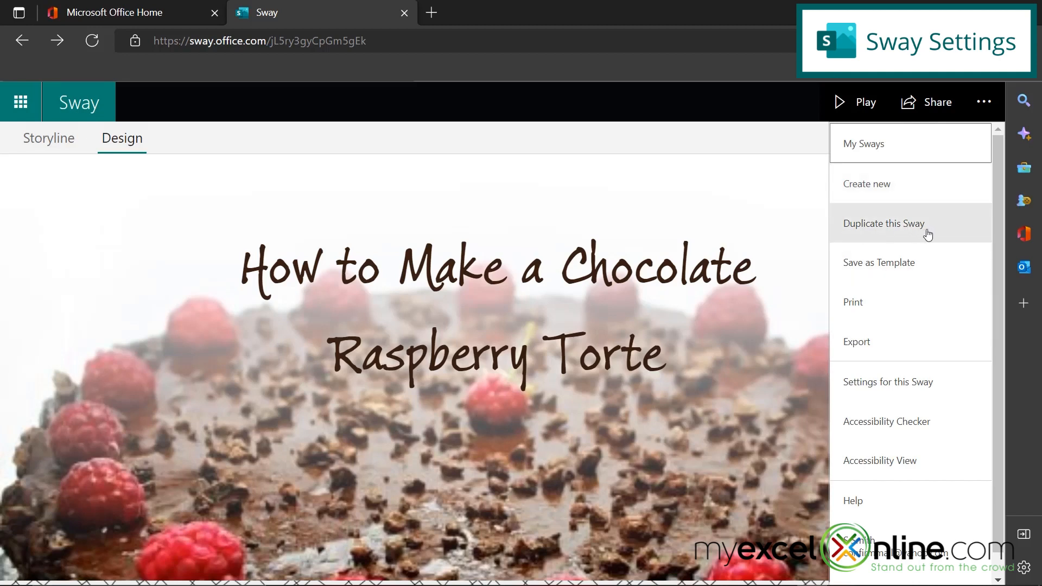
{"action": "mouse_move", "coordinate": [943, 229]}
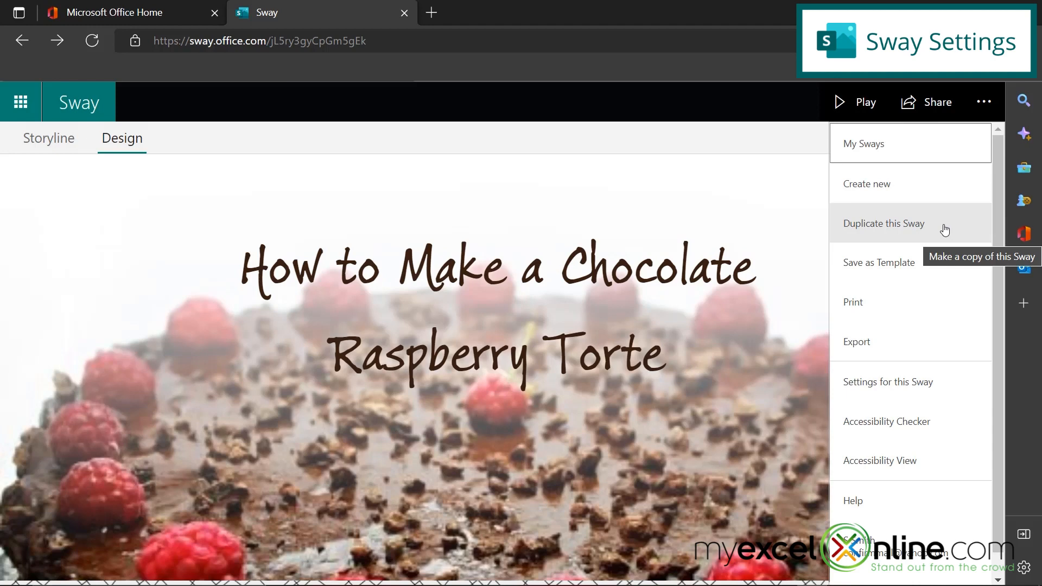
{"action": "mouse_move", "coordinate": [902, 273]}
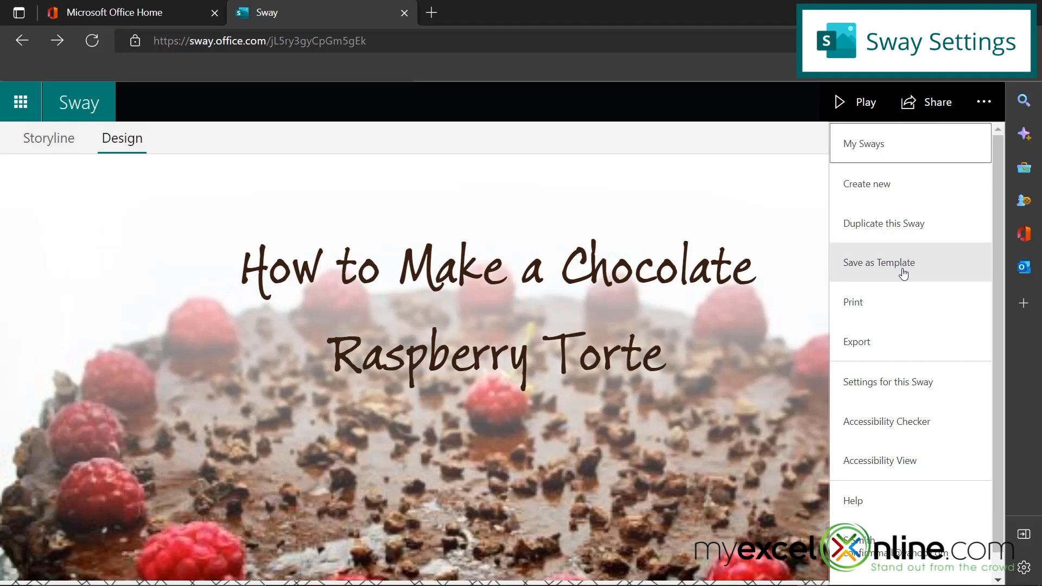
{"action": "mouse_move", "coordinate": [905, 272]}
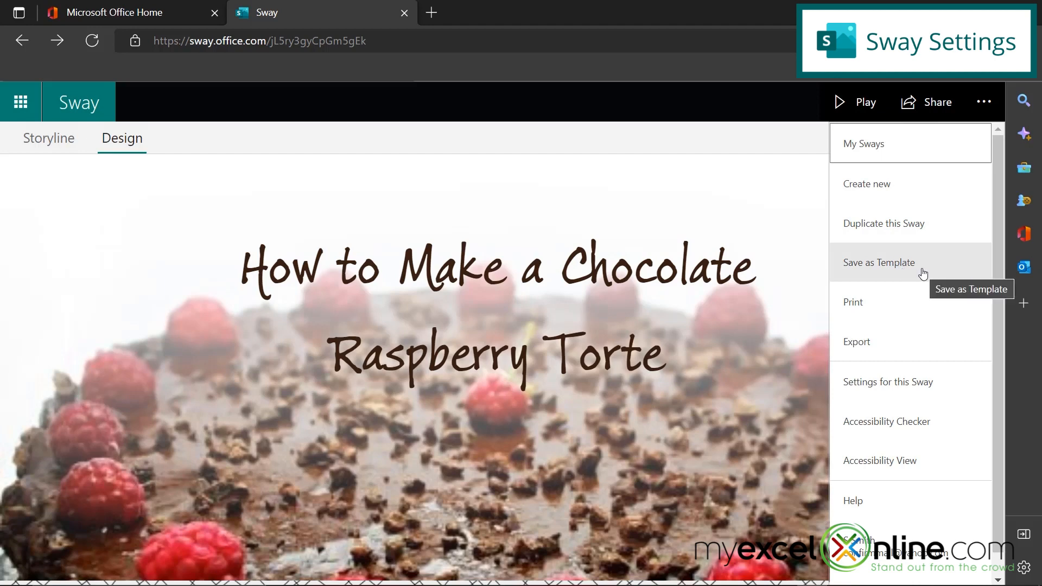
{"action": "mouse_move", "coordinate": [890, 302]}
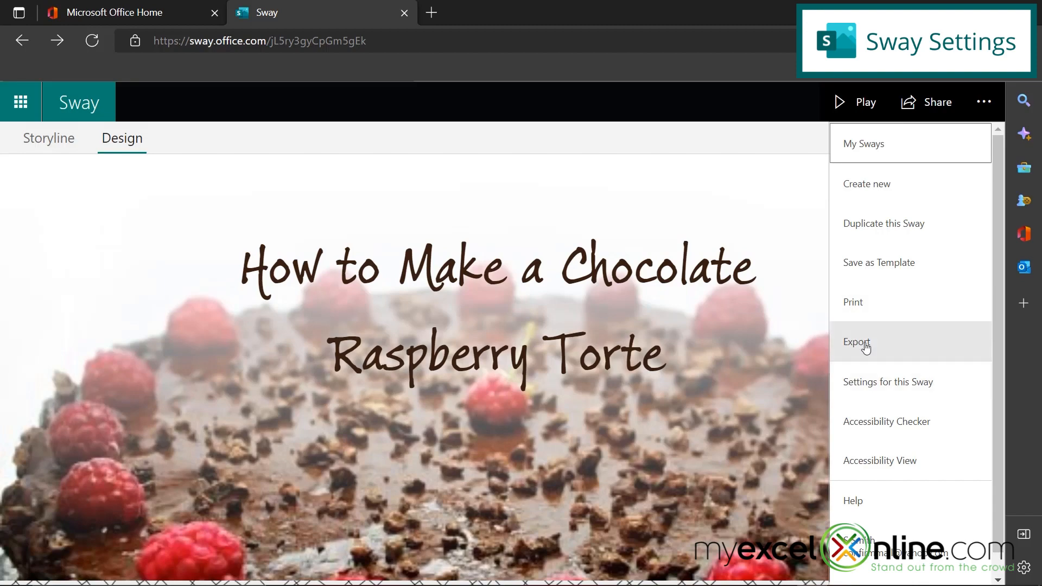
{"action": "left_click", "coordinate": [856, 342]}
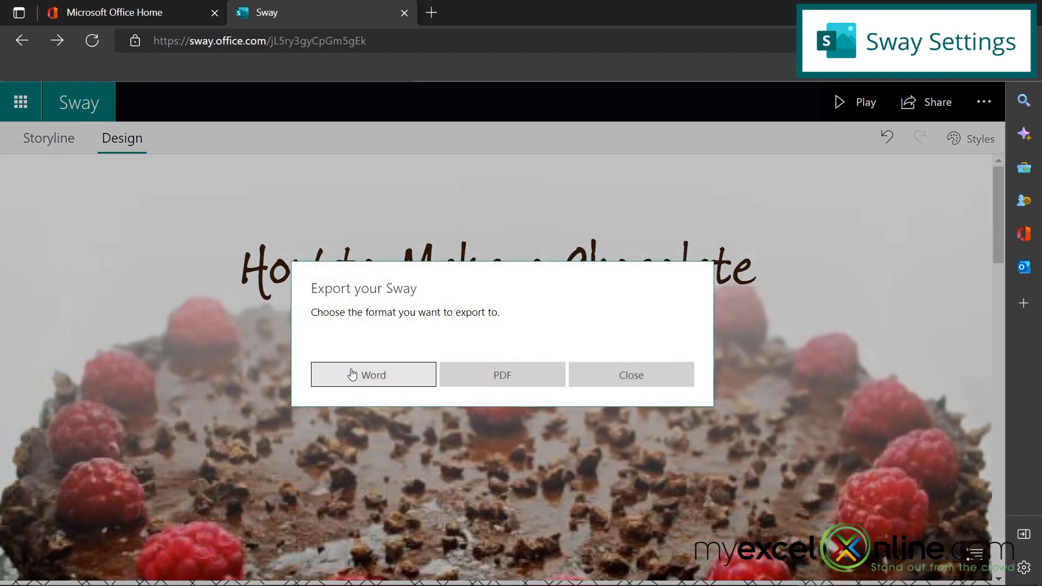
{"action": "mouse_move", "coordinate": [630, 374]}
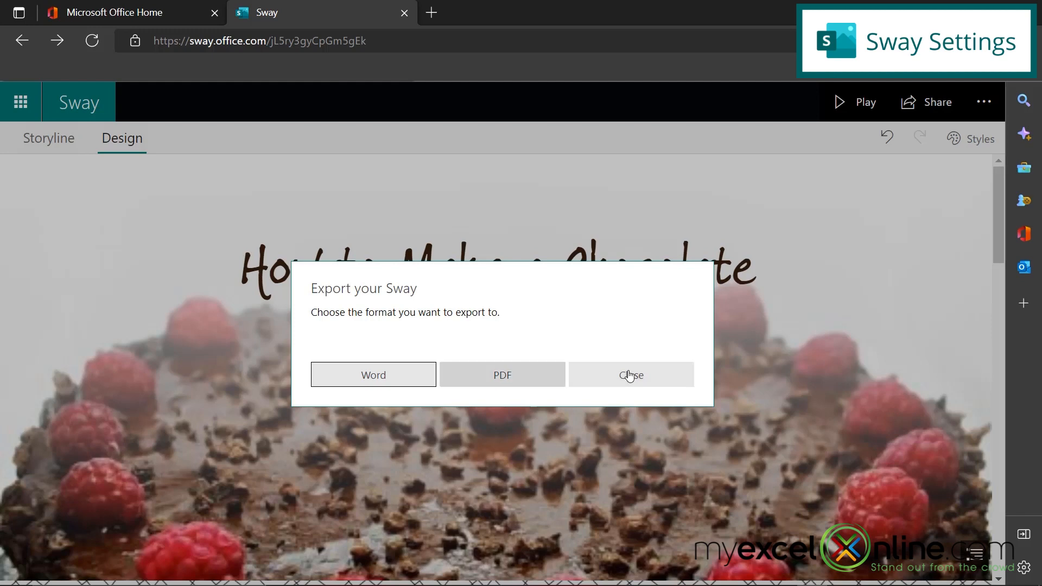
{"action": "left_click", "coordinate": [629, 374]}
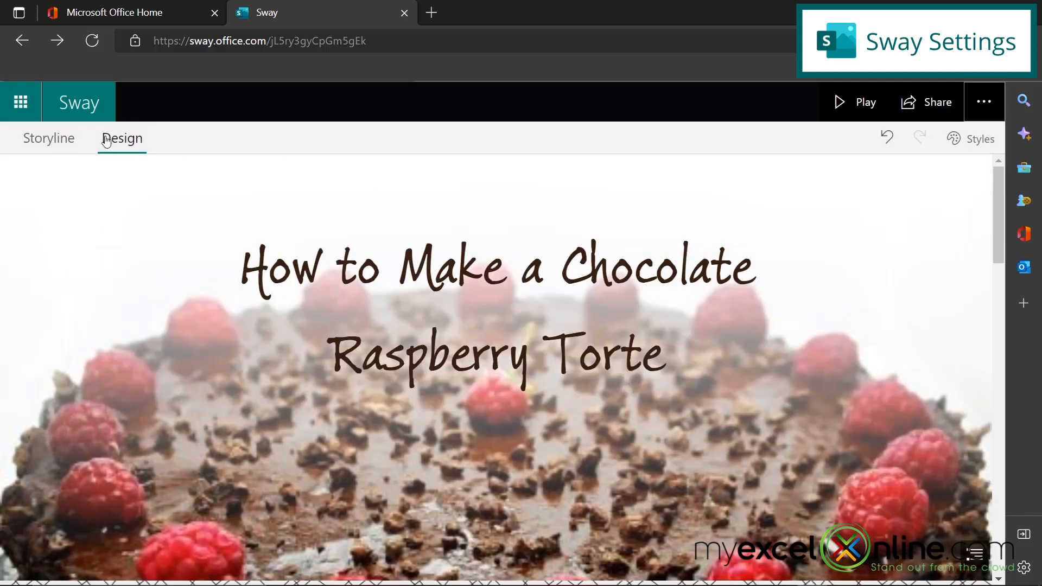
Step: Go to the My Sways page where the torte Sway is listed first
{"action": "left_click", "coordinate": [78, 102]}
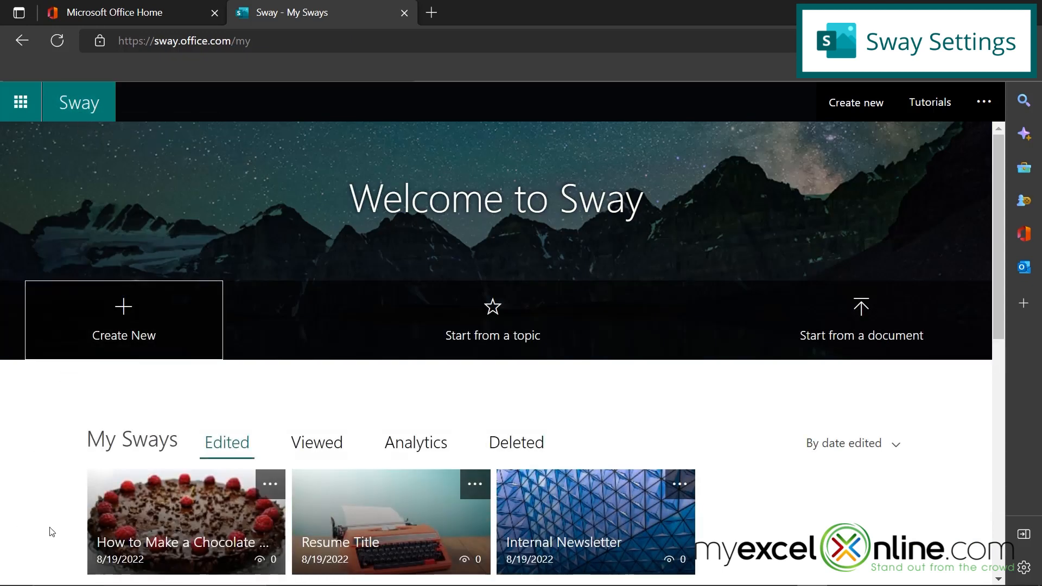
{"action": "mouse_move", "coordinate": [206, 528]}
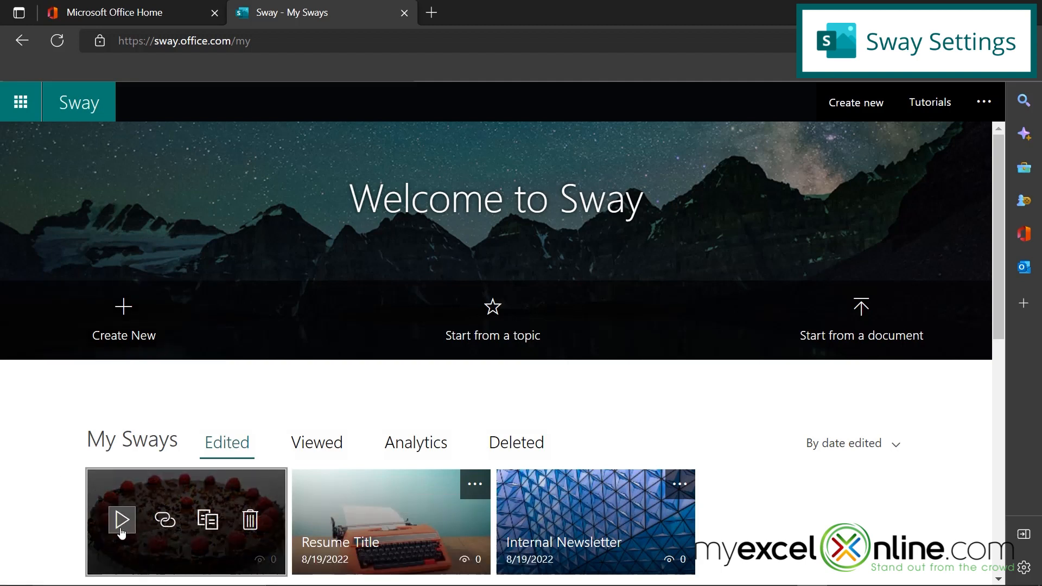
{"action": "mouse_move", "coordinate": [164, 522]}
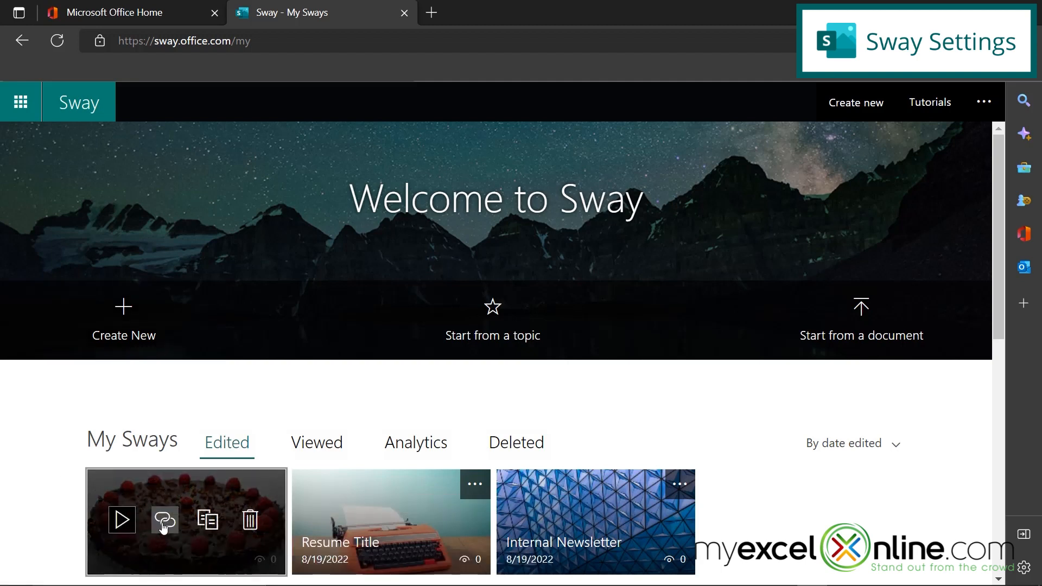
{"action": "mouse_move", "coordinate": [164, 519]}
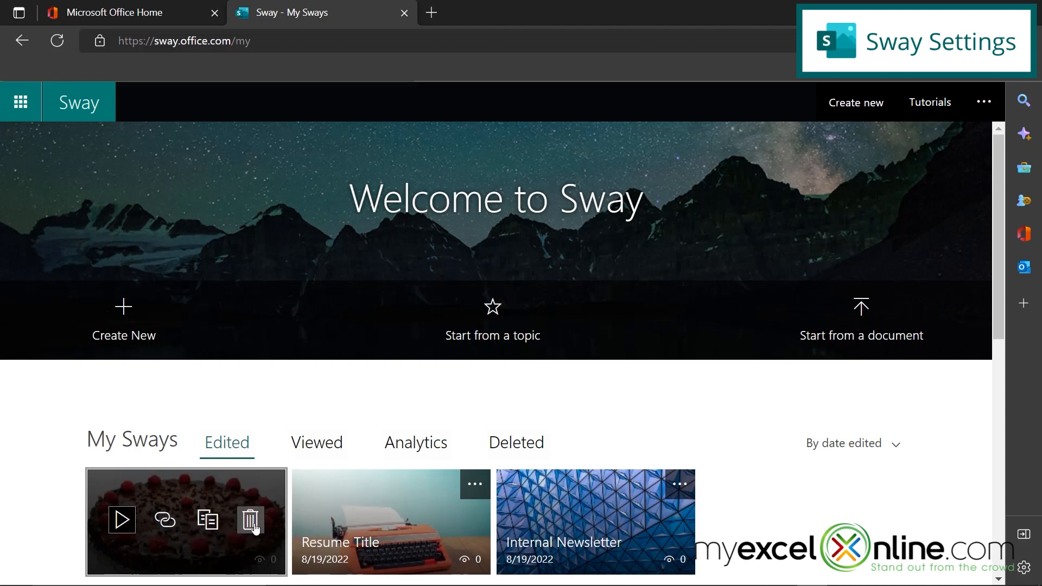
{"action": "mouse_move", "coordinate": [38, 441]}
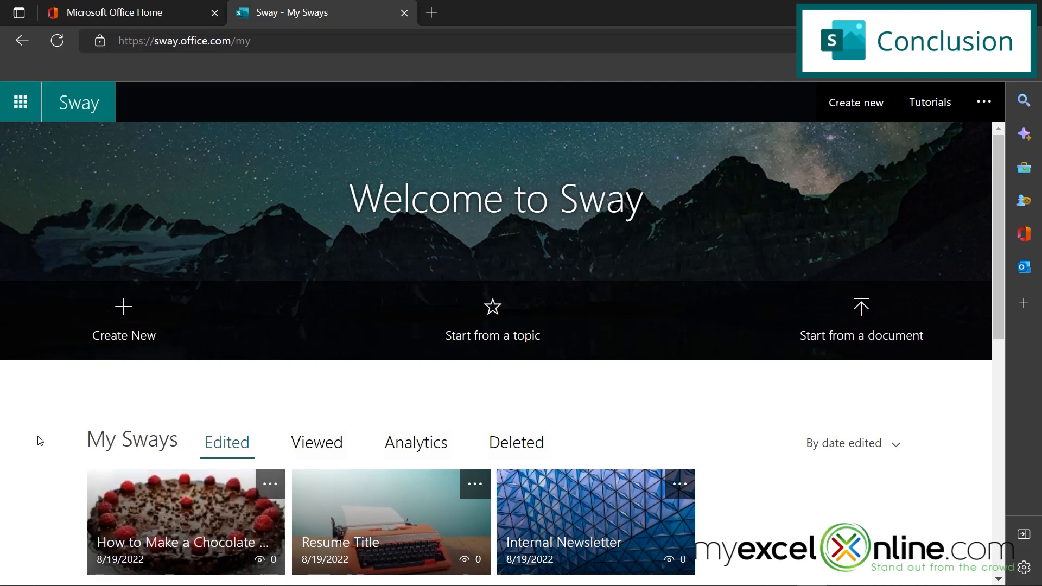